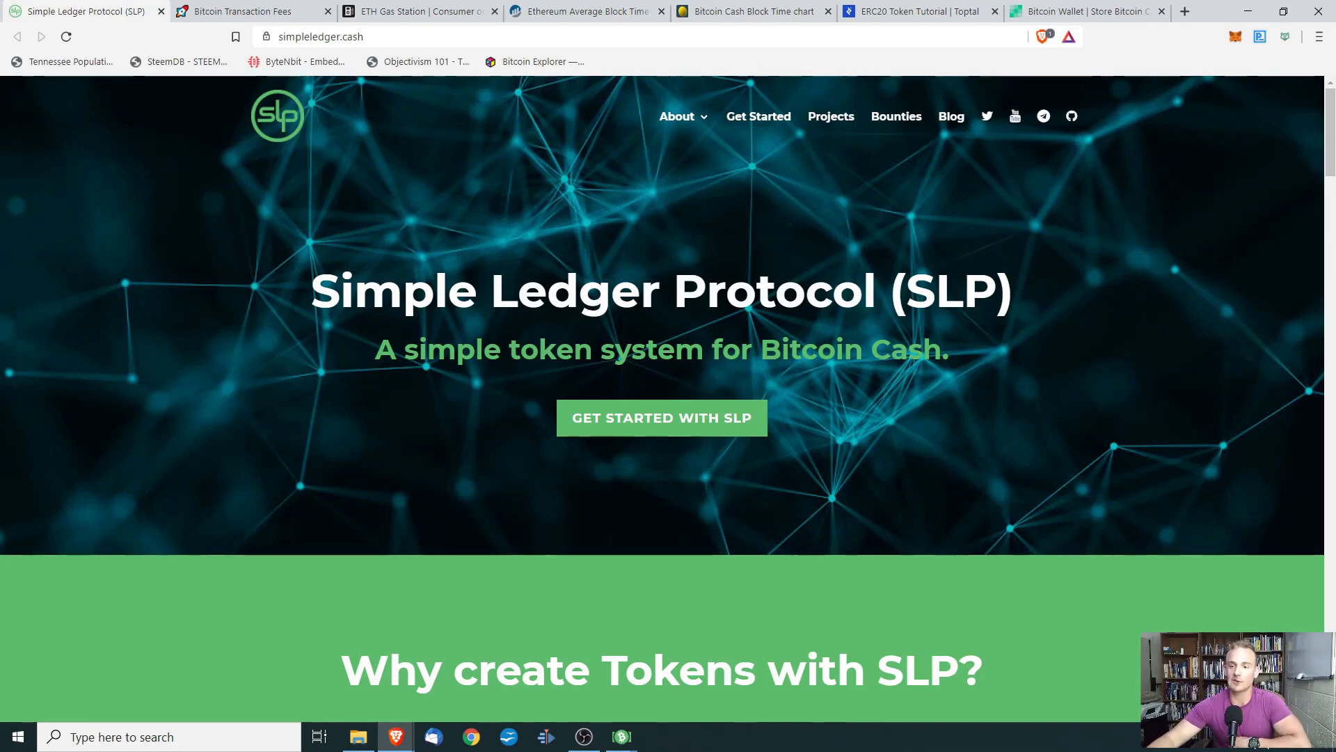
# Bring up the Toptal ERC20 tutorial and scroll to 'Approve Delegate to Withdraw Tokens'.
pyautogui.click(678, 115)
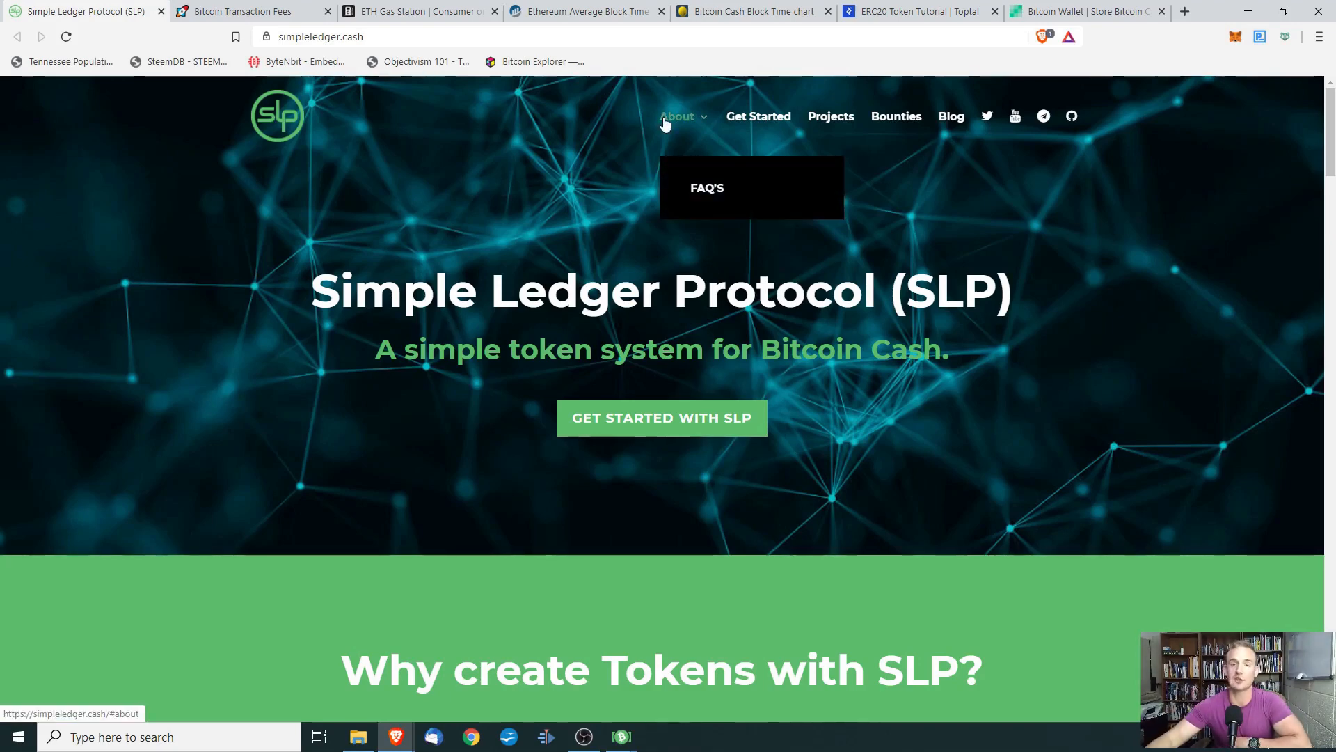
pyautogui.click(916, 12)
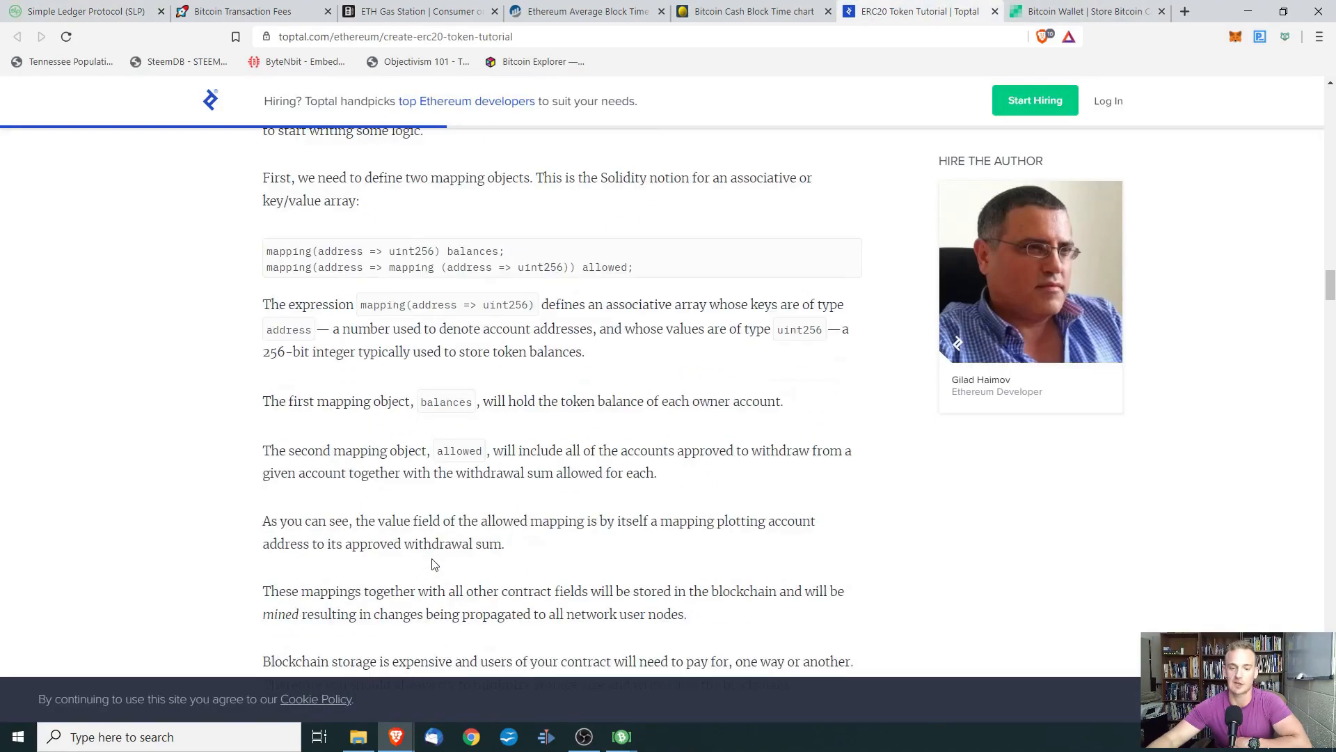
pyautogui.scroll(-3)
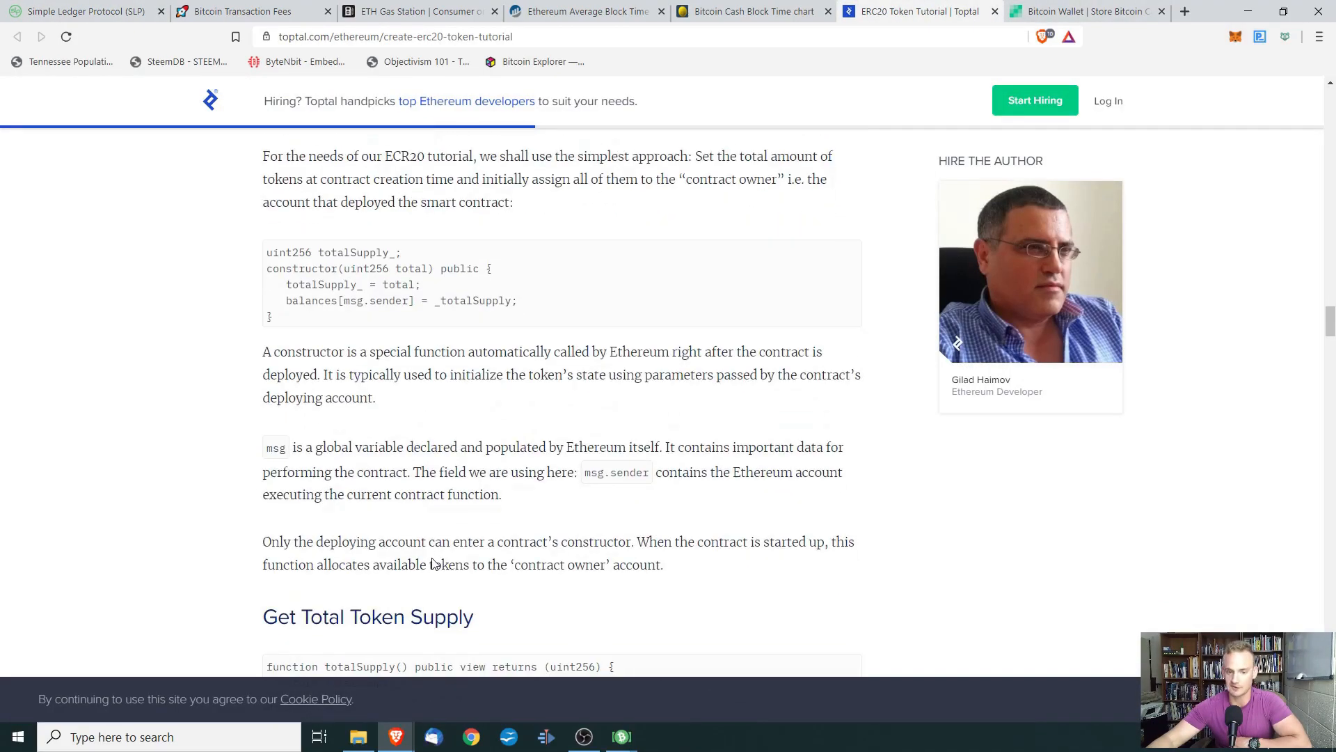
pyautogui.scroll(-3)
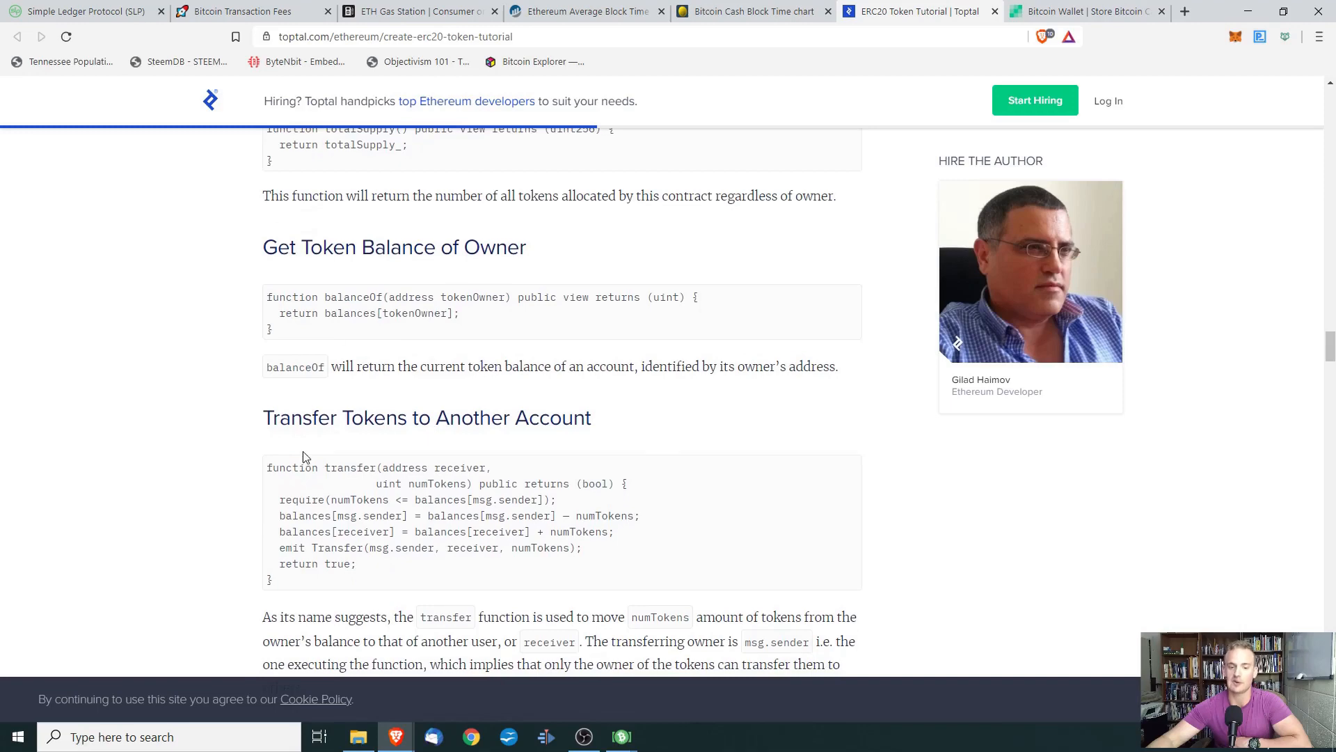
pyautogui.scroll(-3)
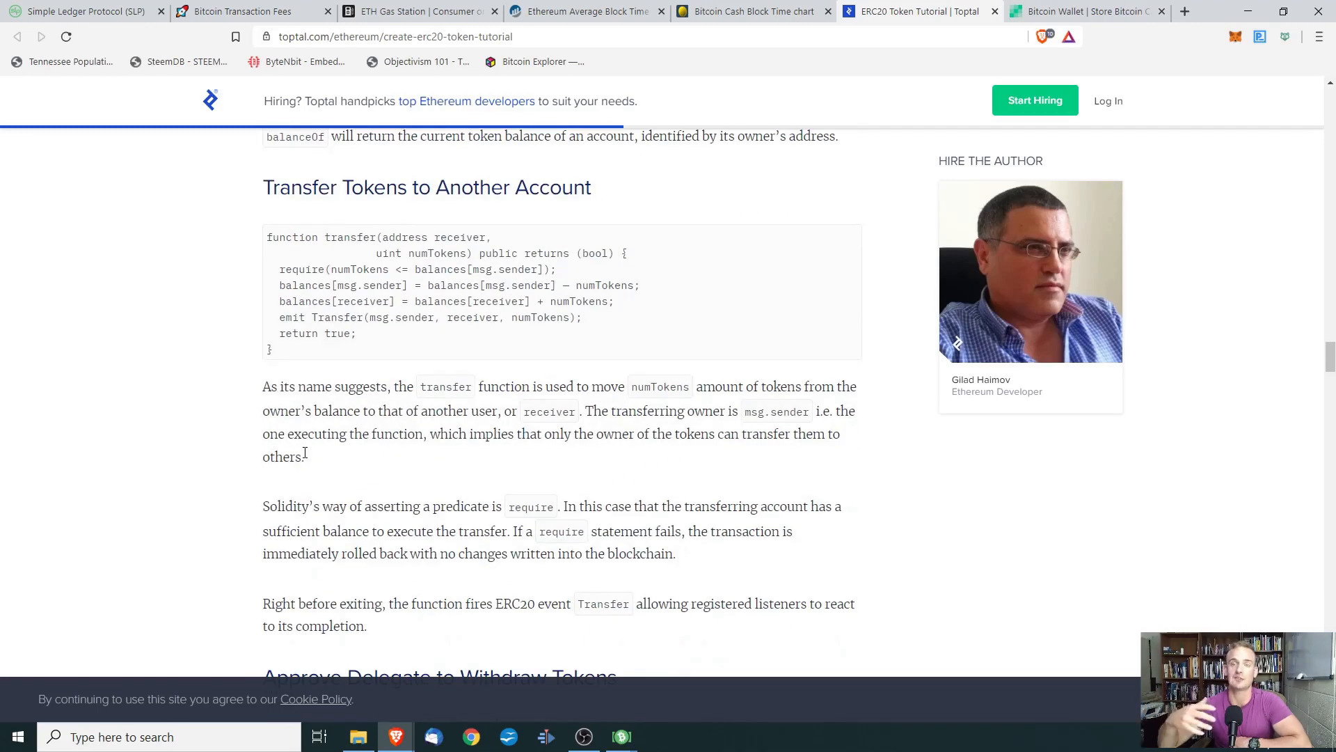
pyautogui.scroll(-3)
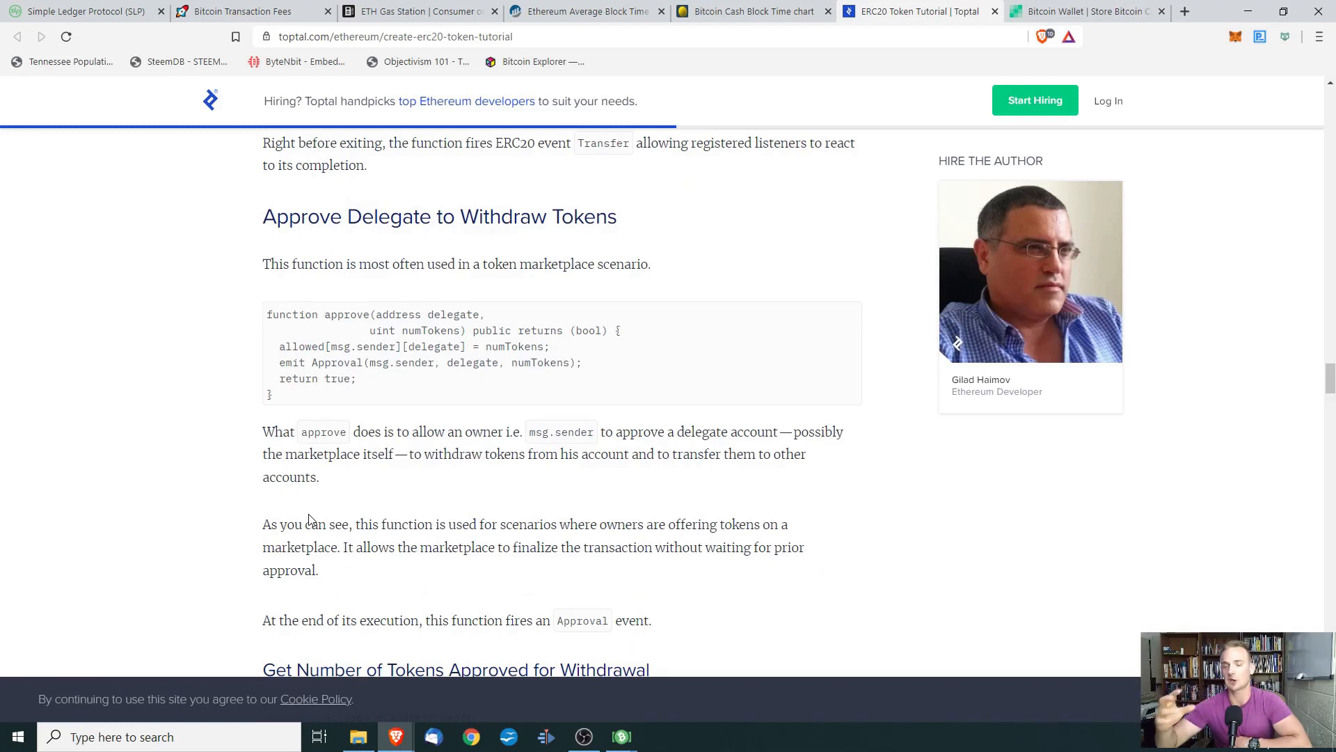
pyautogui.moveTo(142, 100)
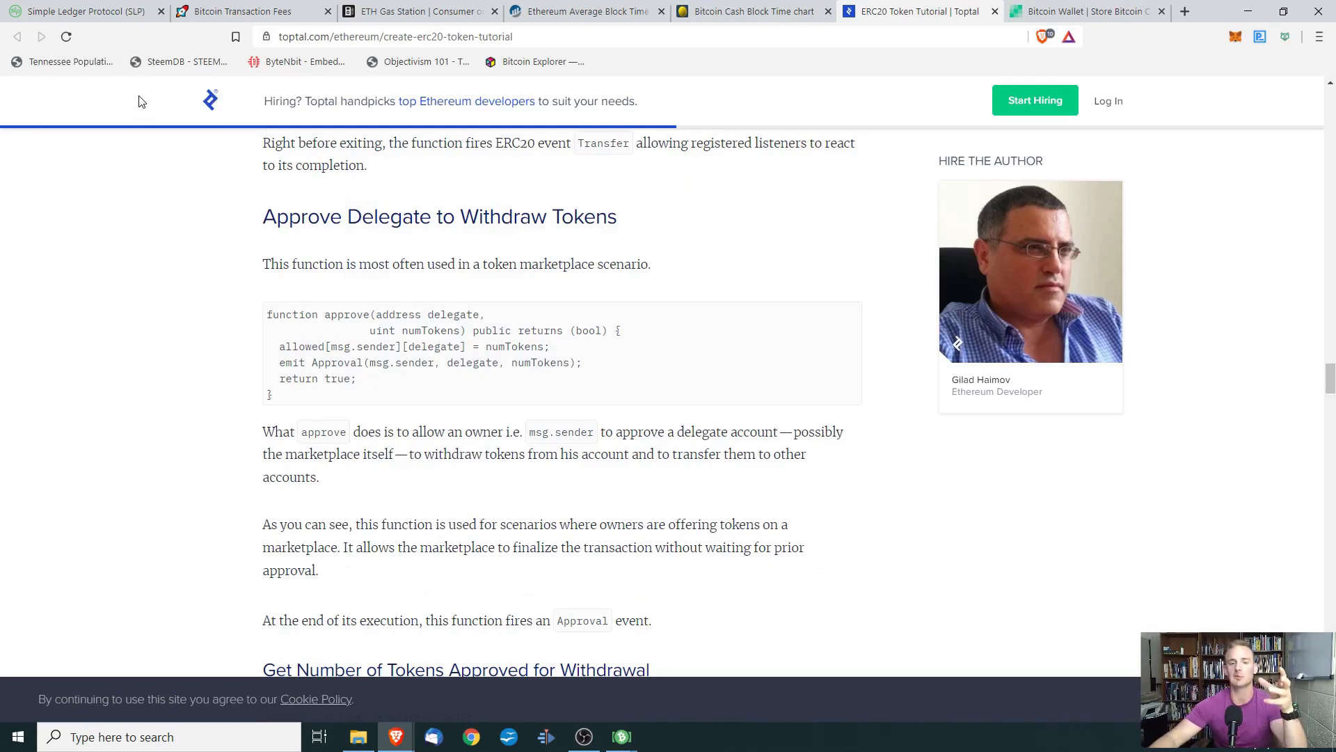
pyautogui.moveTo(247, 11)
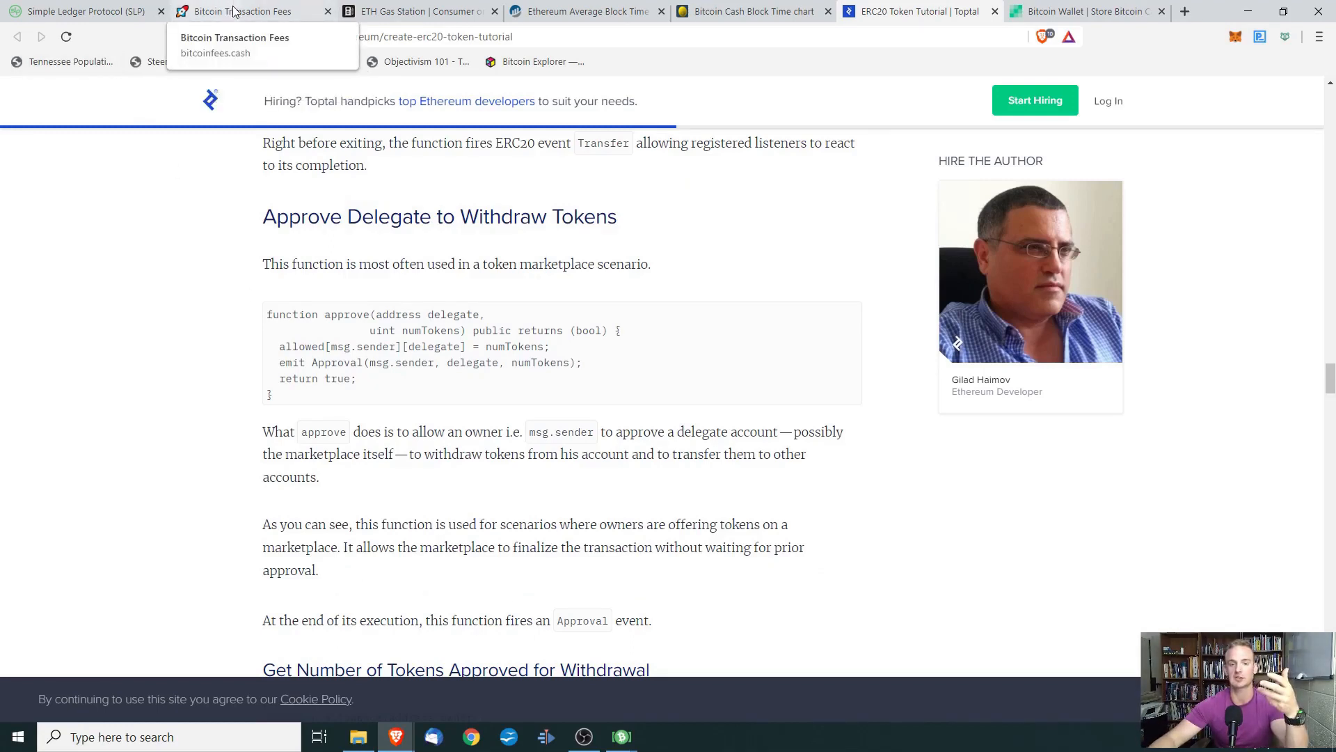
# Show the ETH Gas Station page with recommended gas prices.
pyautogui.click(415, 11)
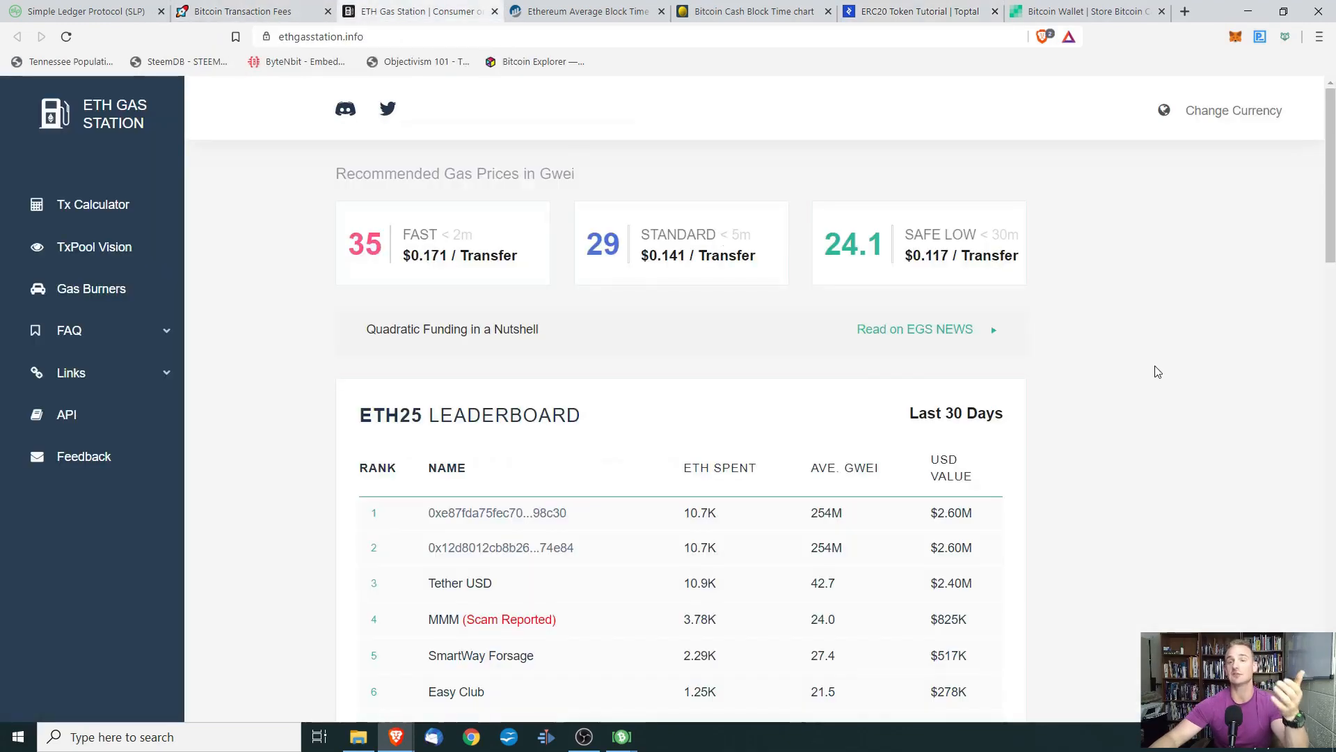
pyautogui.moveTo(845, 306)
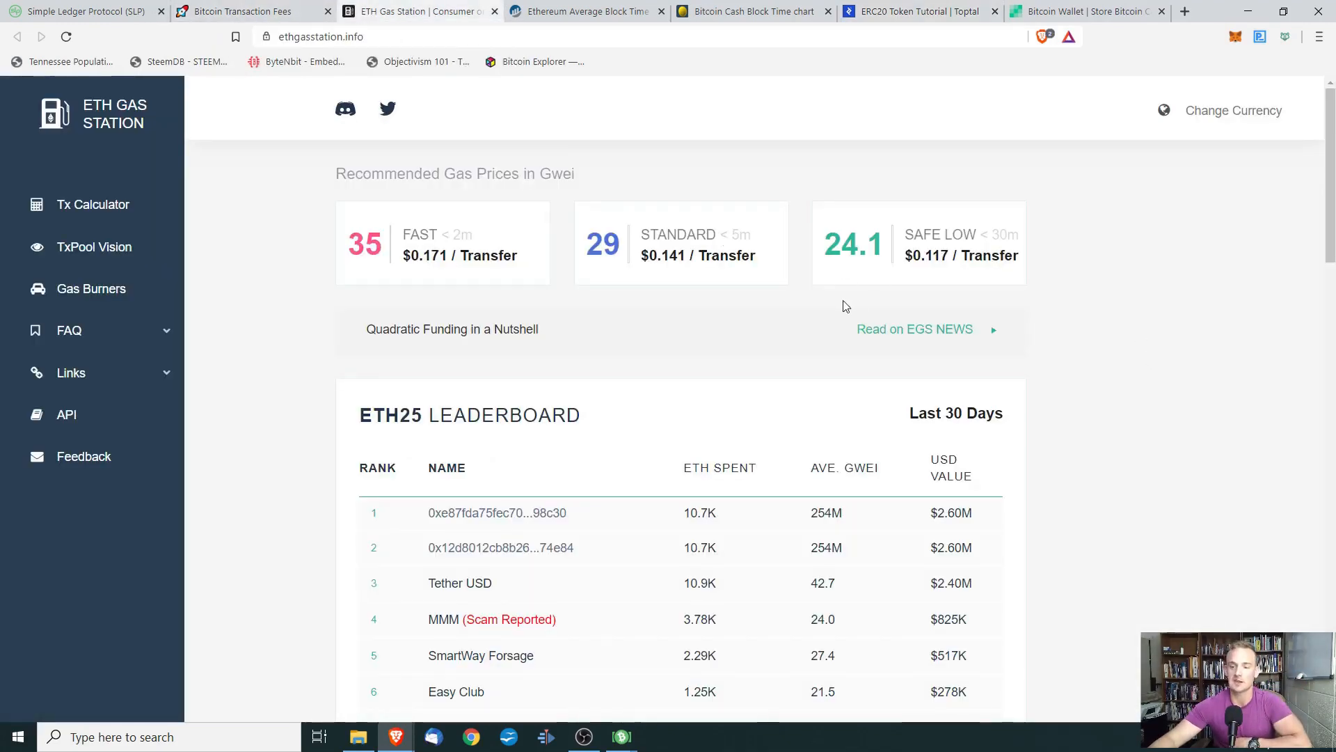
pyautogui.moveTo(993, 200)
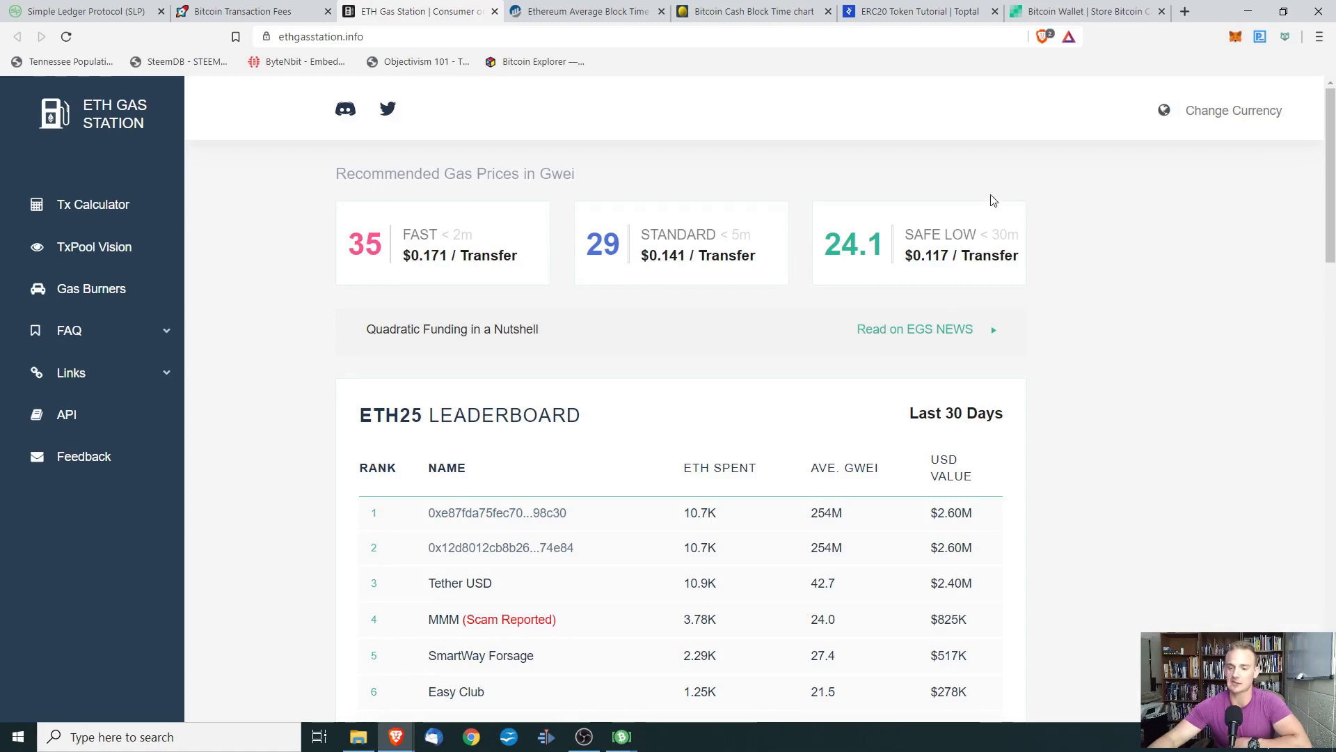
pyautogui.moveTo(943, 274)
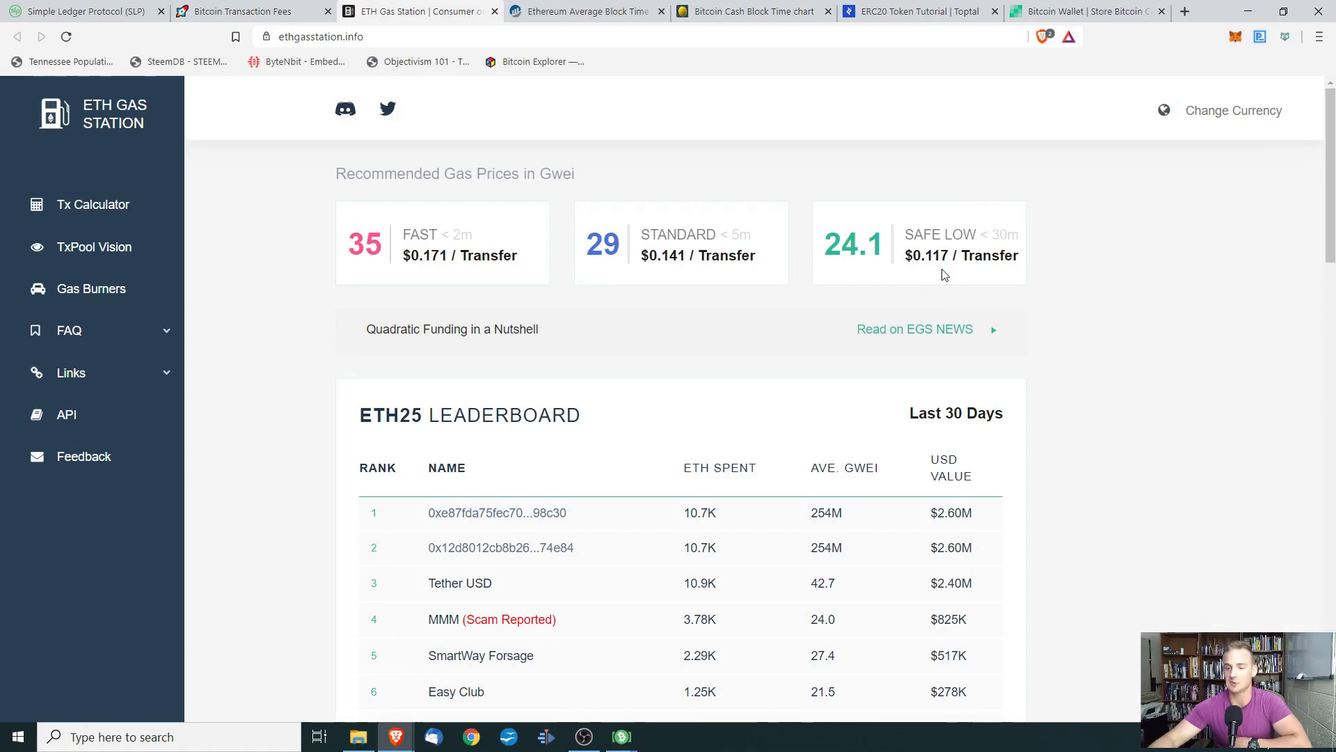
pyautogui.moveTo(420, 283)
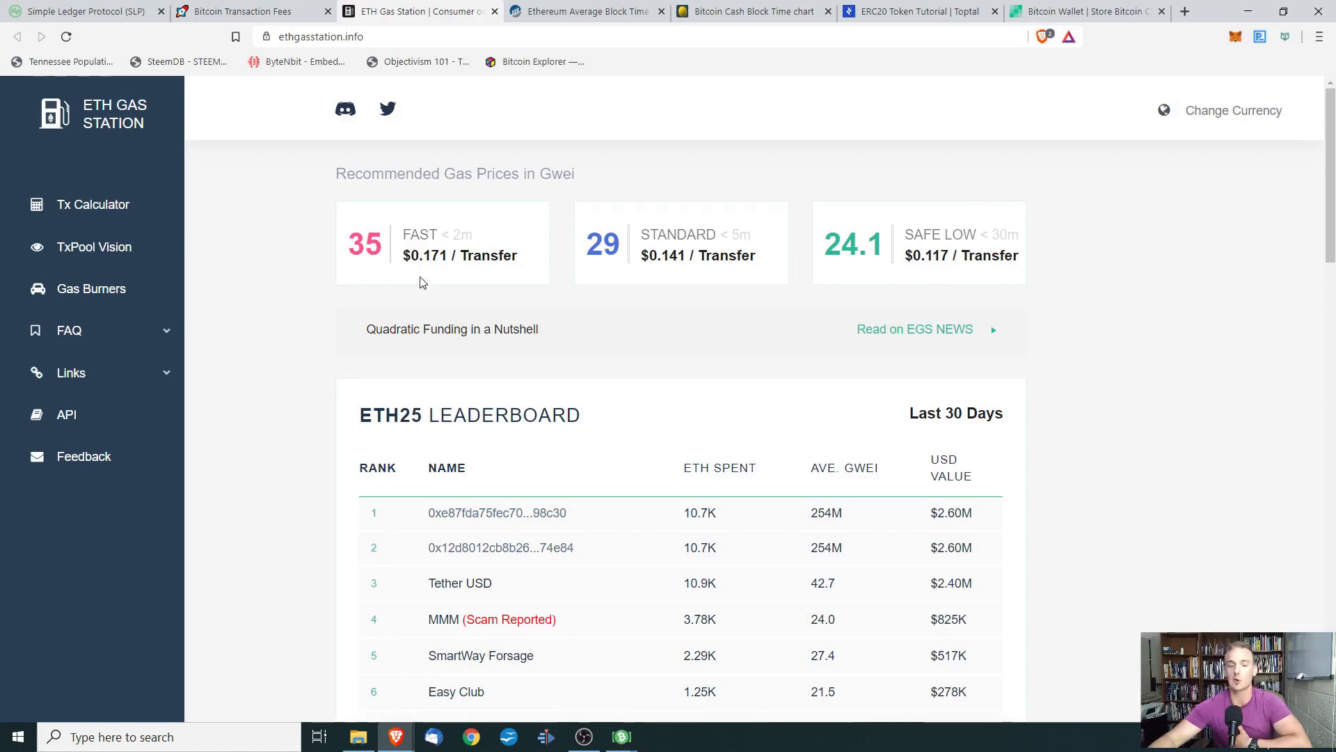
pyautogui.moveTo(422, 298)
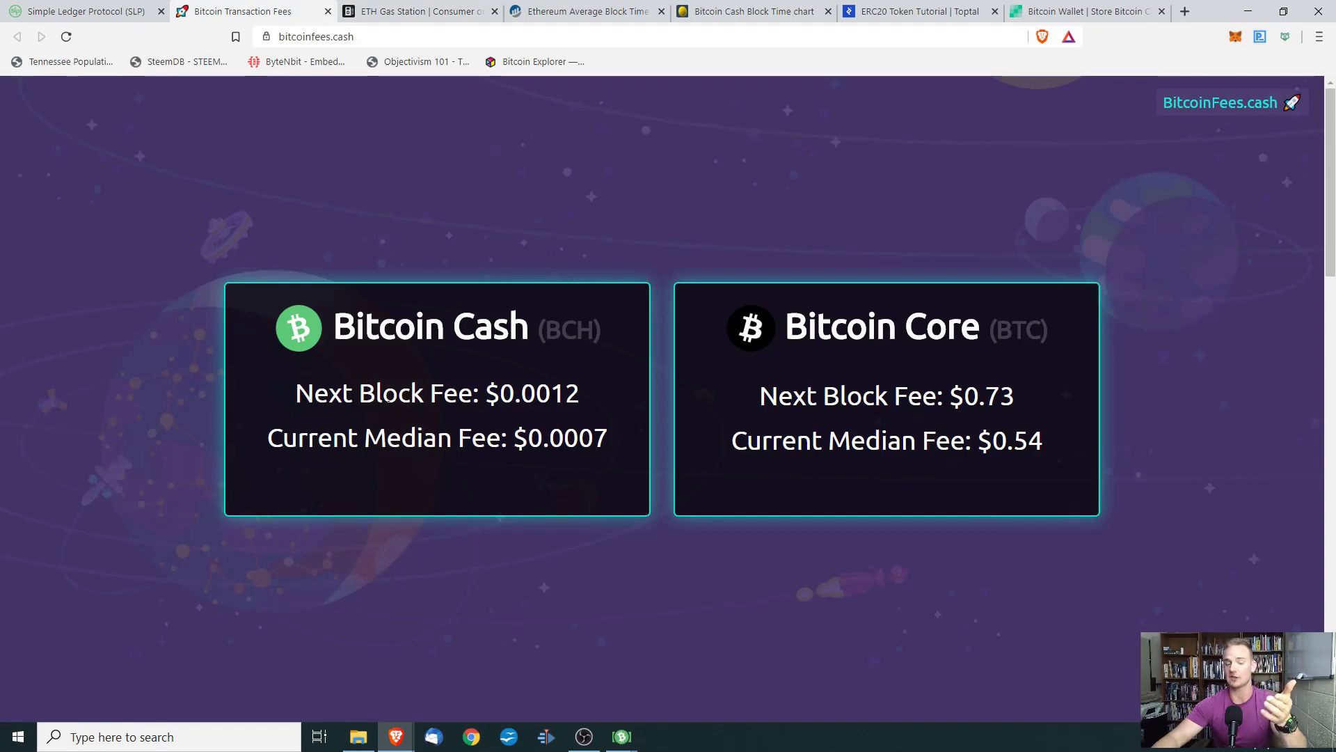
pyautogui.moveTo(526, 486)
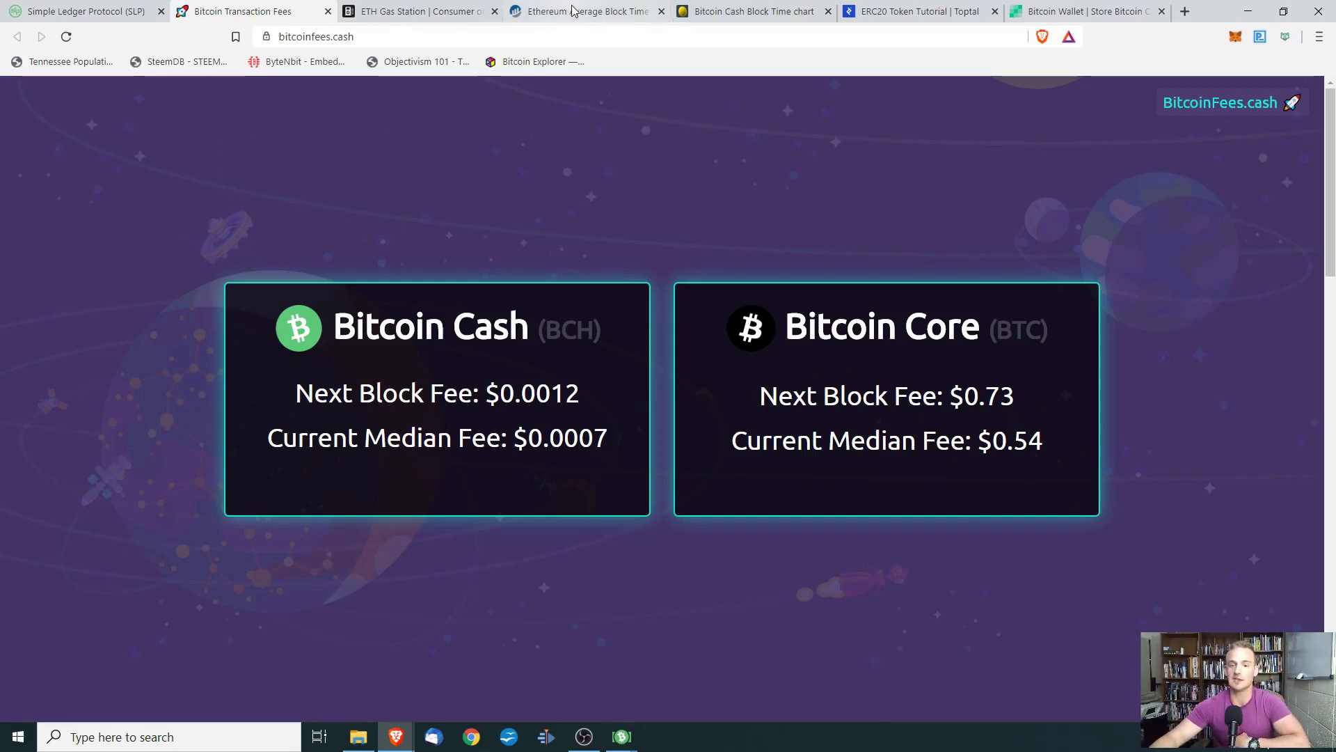
# View Etherscan's Ethereum block time chart, then the BitInfoCharts Bitcoin Cash block time chart.
pyautogui.click(583, 11)
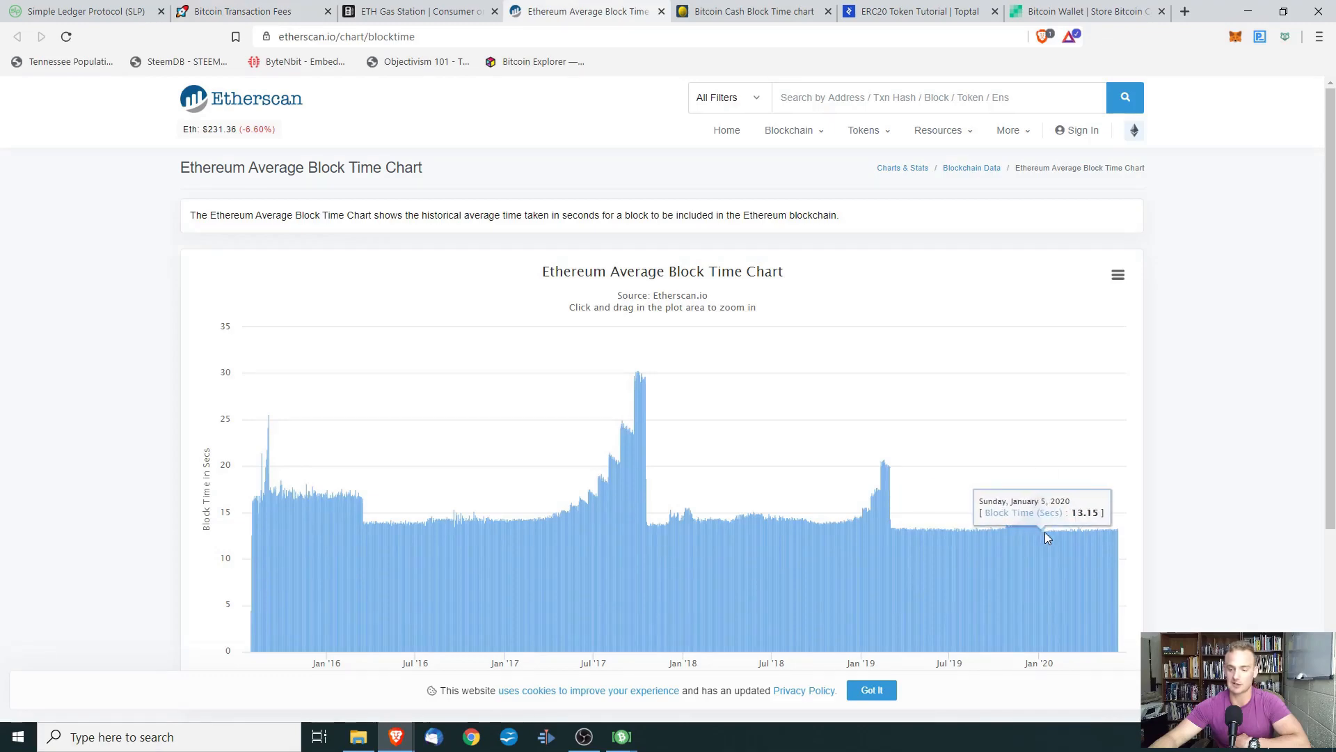
pyautogui.moveTo(1000, 533)
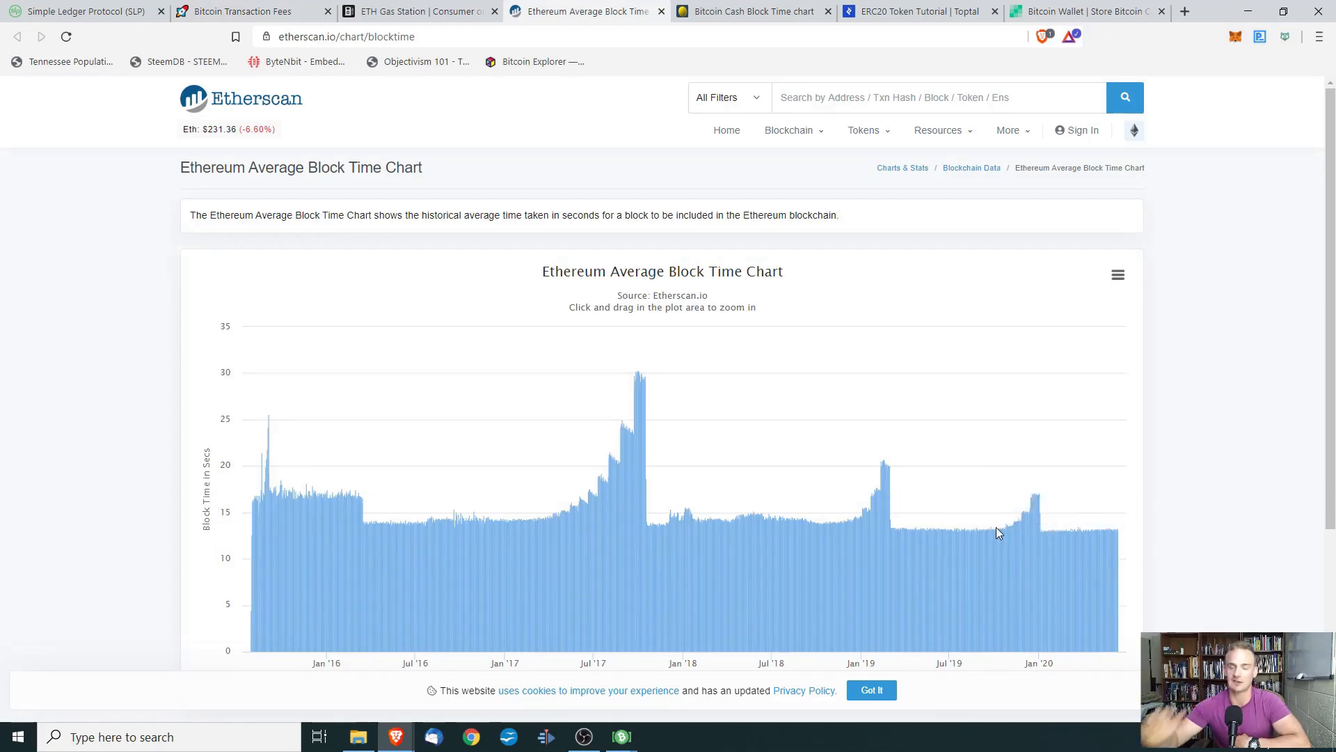
pyautogui.click(750, 11)
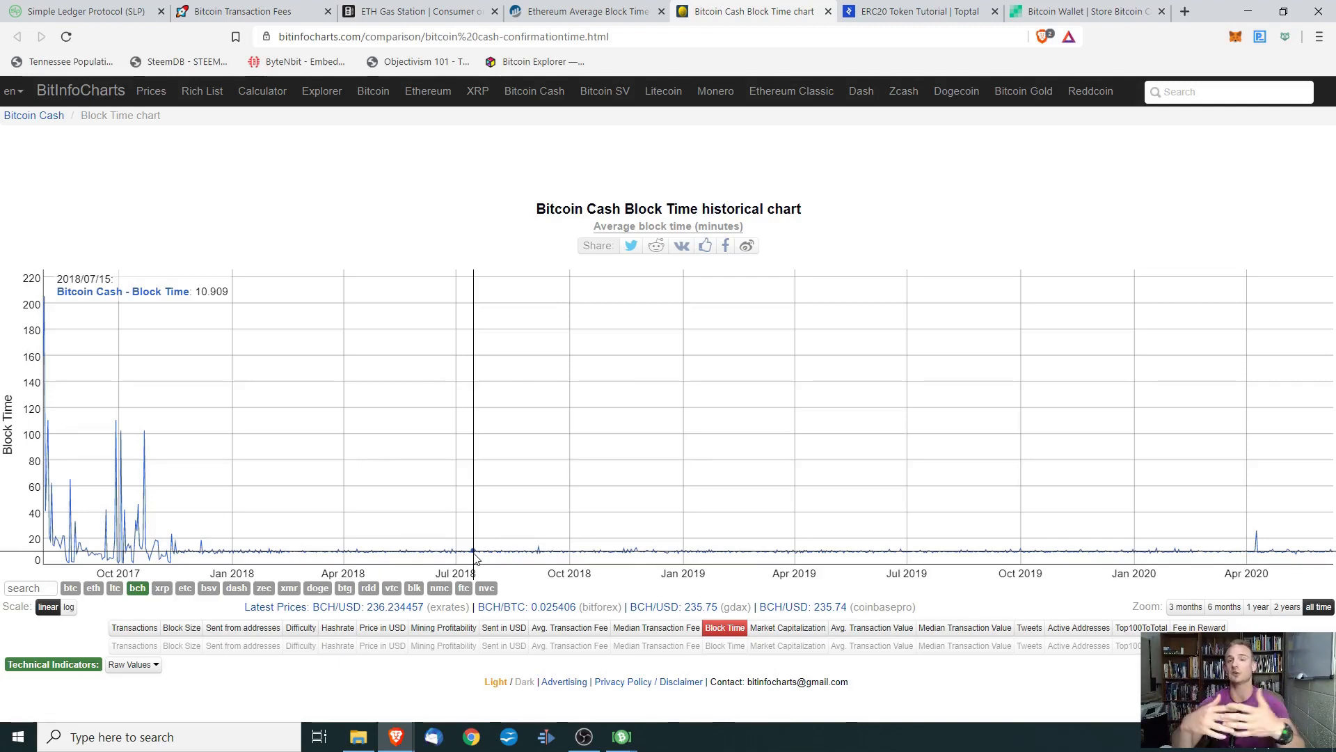
pyautogui.moveTo(1233, 37)
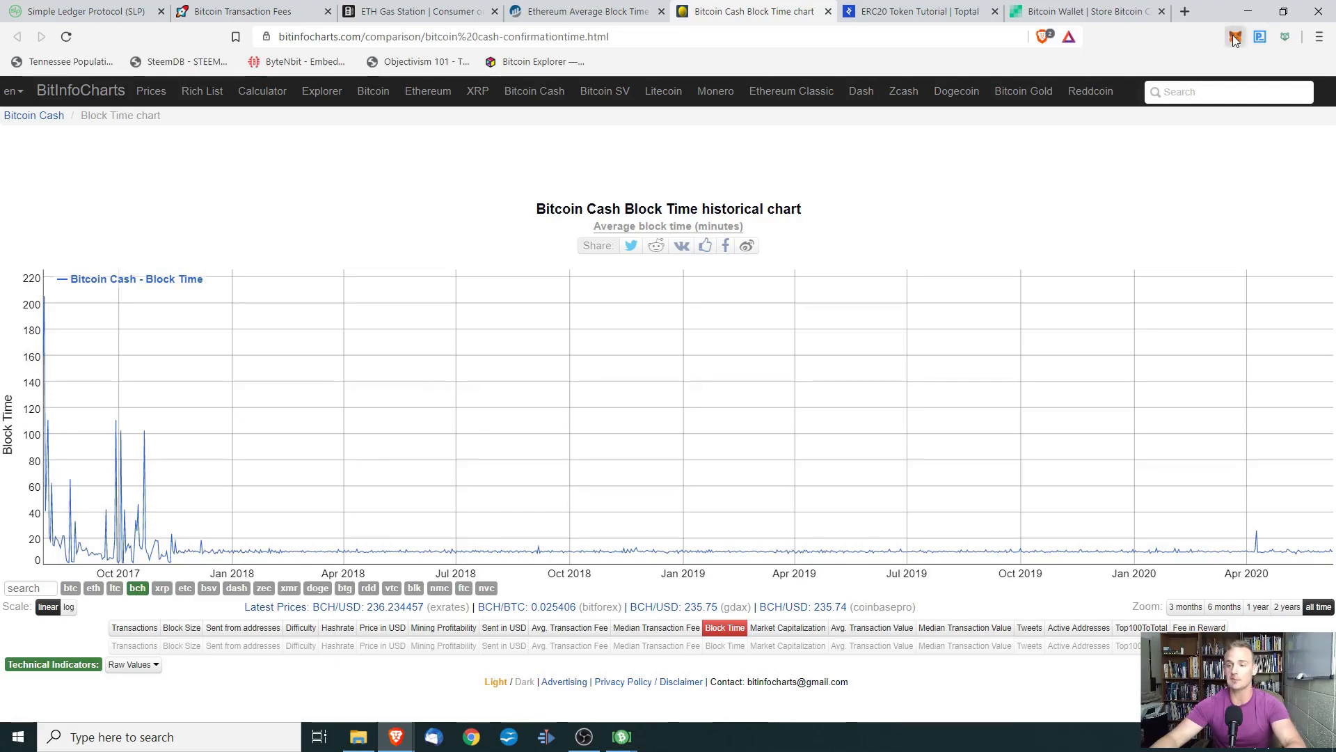
pyautogui.click(1234, 36)
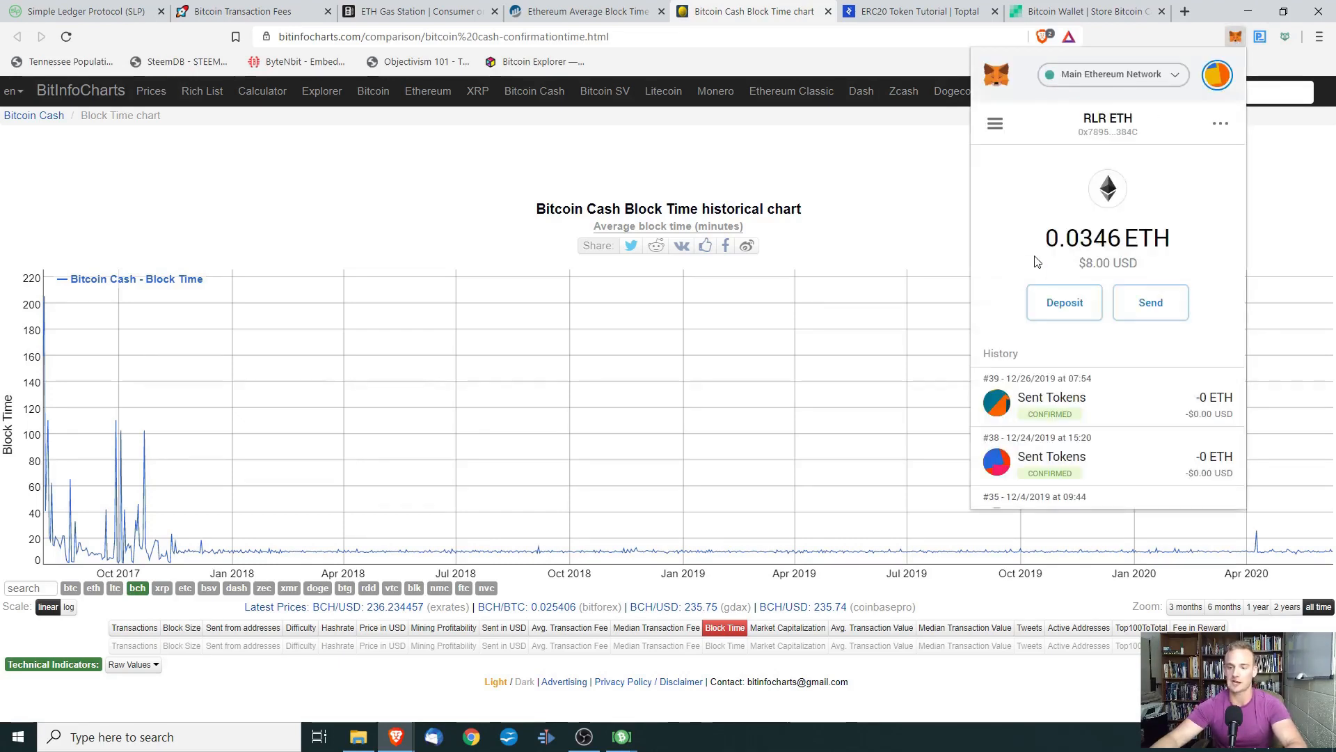
pyautogui.scroll(-3)
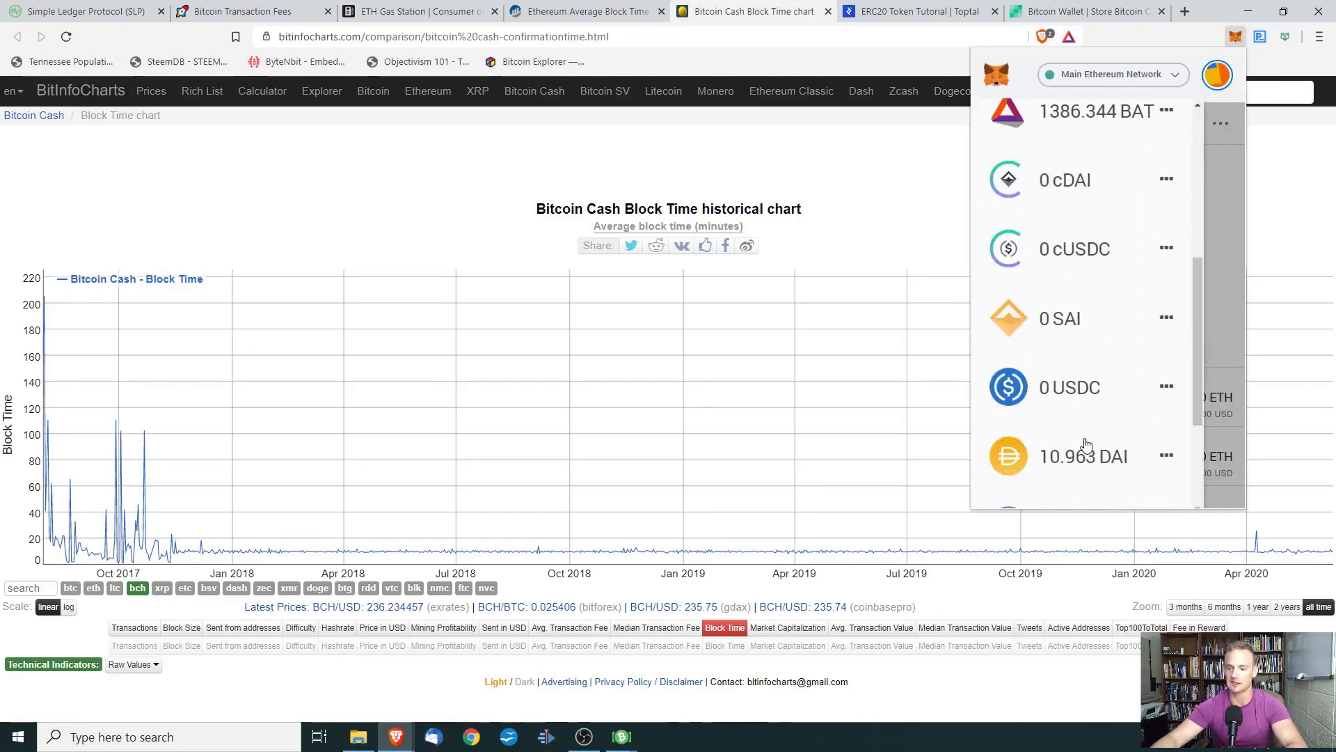
pyautogui.scroll(-3)
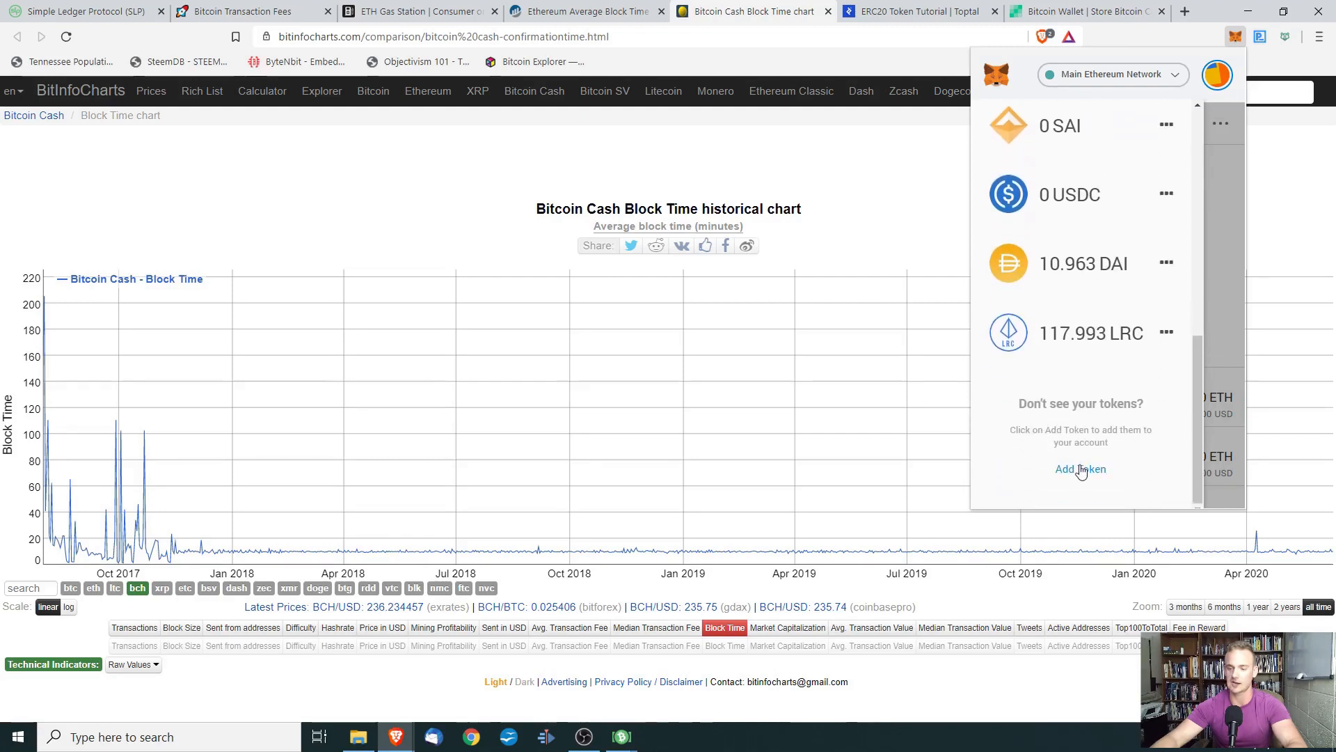
pyautogui.click(1080, 469)
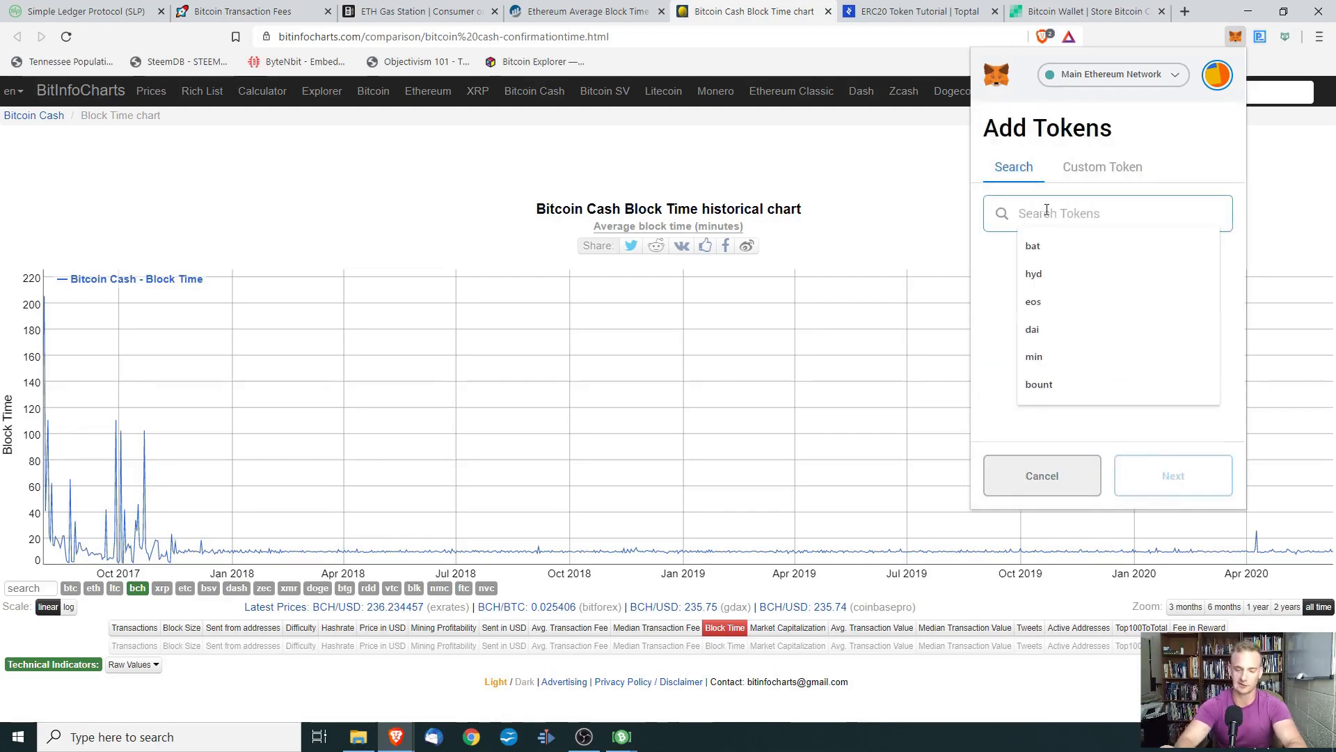
pyautogui.write('bch')
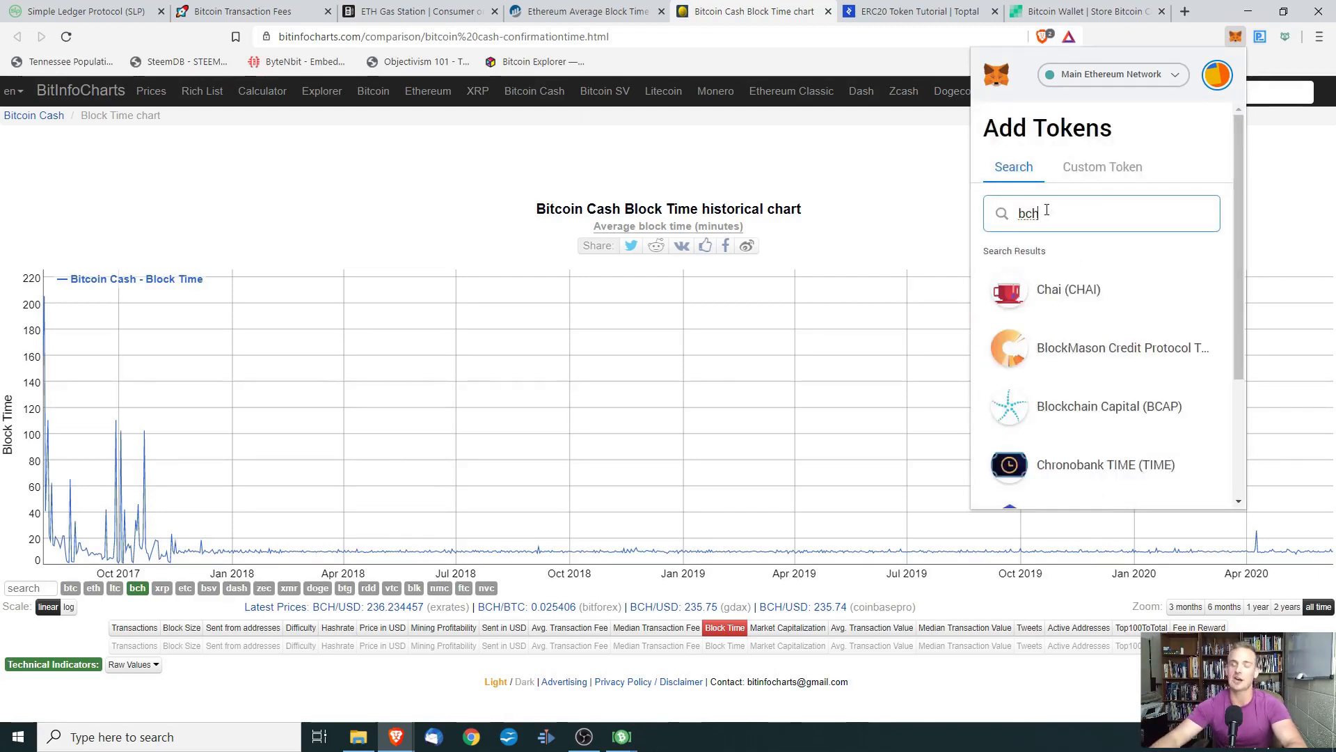
pyautogui.click(842, 162)
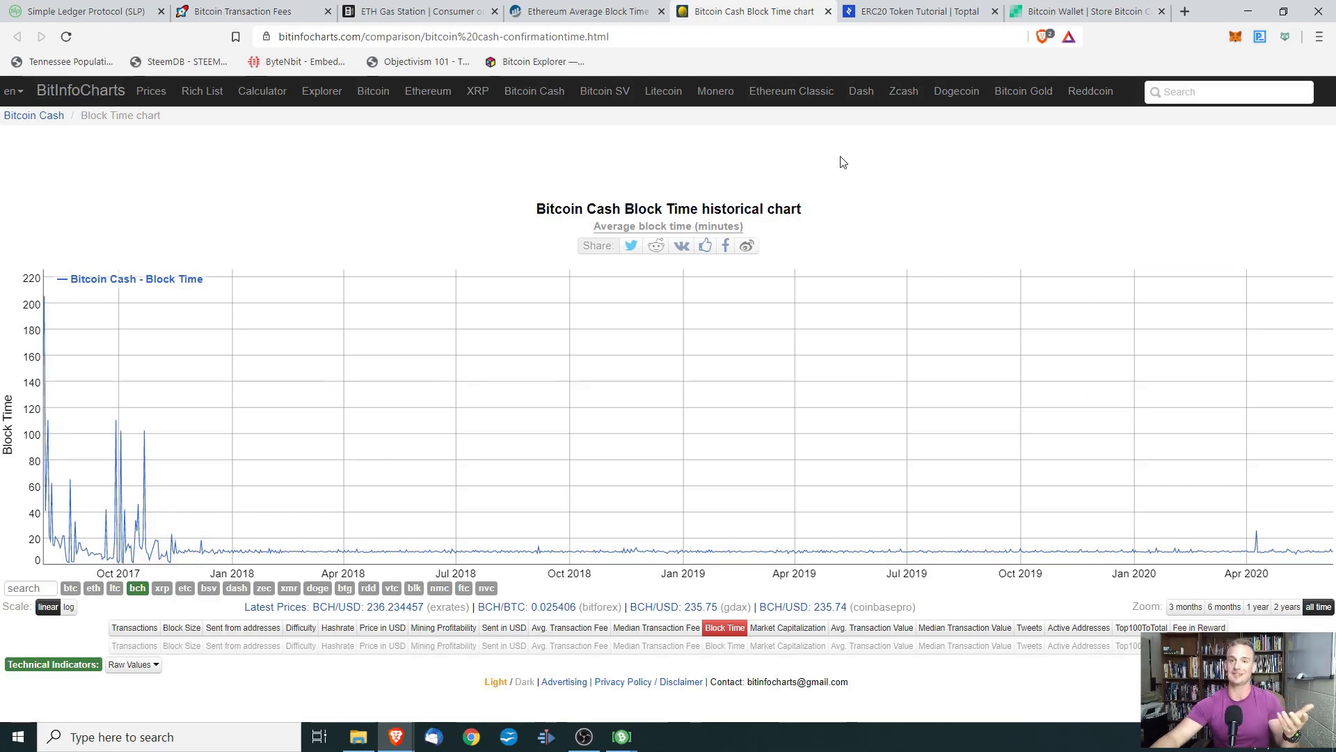
pyautogui.moveTo(832, 165)
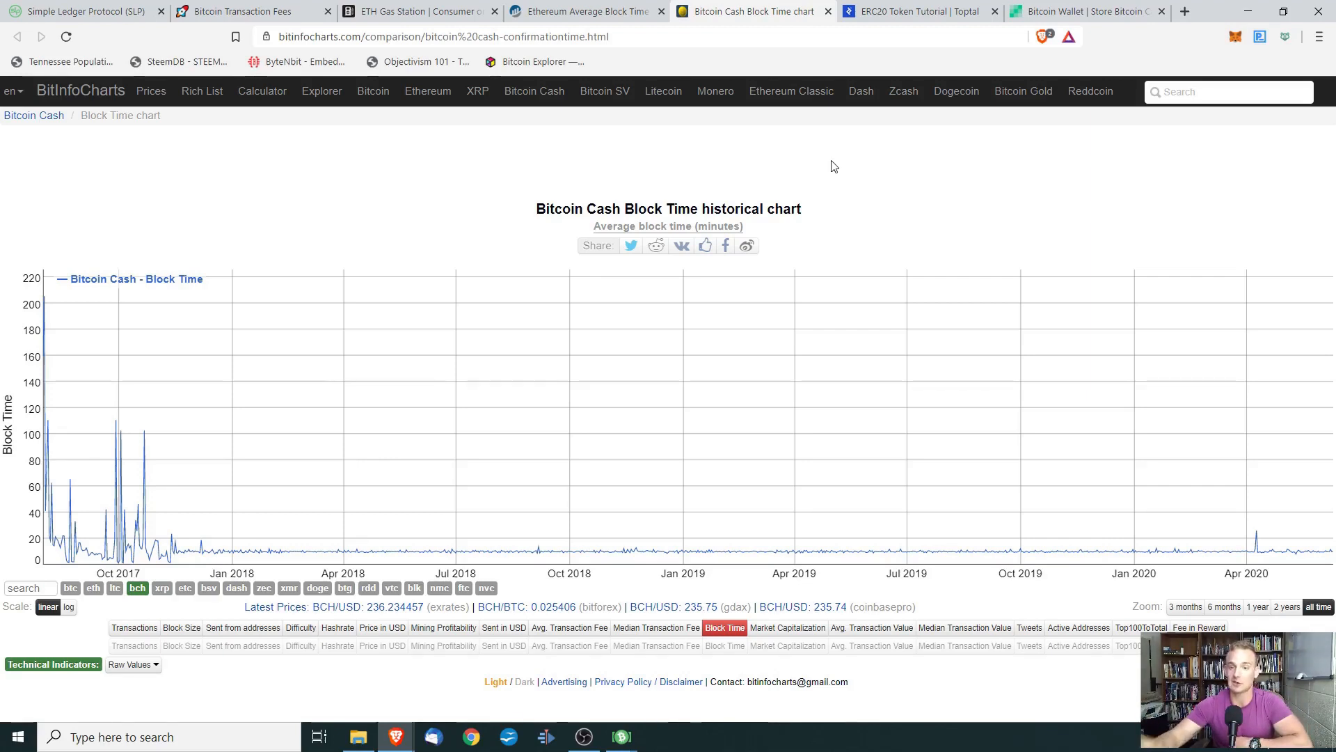
# Show the wallet.bitcoin.com homepage, glance at the wallet-count section and return to the top.
pyautogui.click(1087, 11)
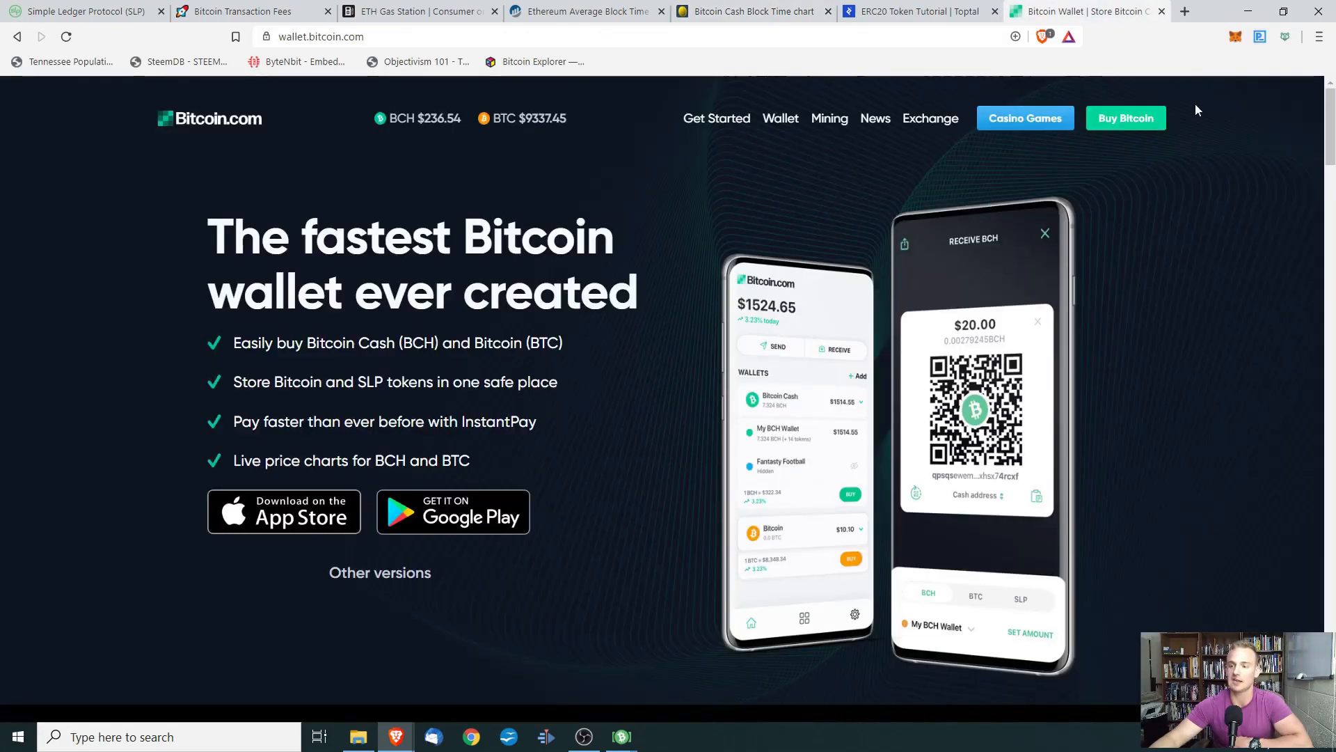
pyautogui.scroll(-3)
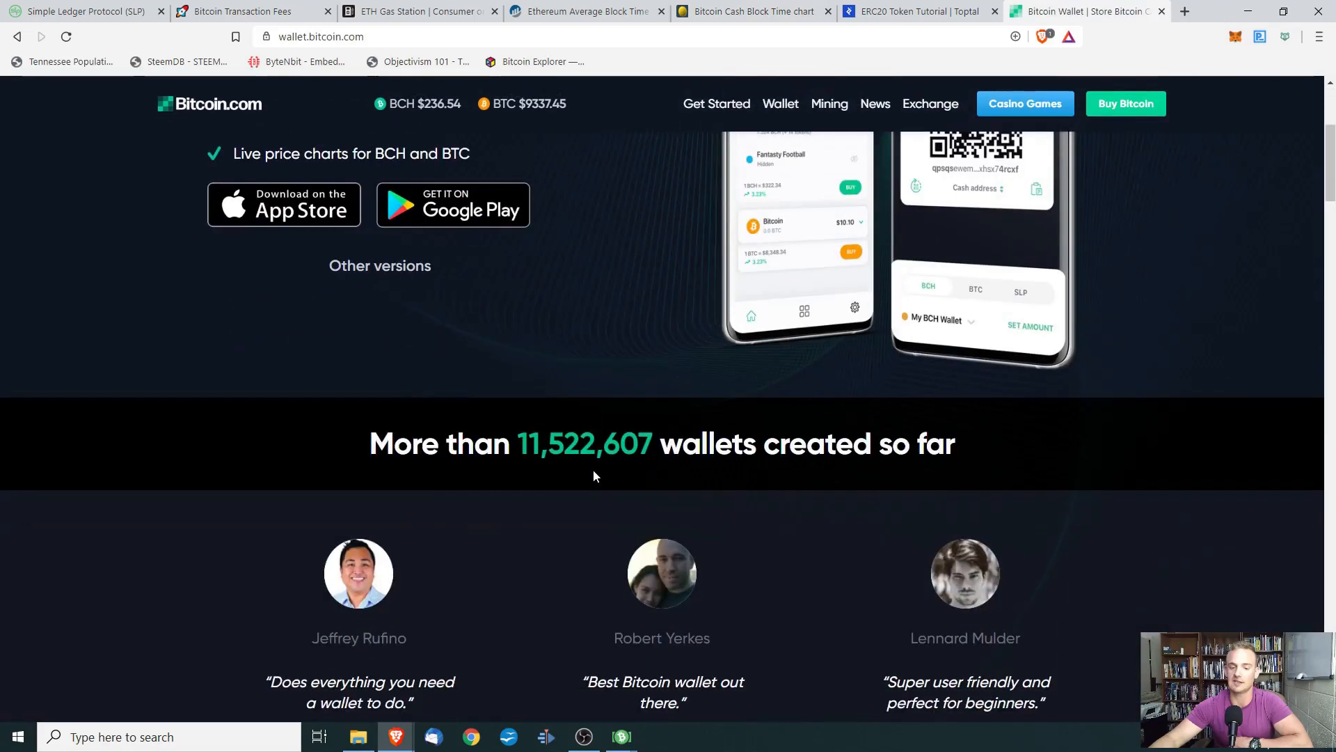
pyautogui.scroll(3)
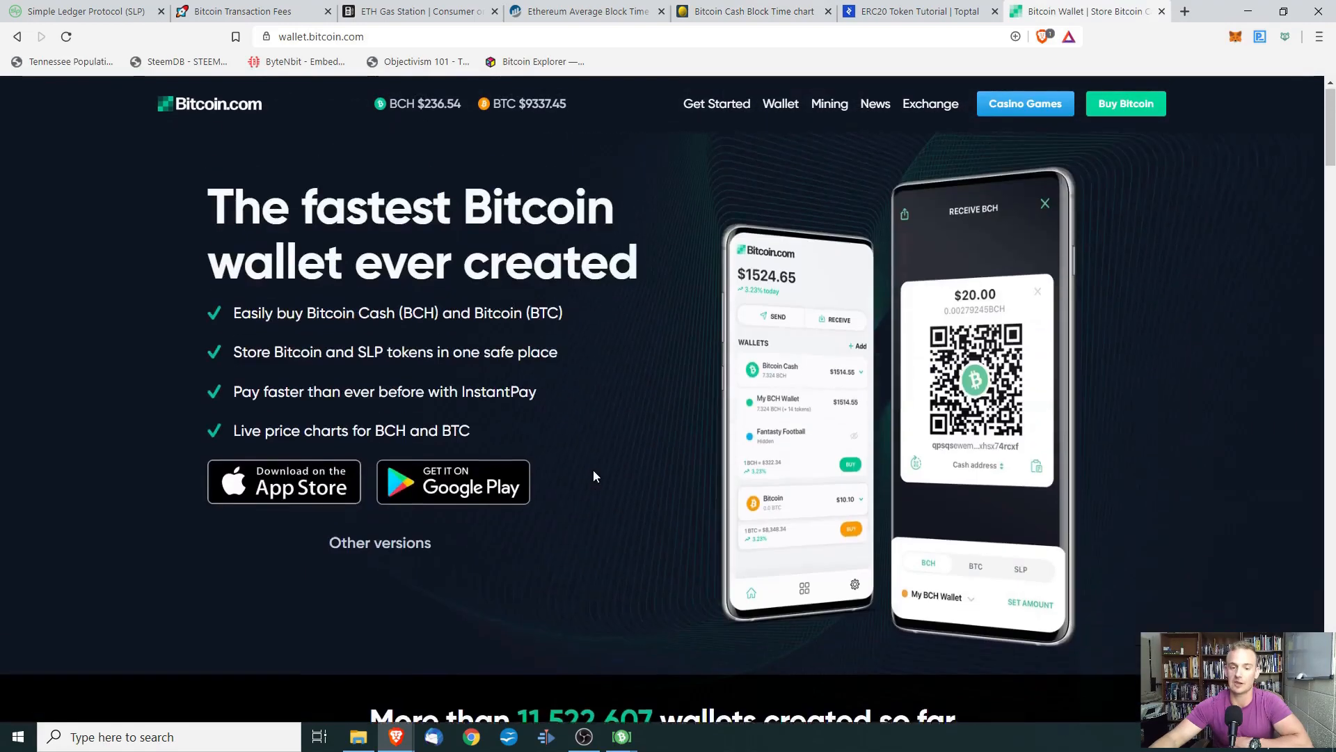
pyautogui.scroll(3)
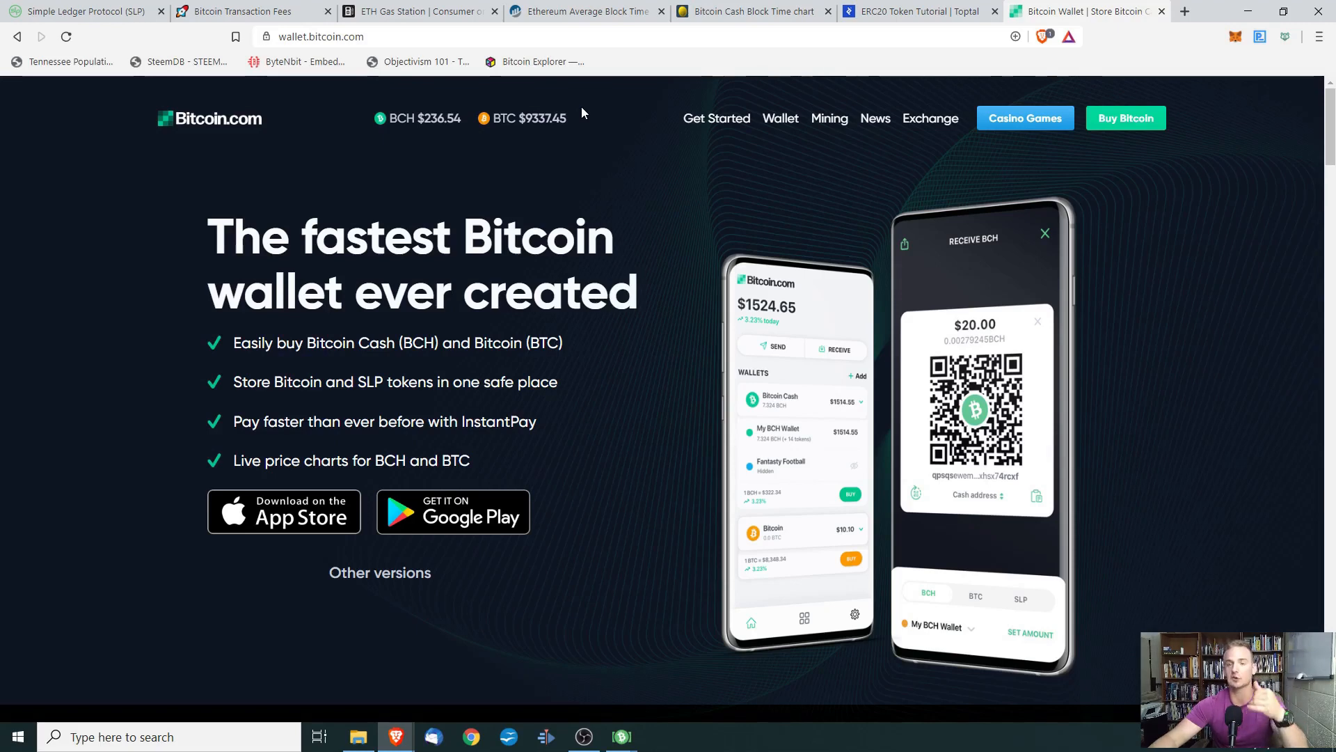
pyautogui.moveTo(1179, 122)
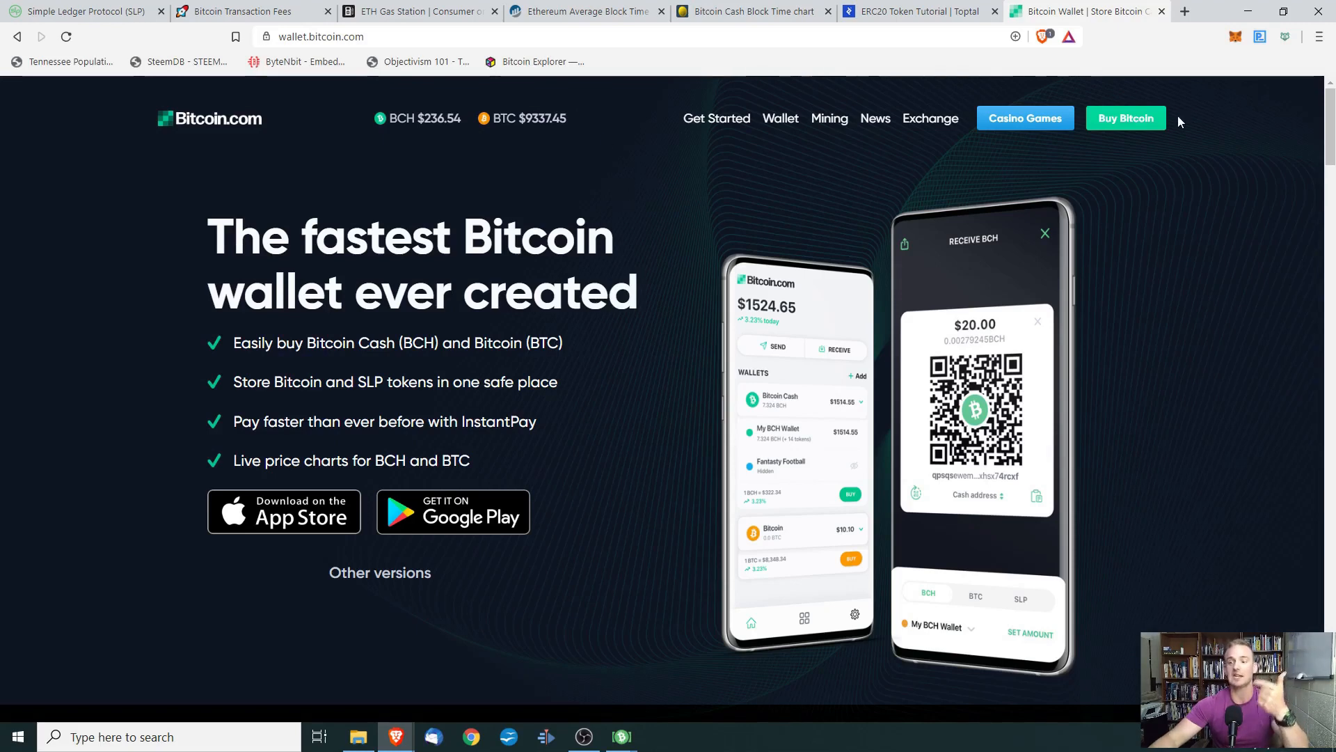
pyautogui.moveTo(1284, 36)
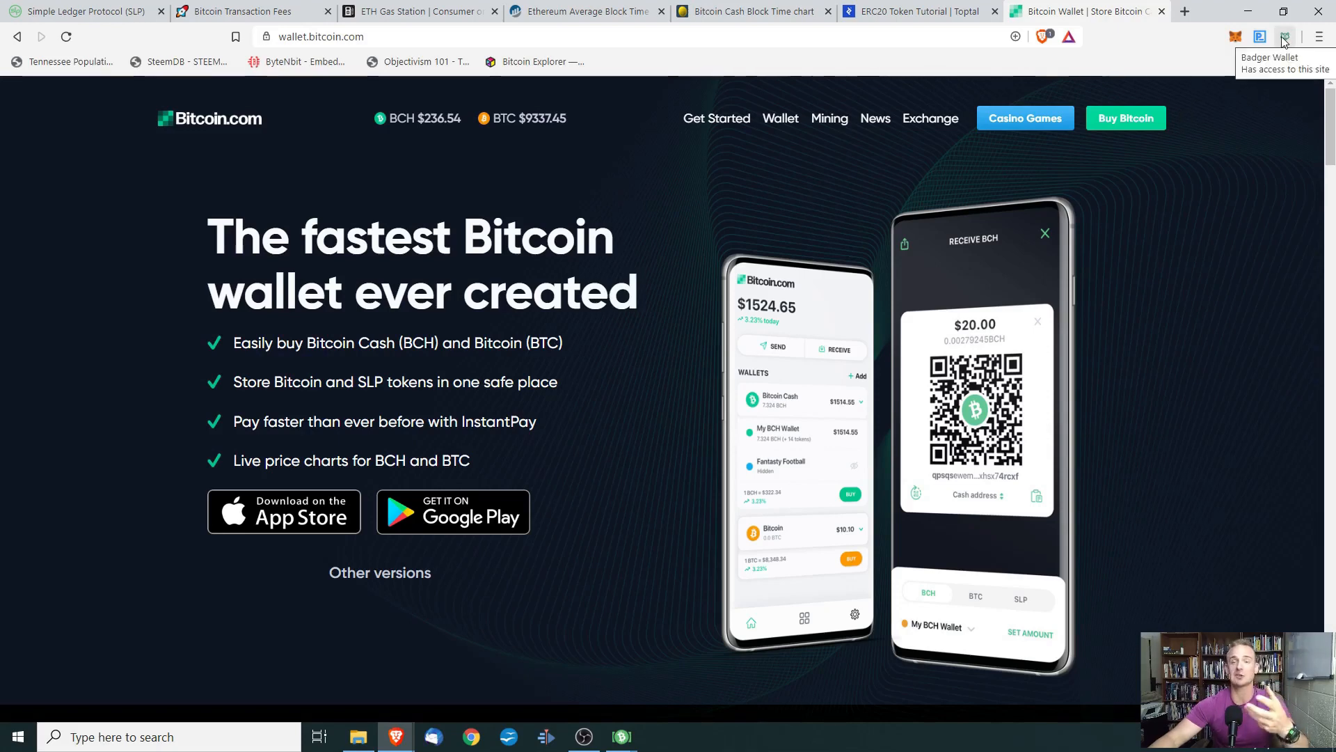
pyautogui.moveTo(884, 238)
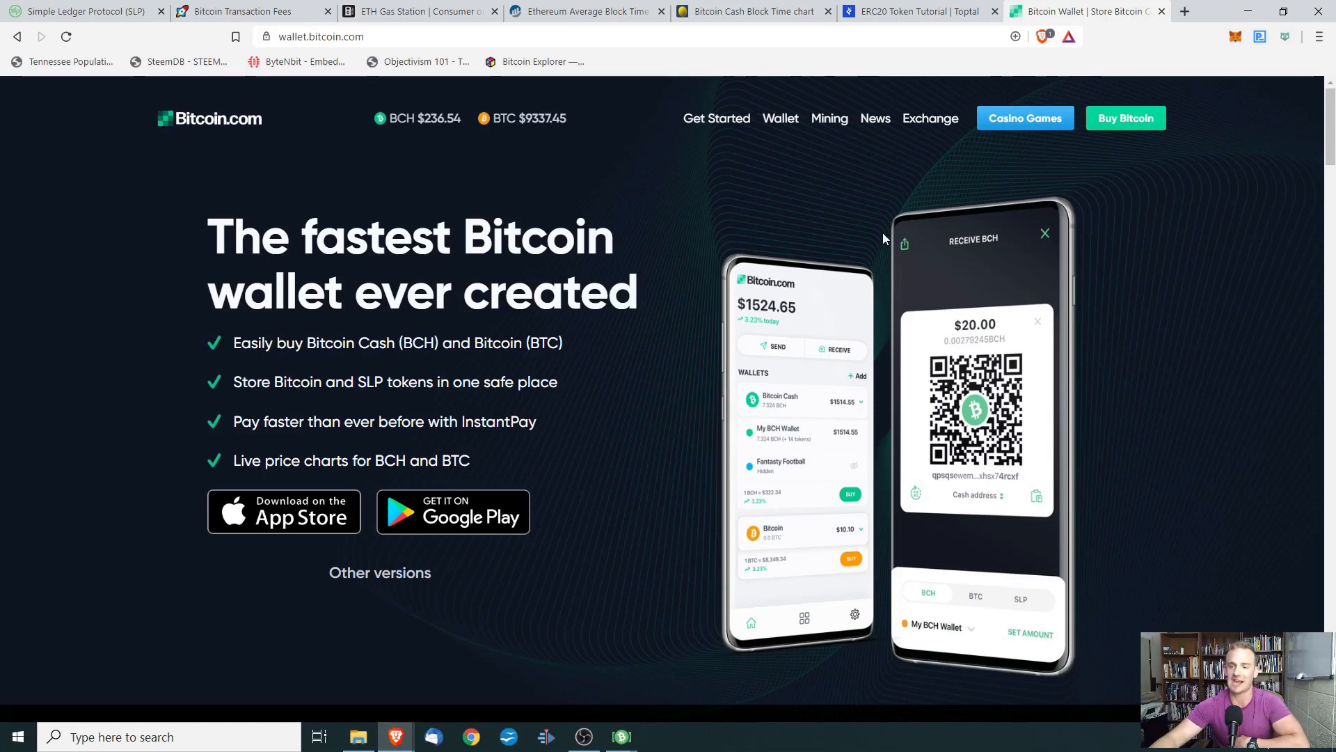
pyautogui.moveTo(1285, 36)
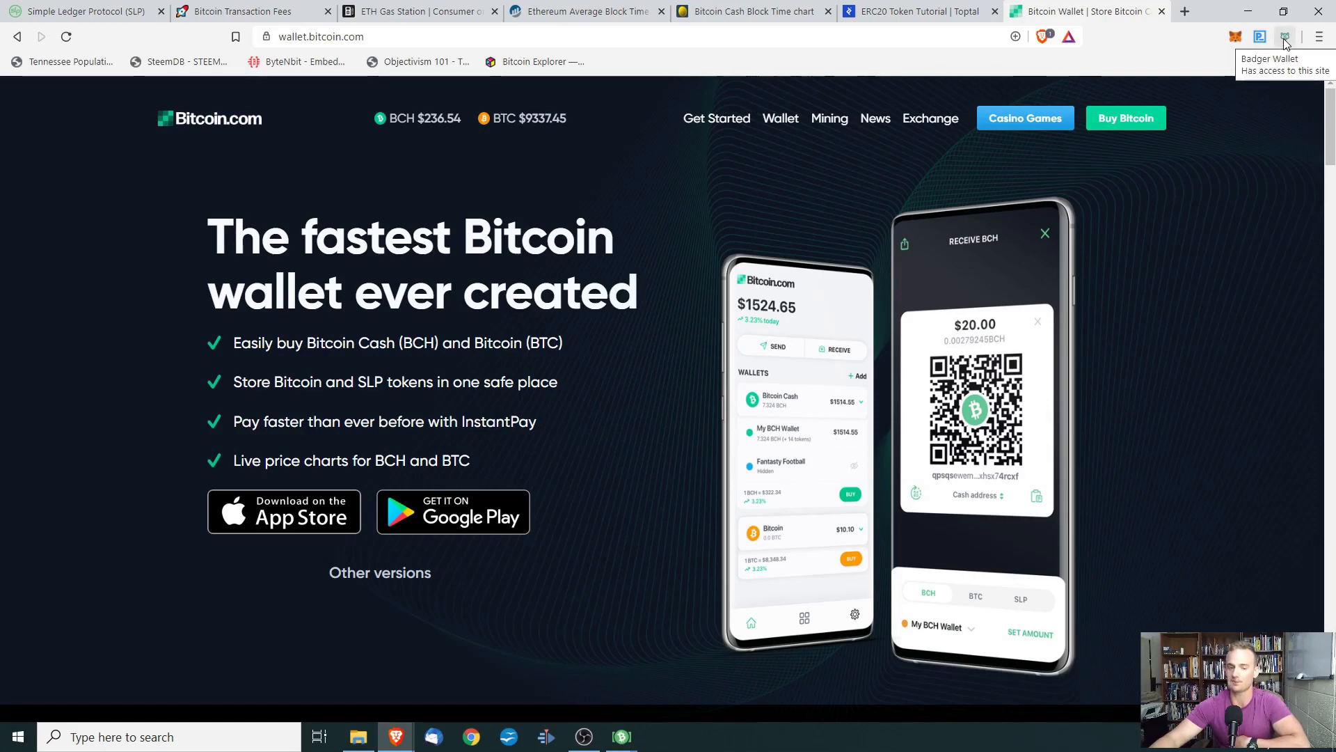
pyautogui.moveTo(1024, 49)
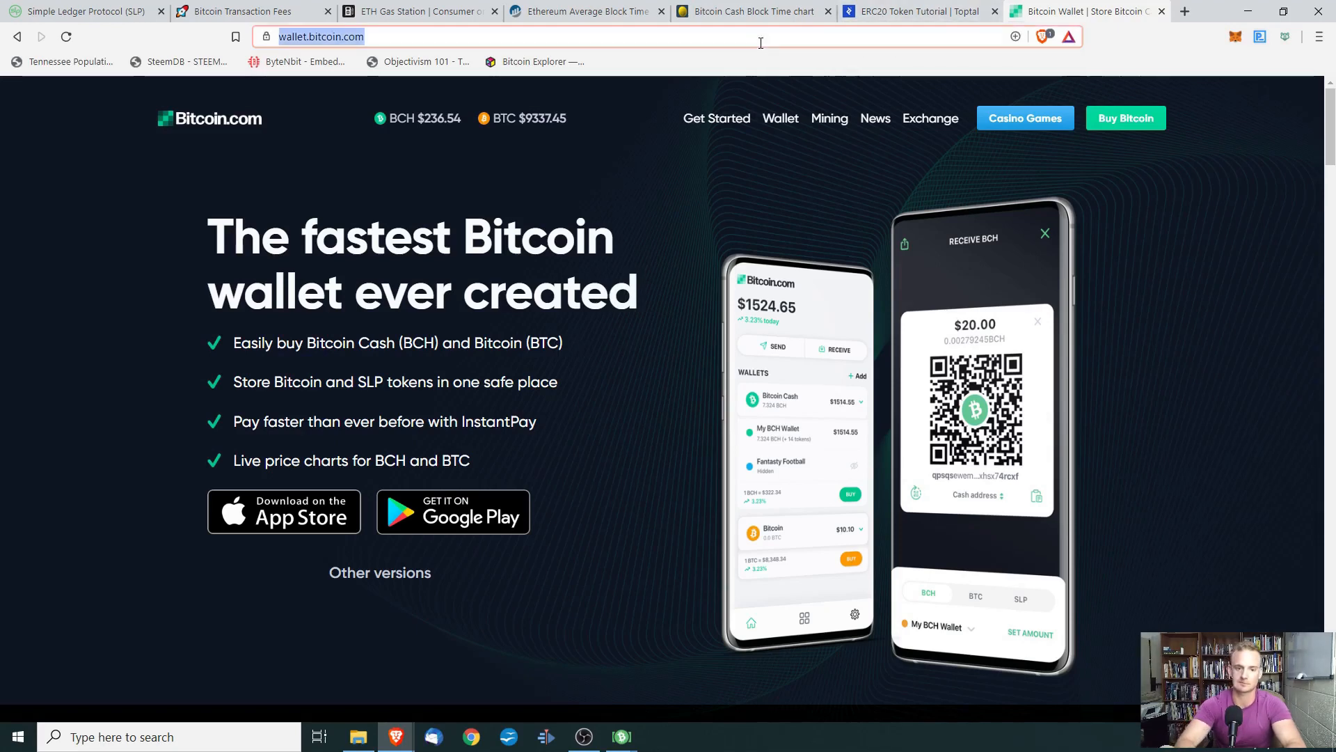
# Visit electroncash.org, jump to Download and scroll to the SLP Edition link.
pyautogui.write('electroncash.org')
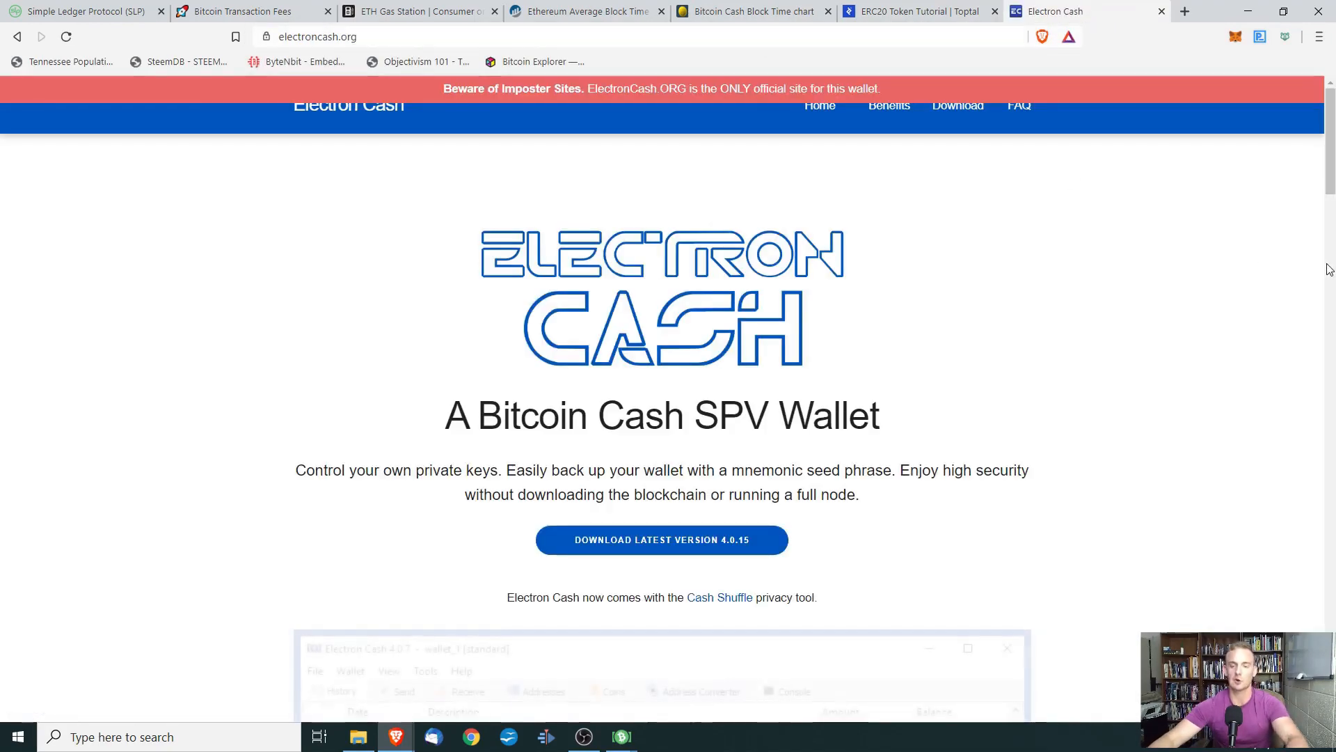
pyautogui.scroll(-3)
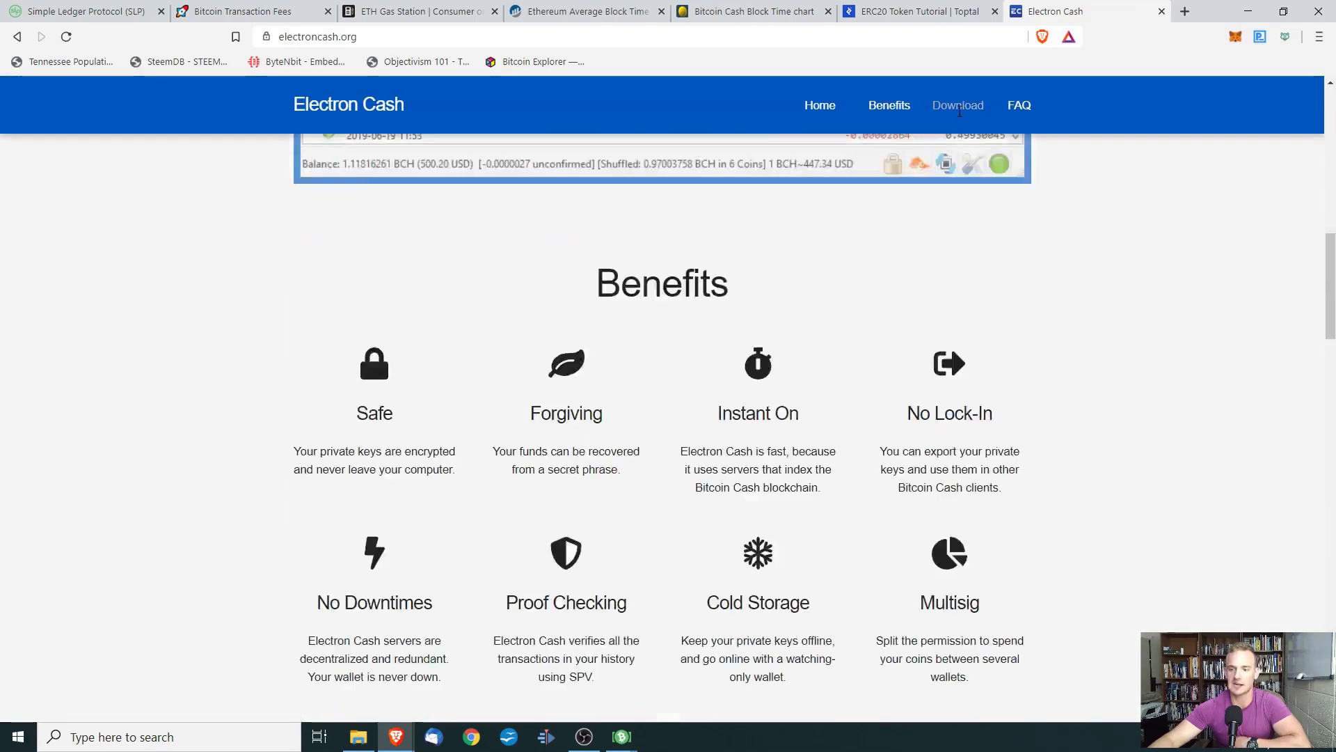
pyautogui.click(958, 105)
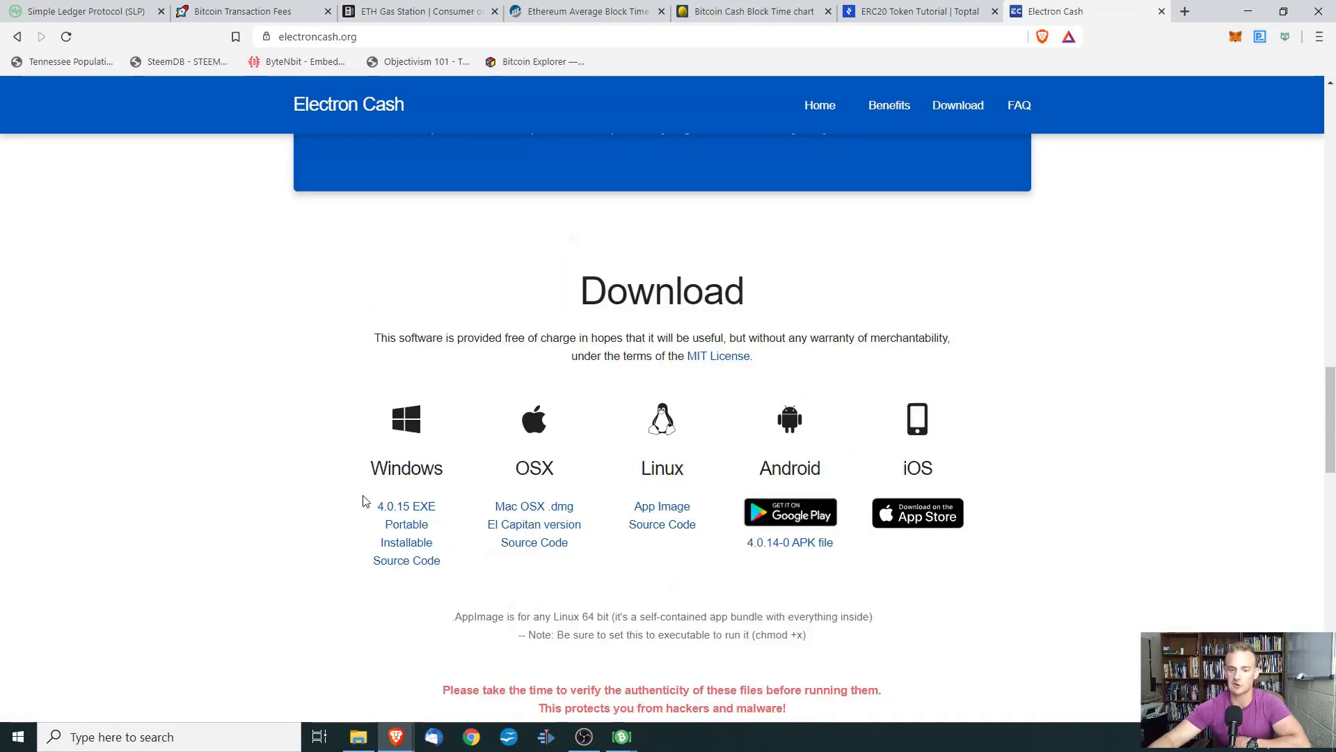
pyautogui.moveTo(478, 540)
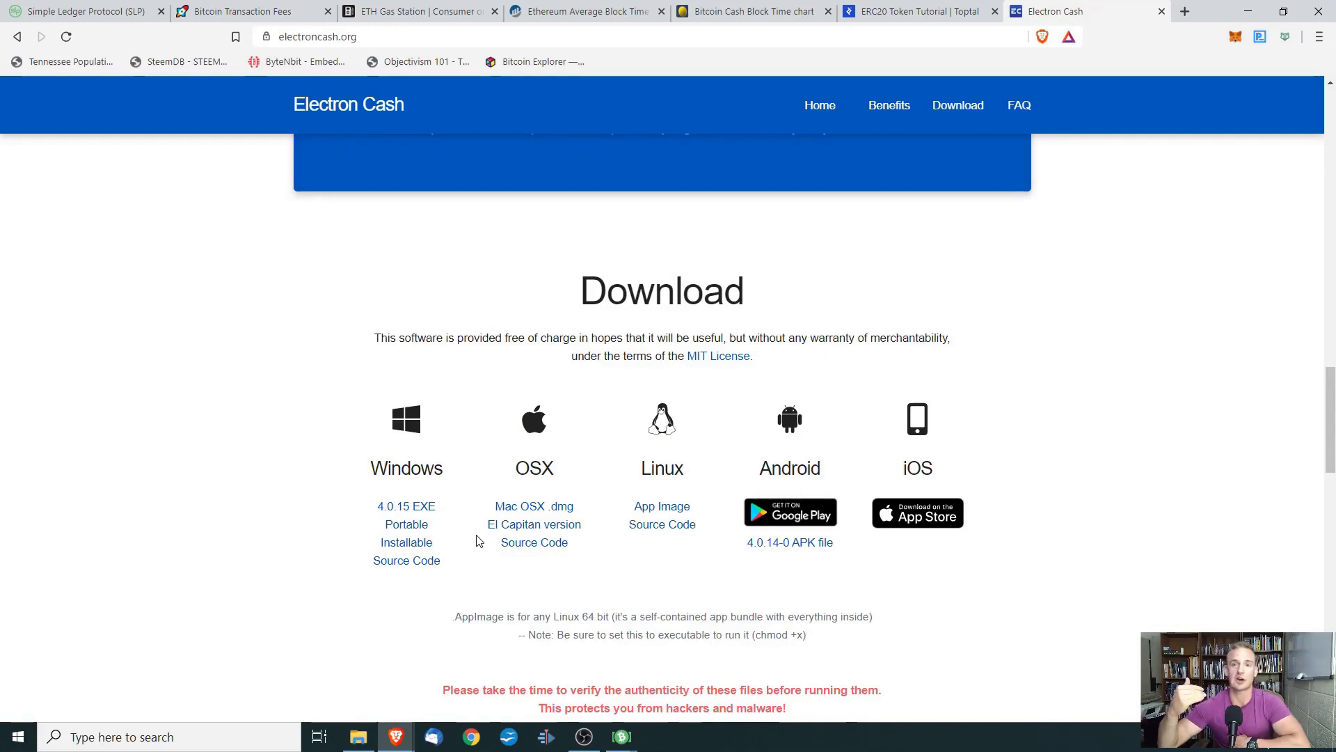
pyautogui.scroll(-3)
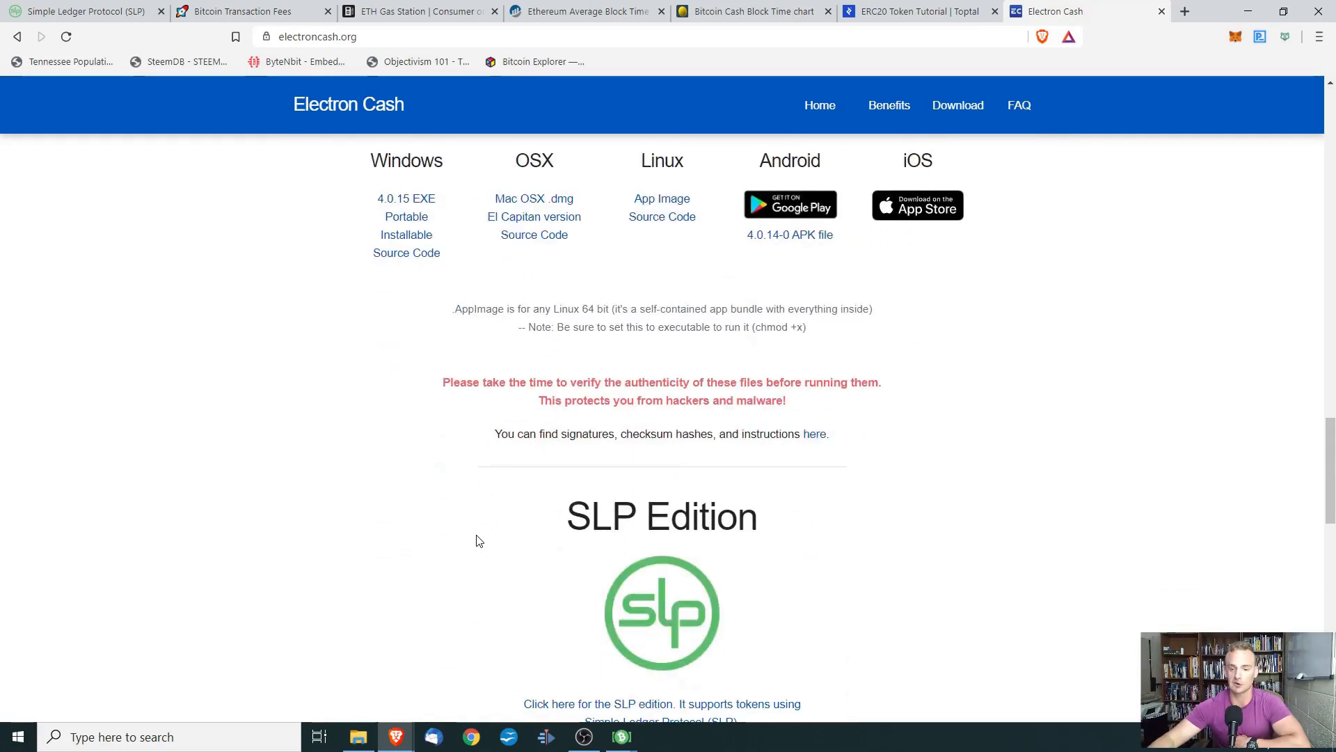
pyautogui.scroll(-3)
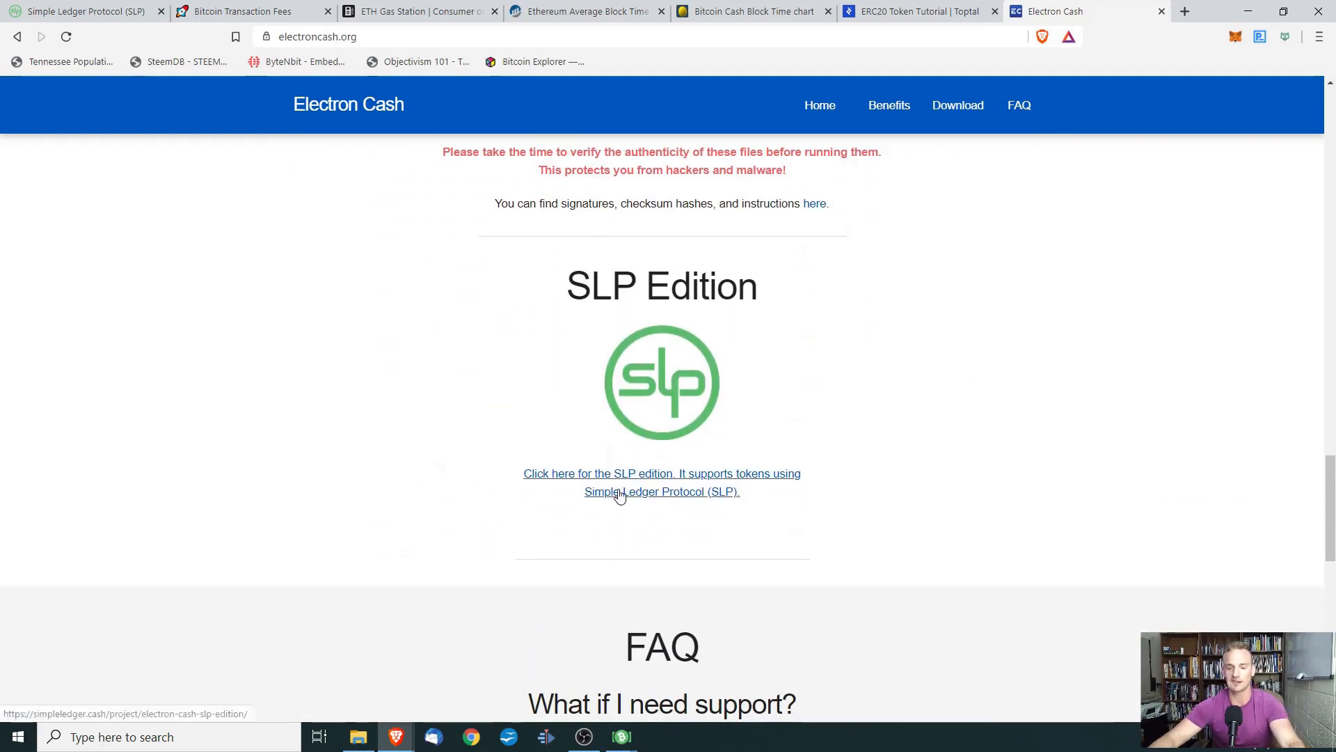
pyautogui.moveTo(615, 485)
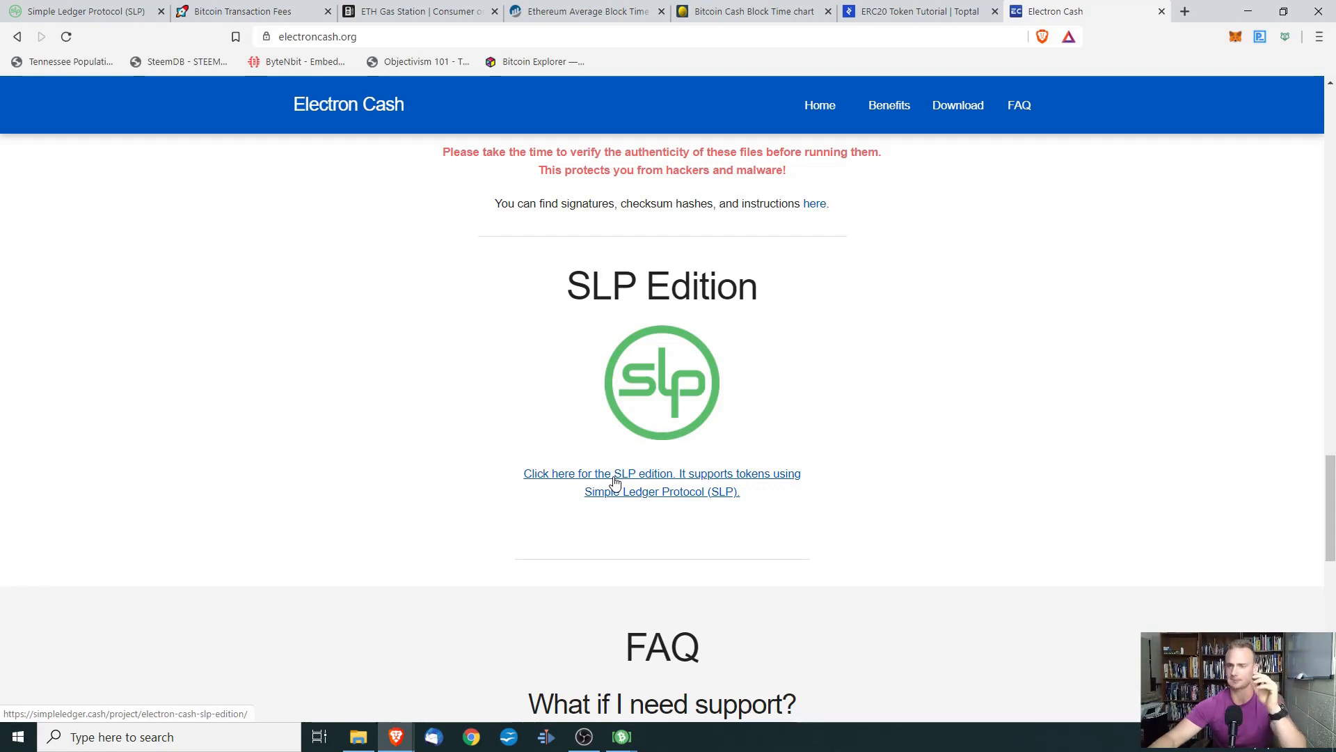
pyautogui.moveTo(622, 736)
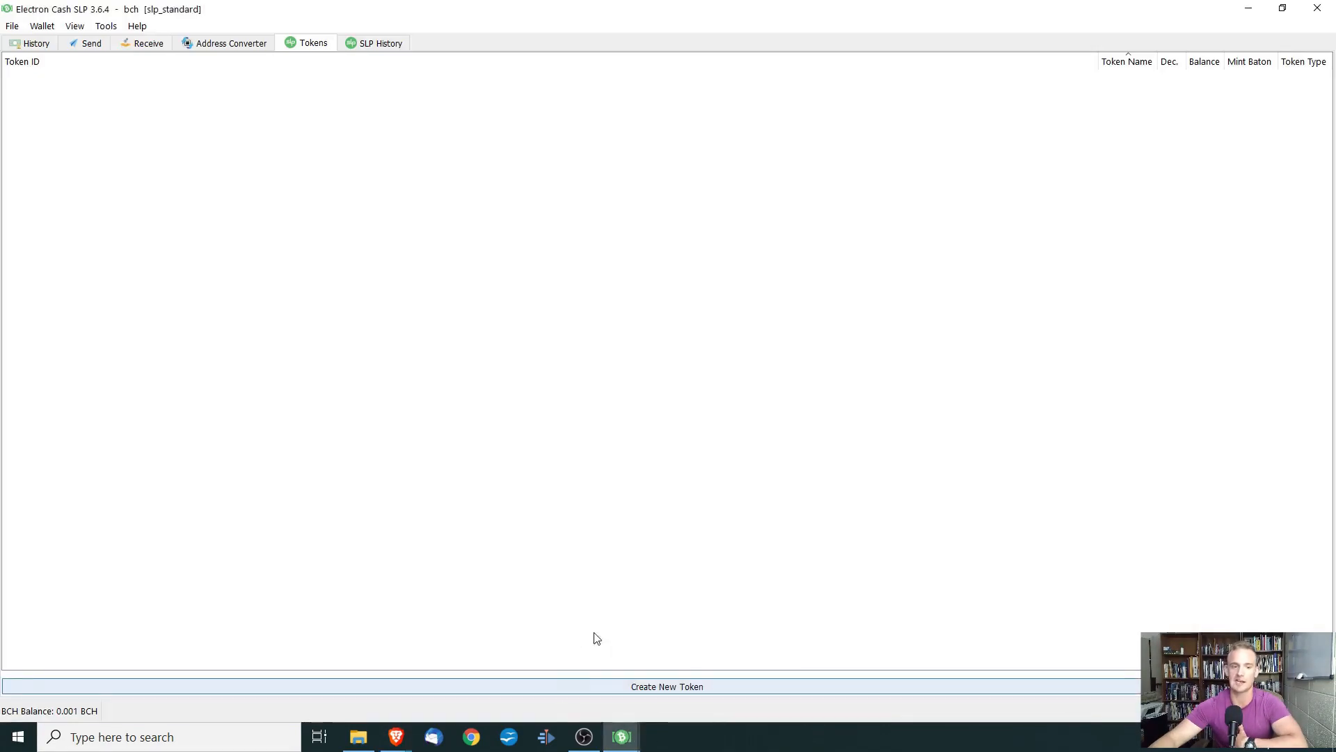
# Show the History list with the single incoming 0.001 BCH transaction.
pyautogui.click(37, 43)
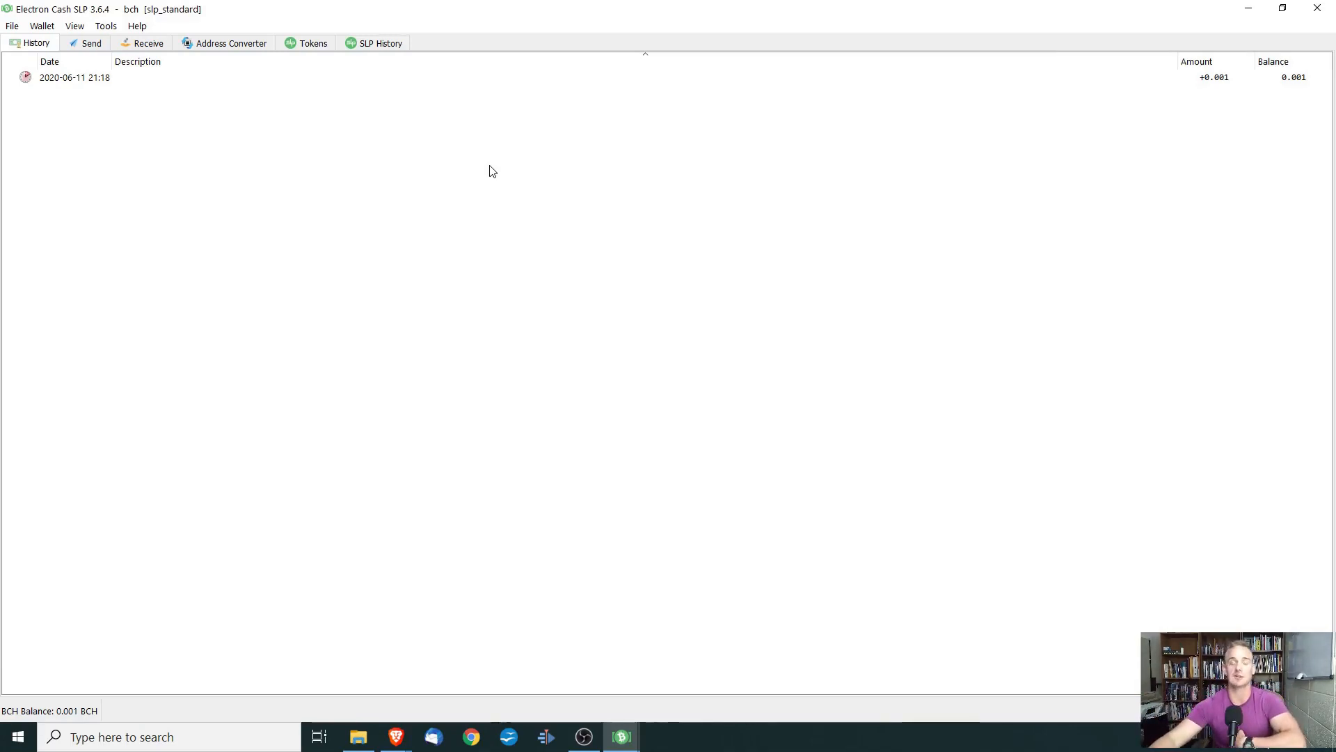
pyautogui.moveTo(465, 127)
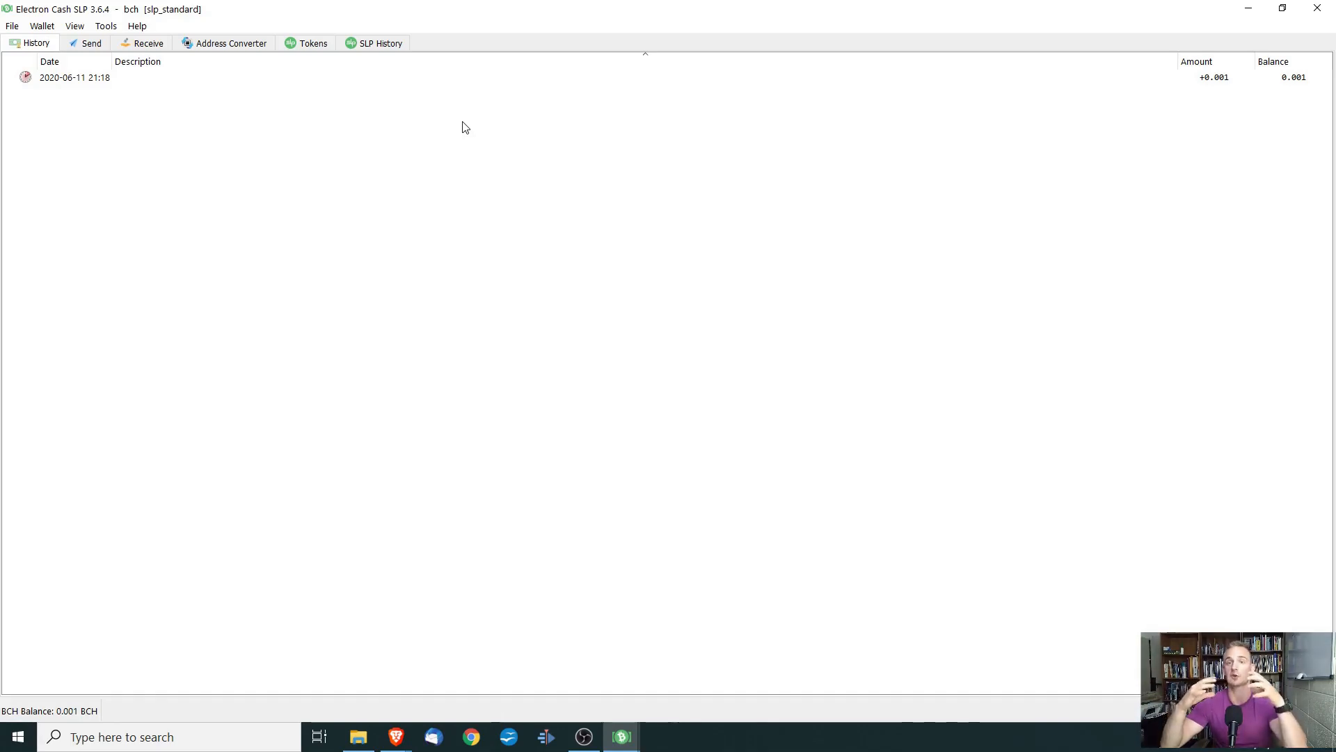
pyautogui.moveTo(100, 690)
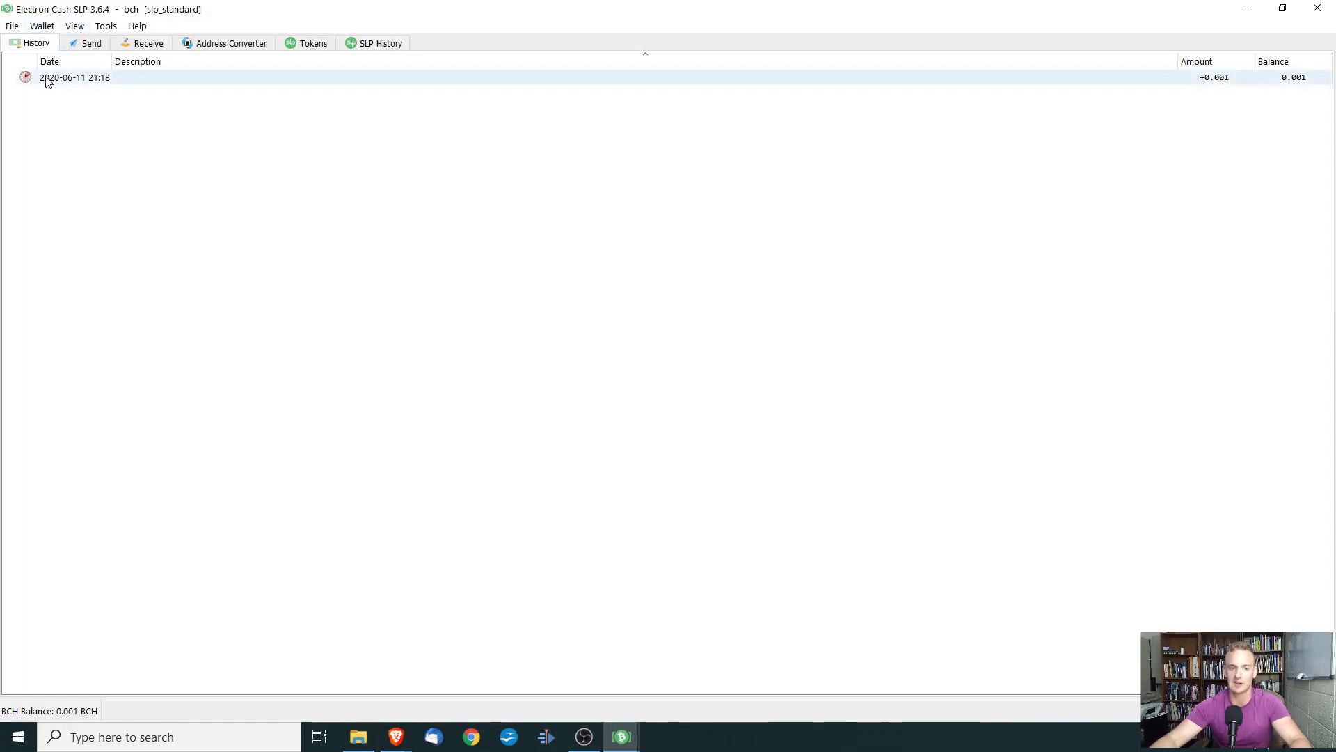
pyautogui.moveTo(1270, 90)
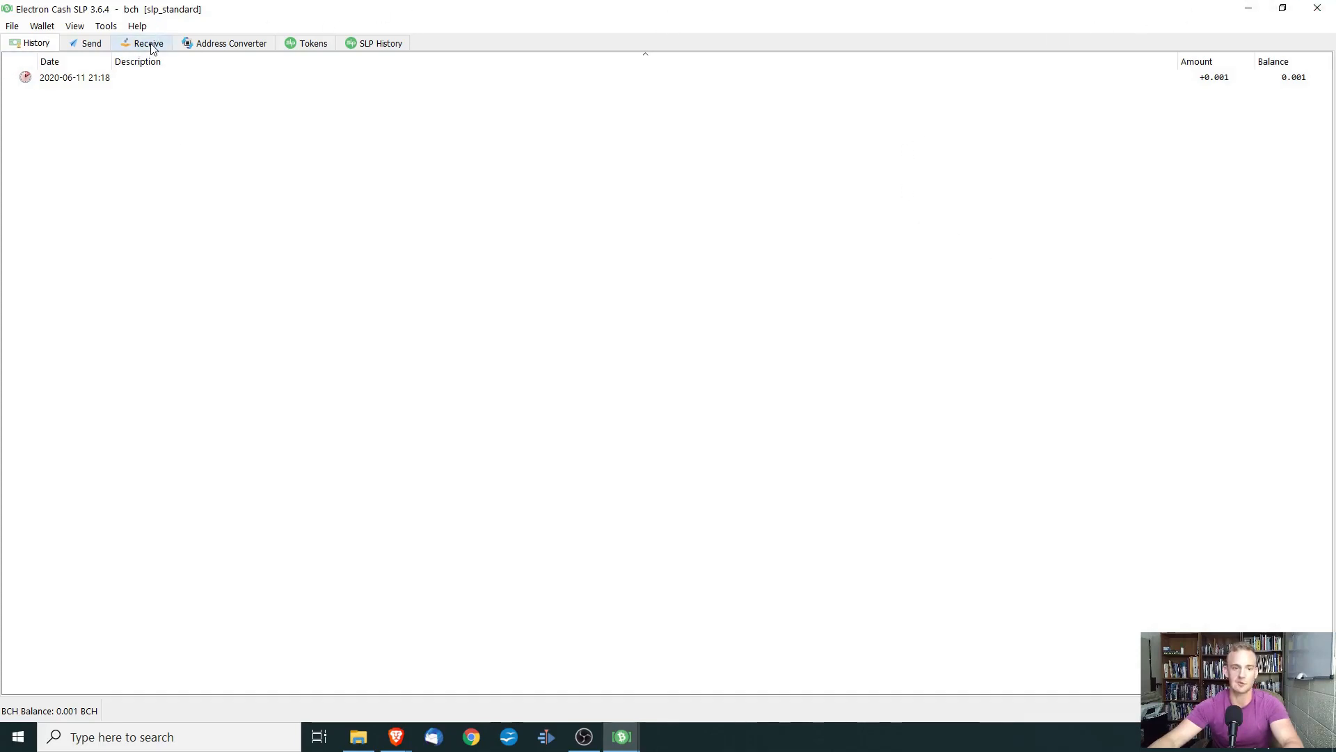
# View the receiving address in SLP and BCH formats, then return to the empty Tokens list.
pyautogui.click(147, 43)
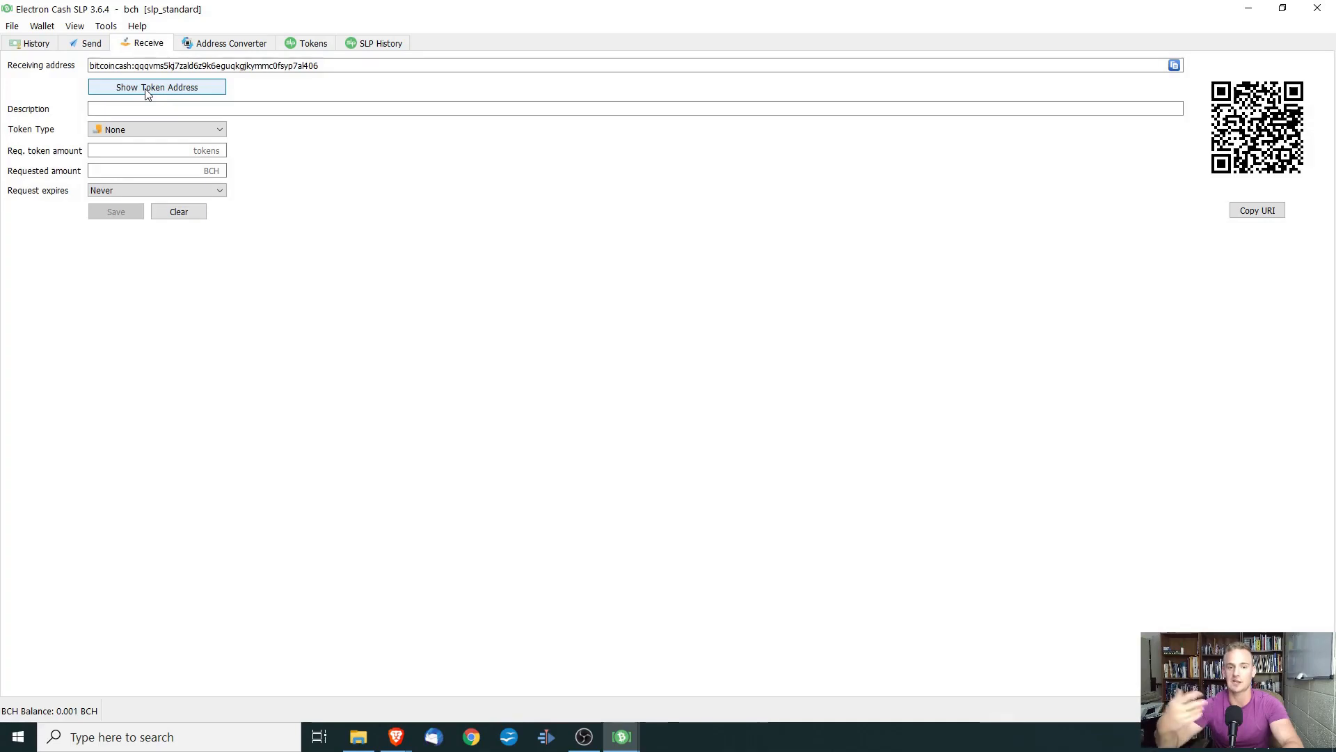
pyautogui.click(157, 86)
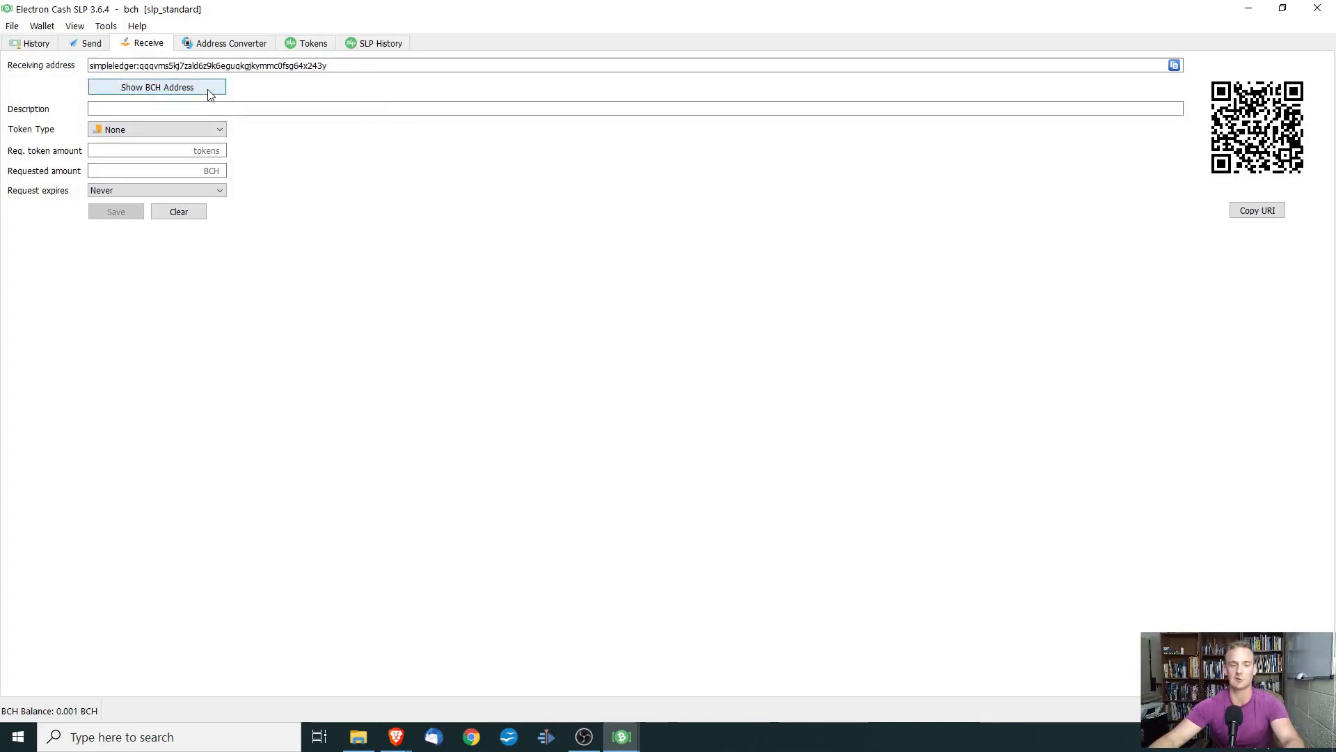
pyautogui.click(157, 86)
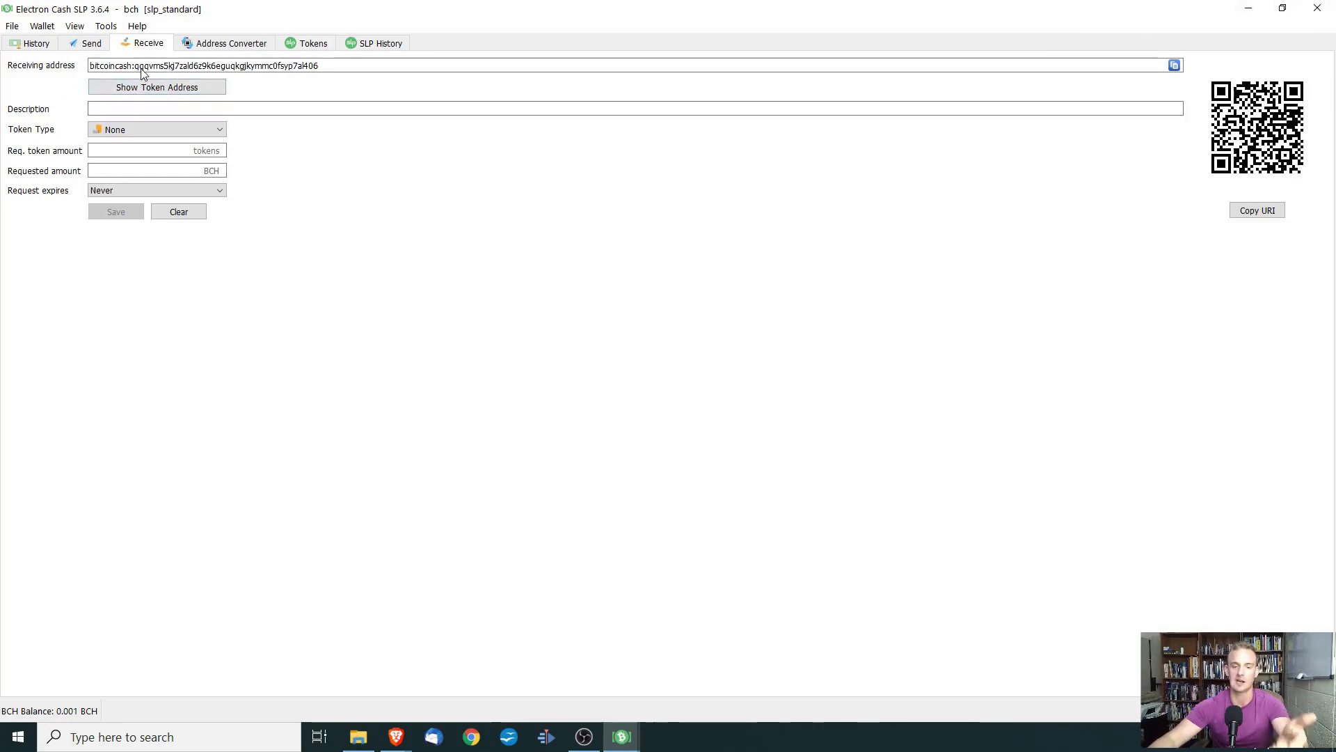
pyautogui.moveTo(551, 428)
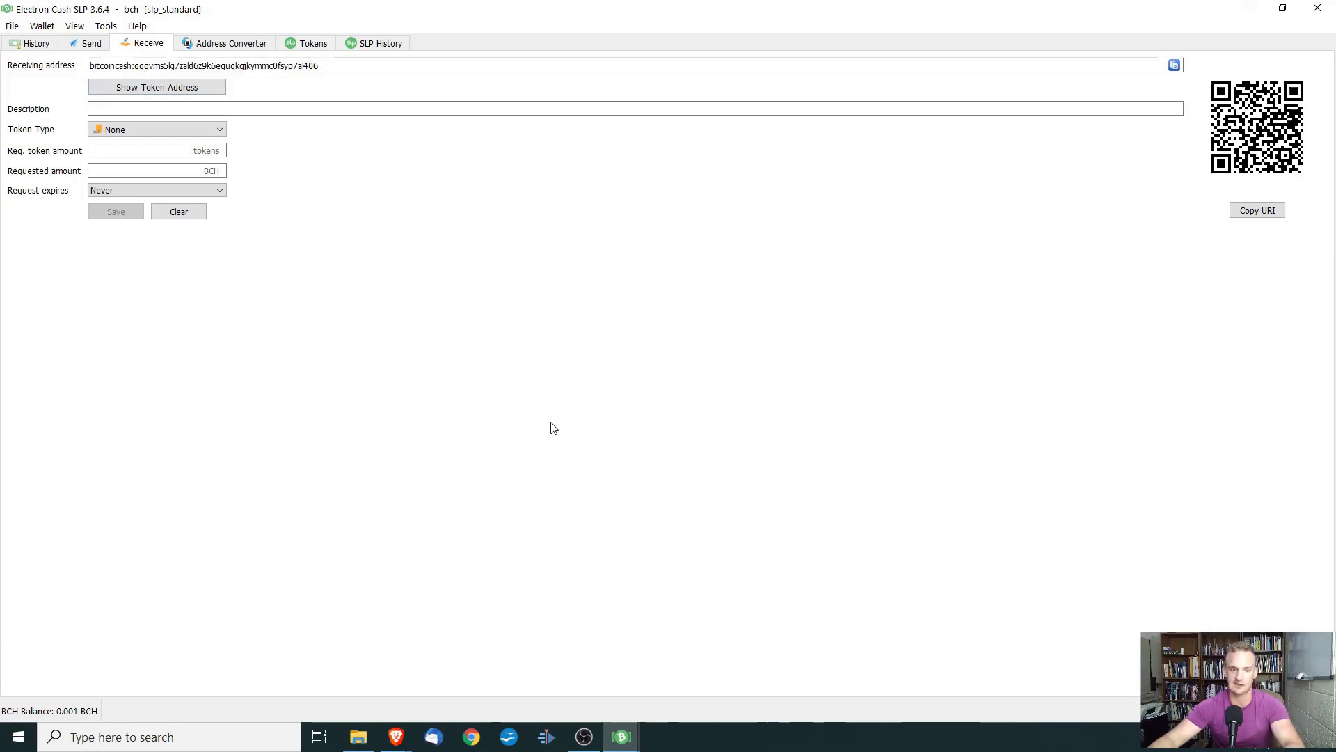
pyautogui.moveTo(417, 363)
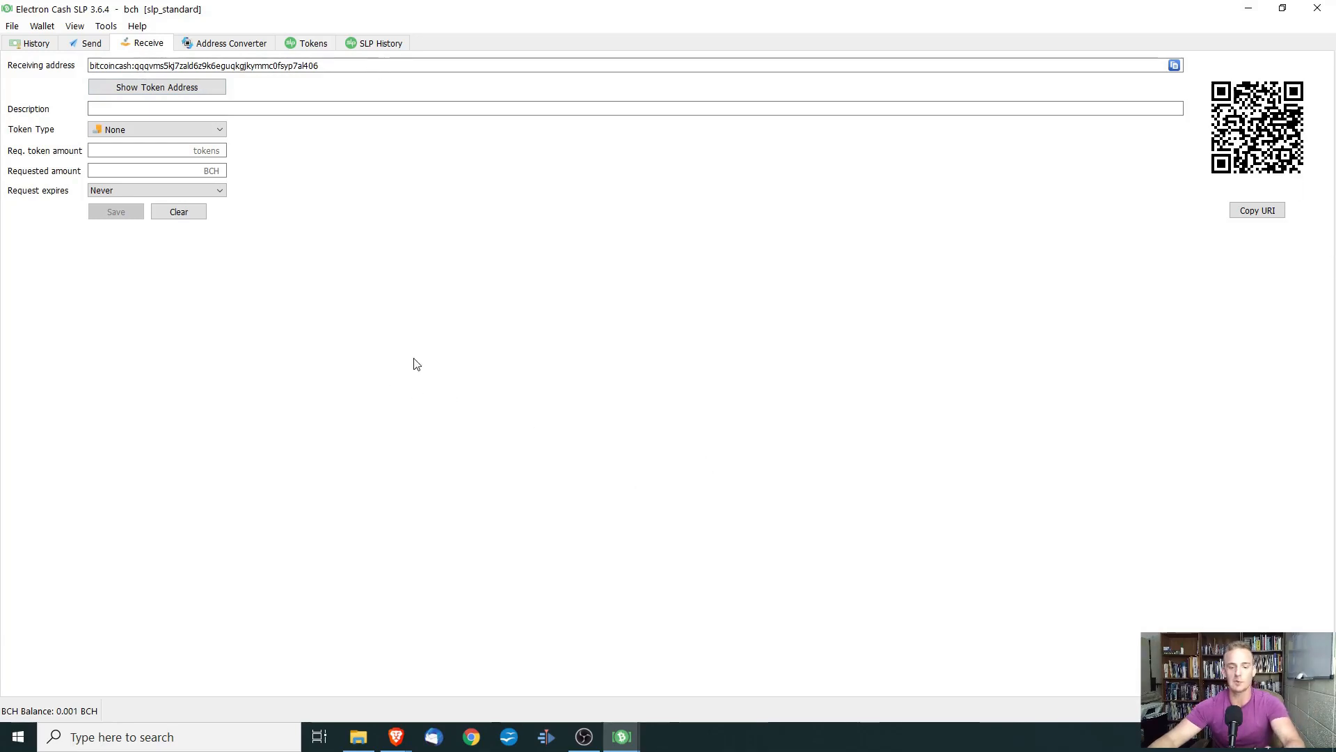
pyautogui.click(307, 44)
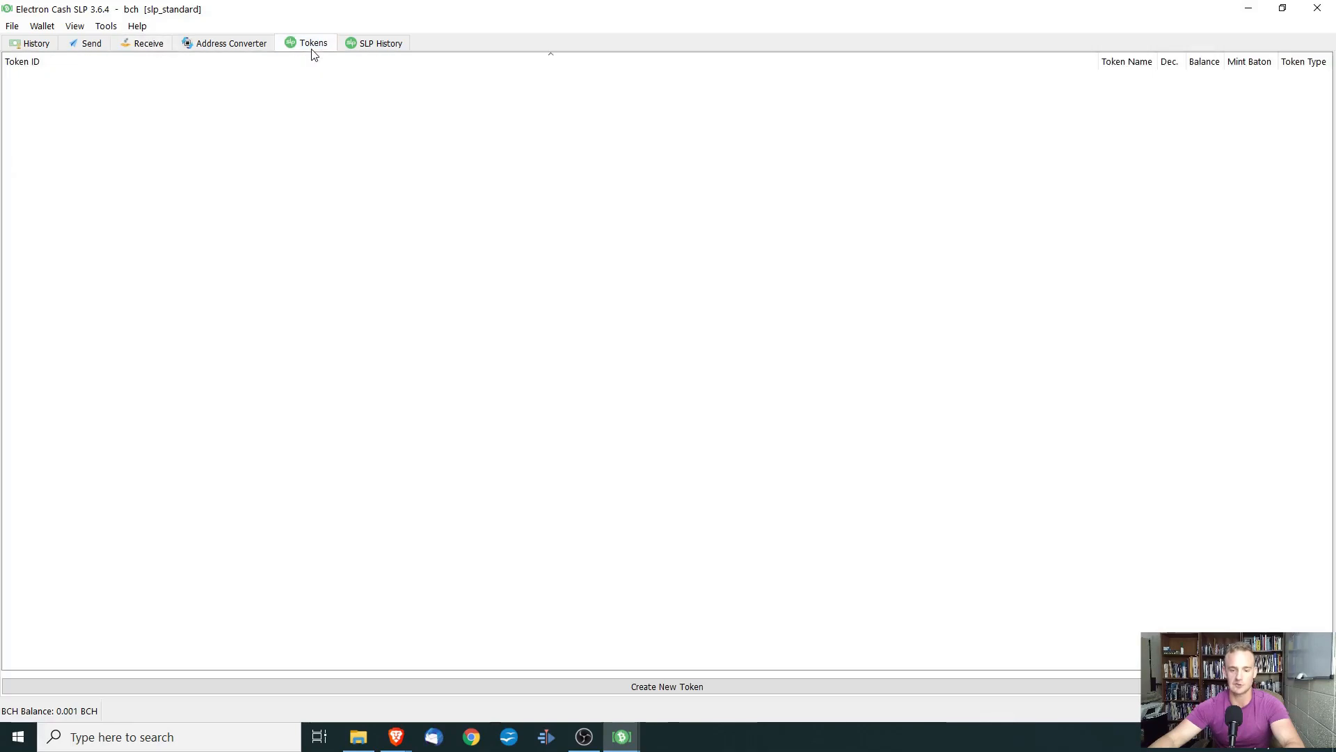
# Start a new token named 'Rob Token' with ticker ROB and 2 decimal places.
pyautogui.click(667, 686)
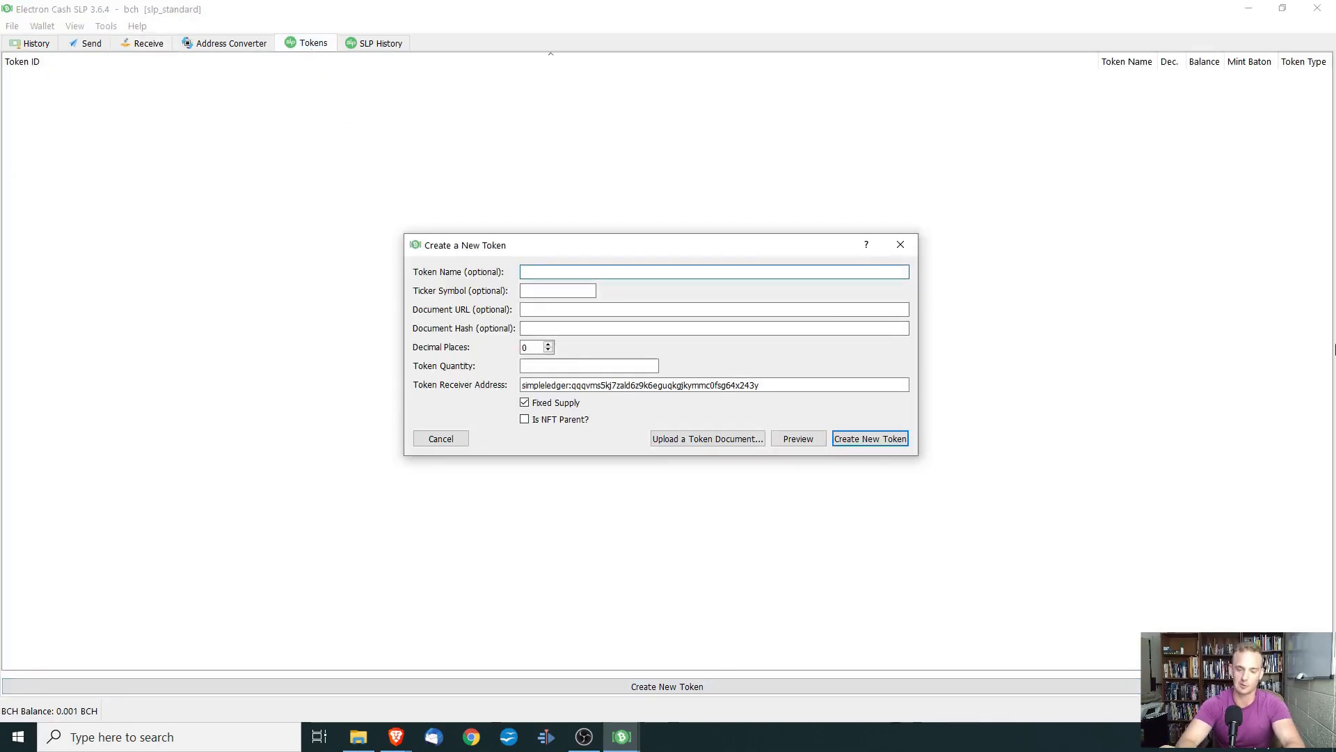
pyautogui.write('Rob t')
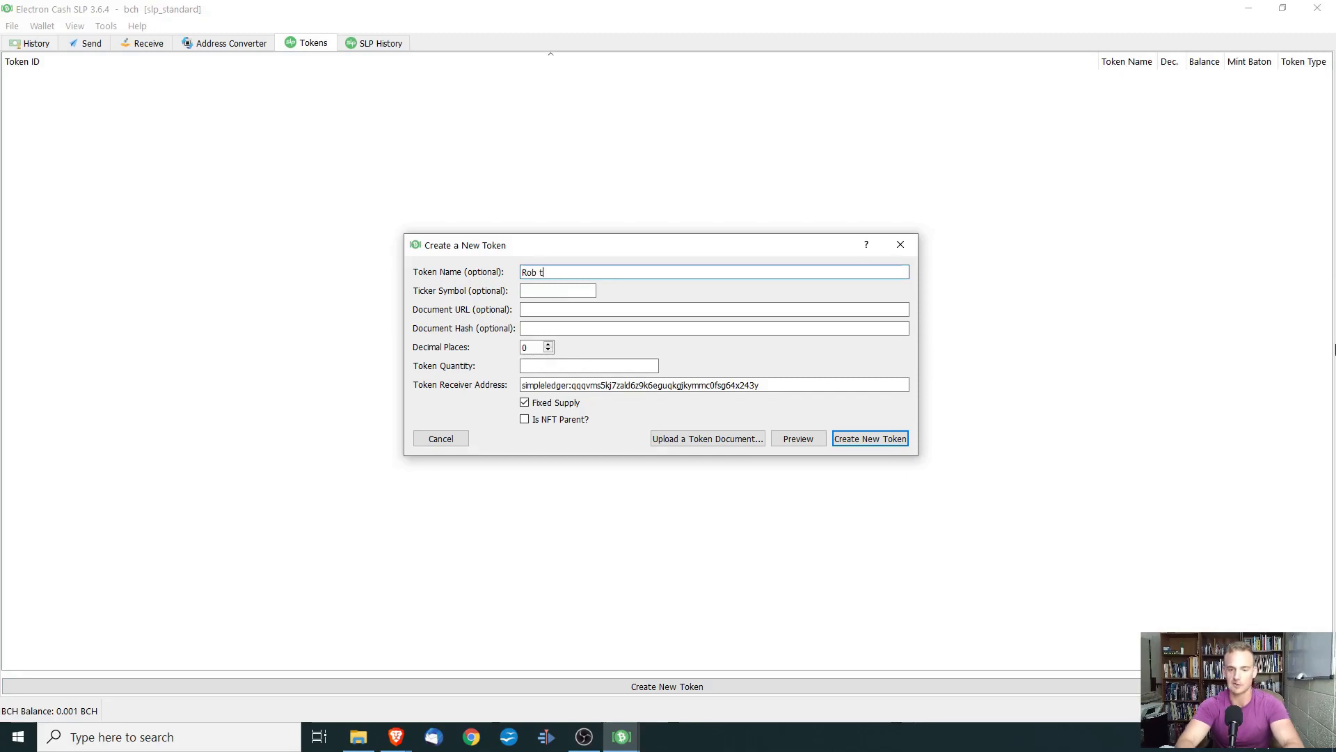
pyautogui.write('oken')
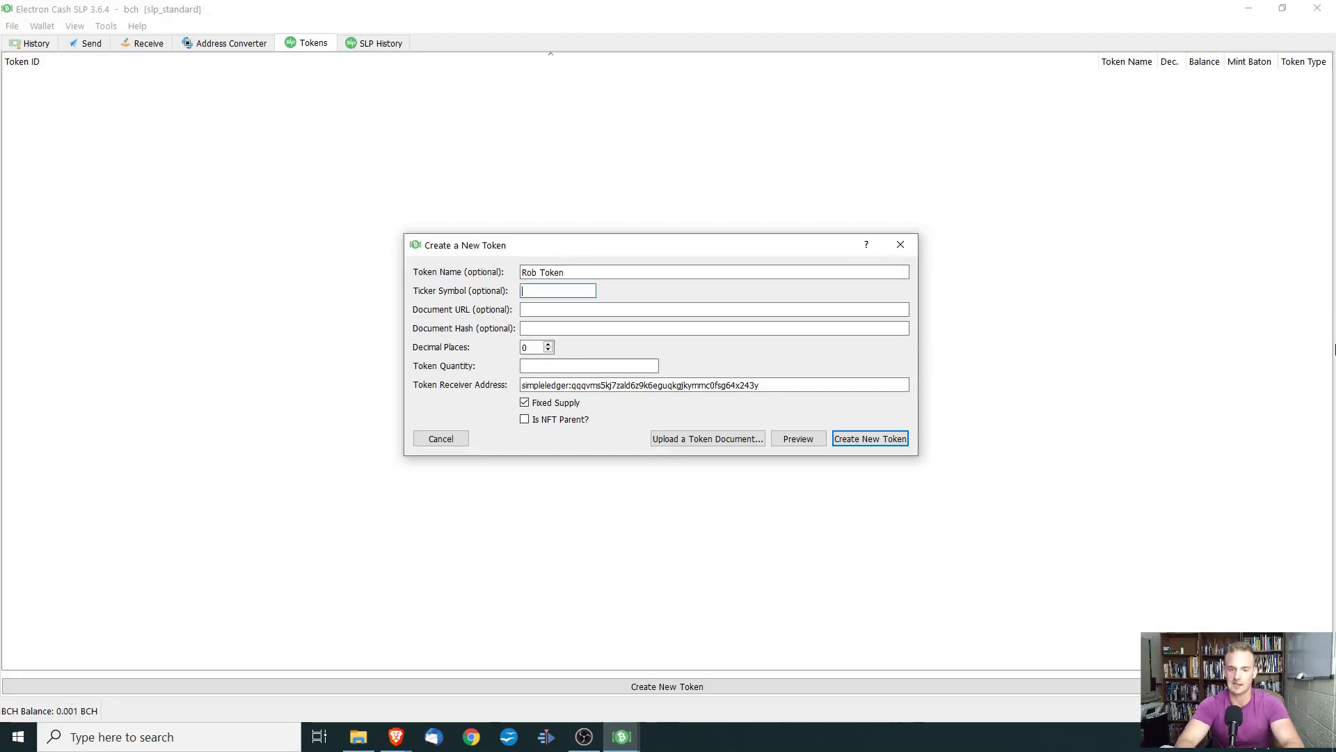
pyautogui.write('R')
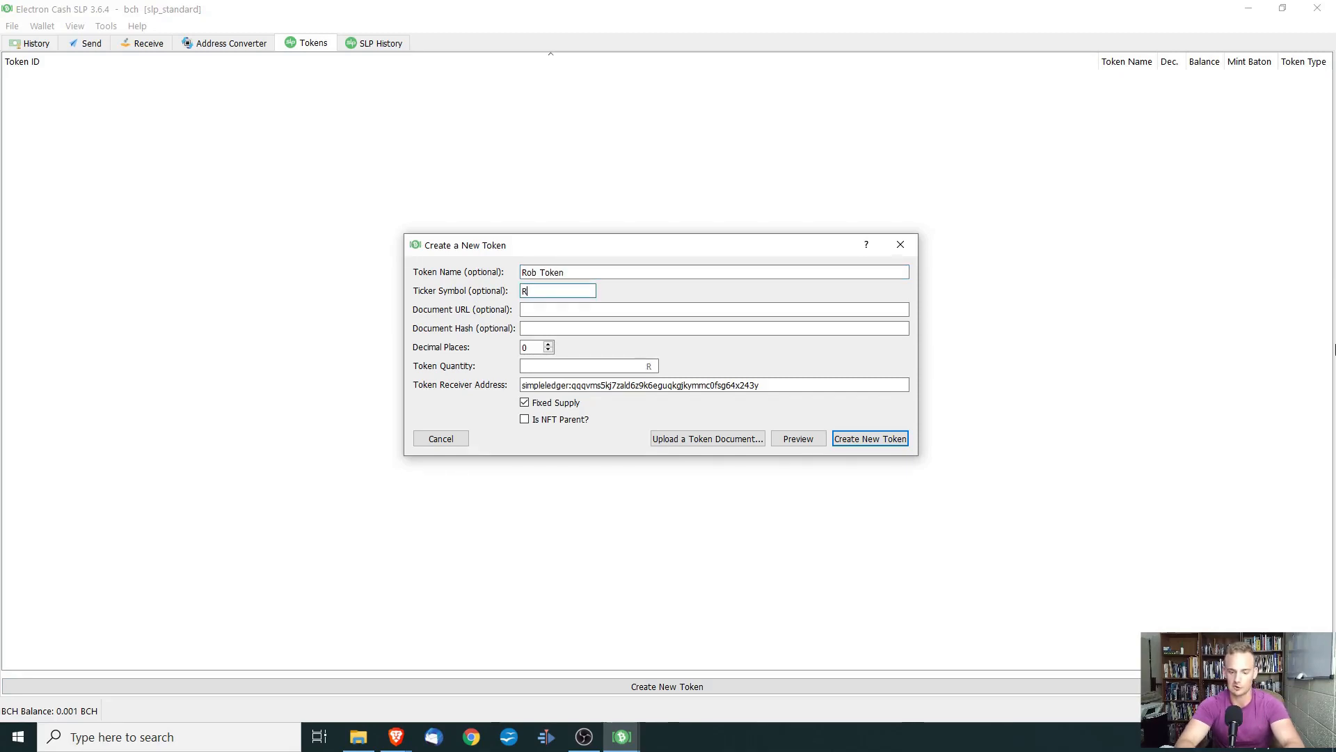
pyautogui.write('OB')
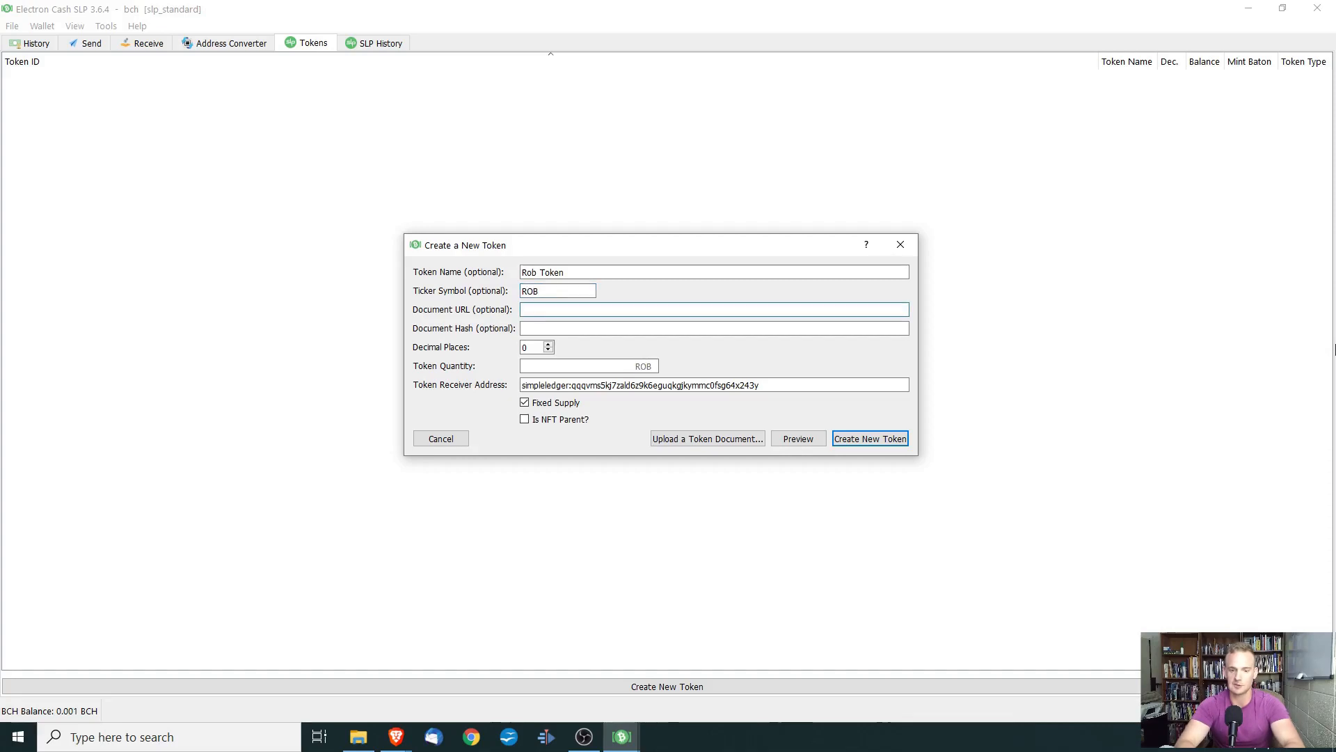
pyautogui.click(533, 347)
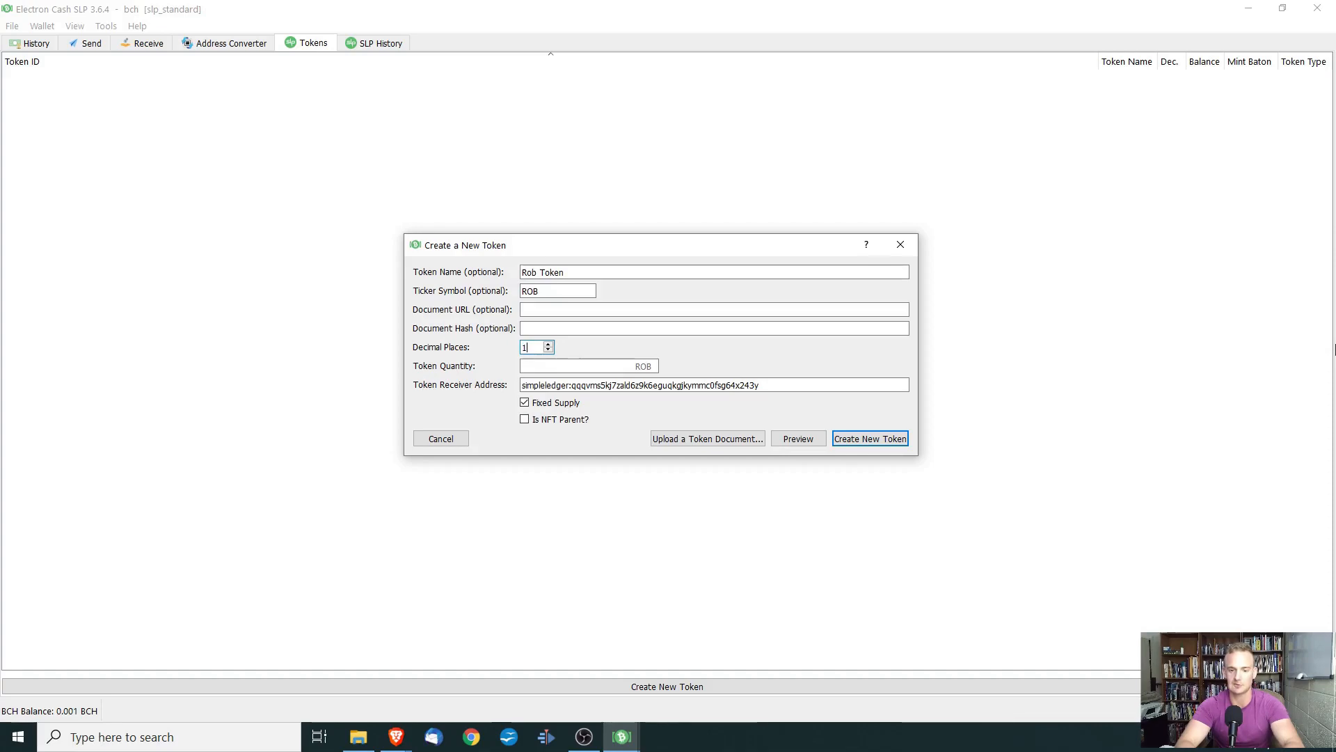
pyautogui.click(548, 344)
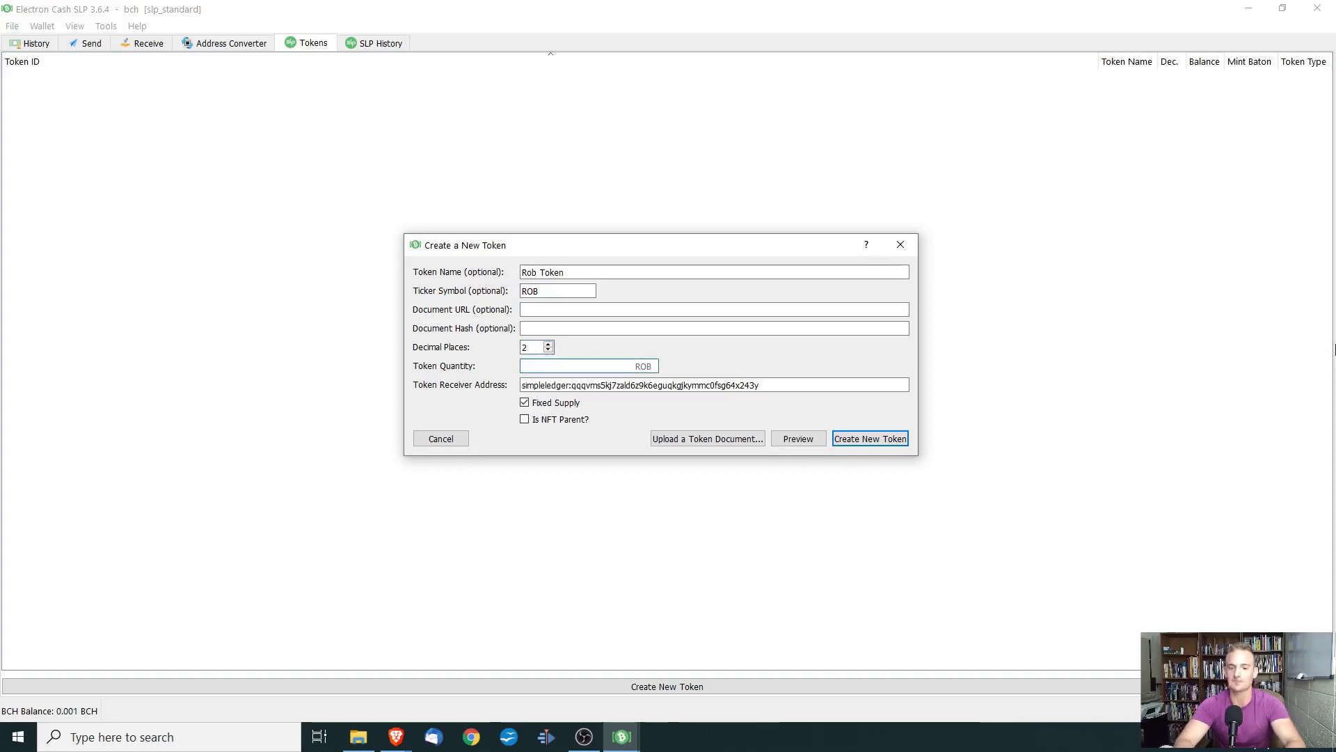
pyautogui.click(584, 366)
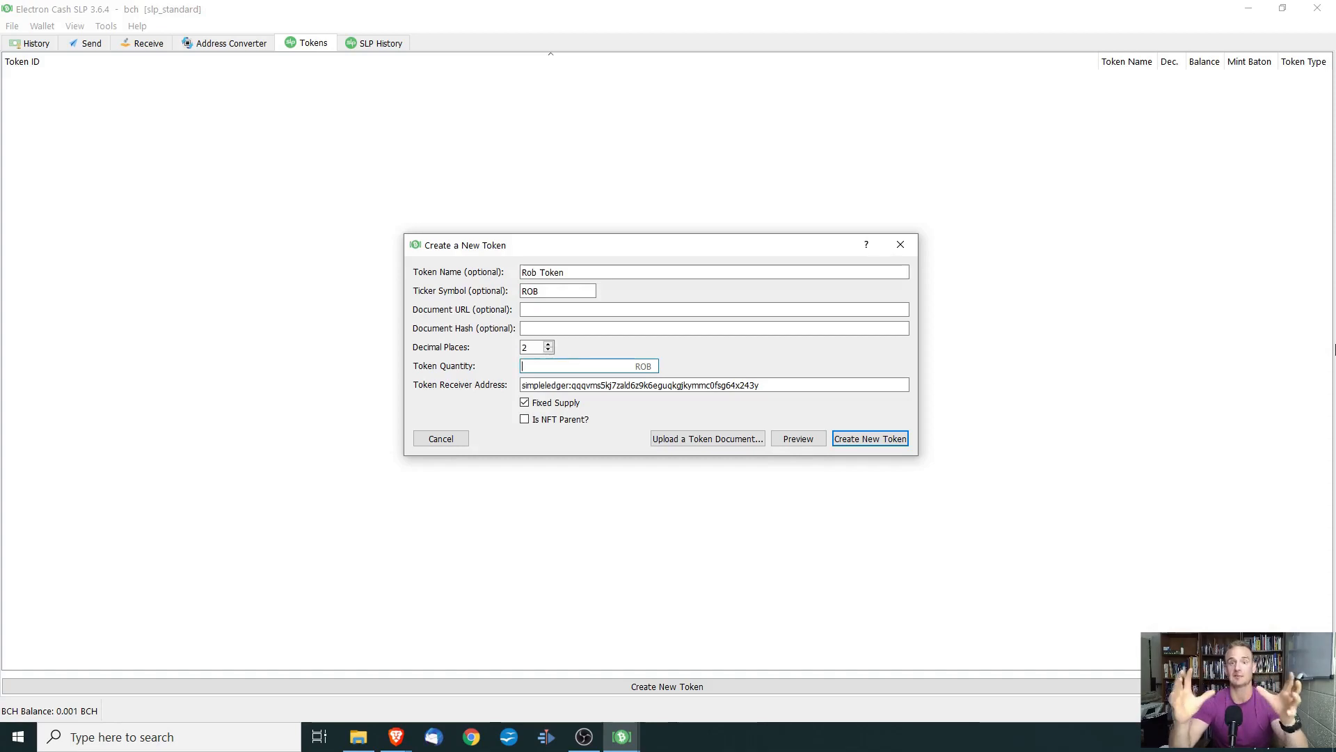
pyautogui.moveTo(408, 413)
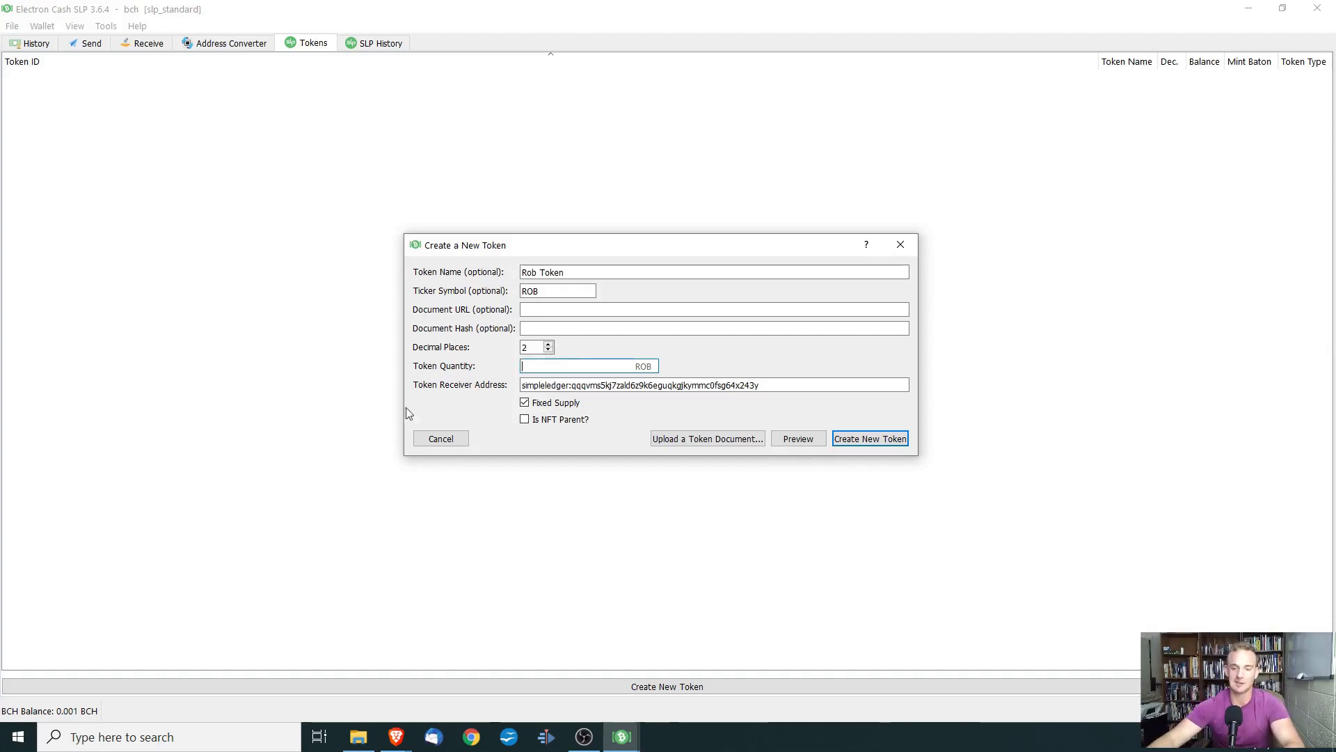
pyautogui.click(525, 402)
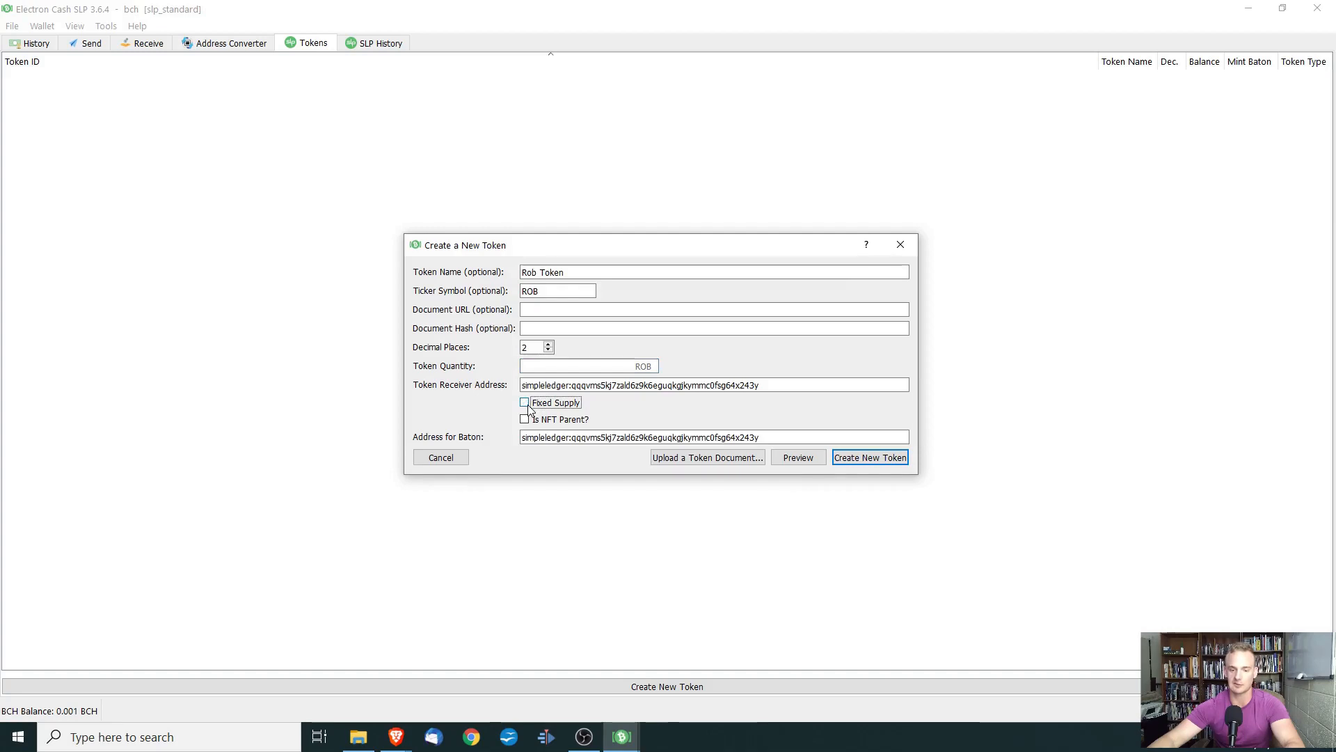
pyautogui.click(525, 402)
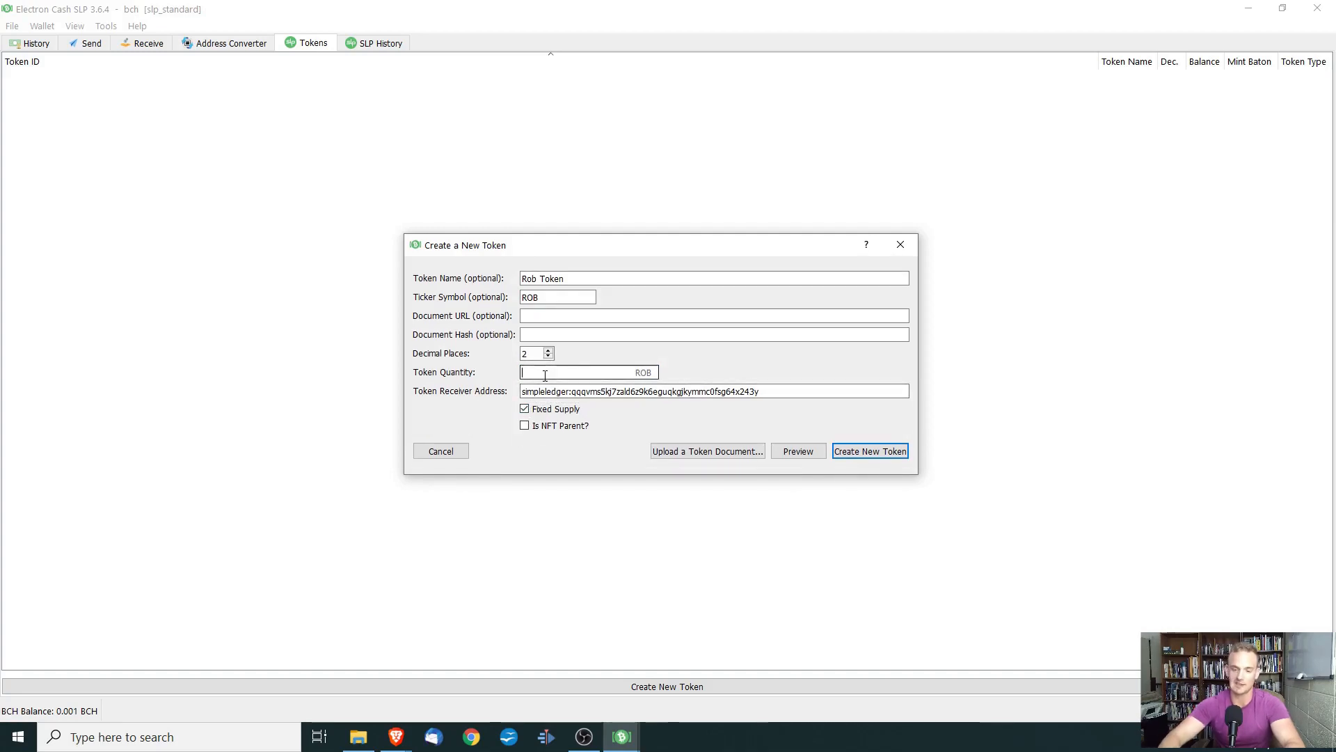
pyautogui.write('100')
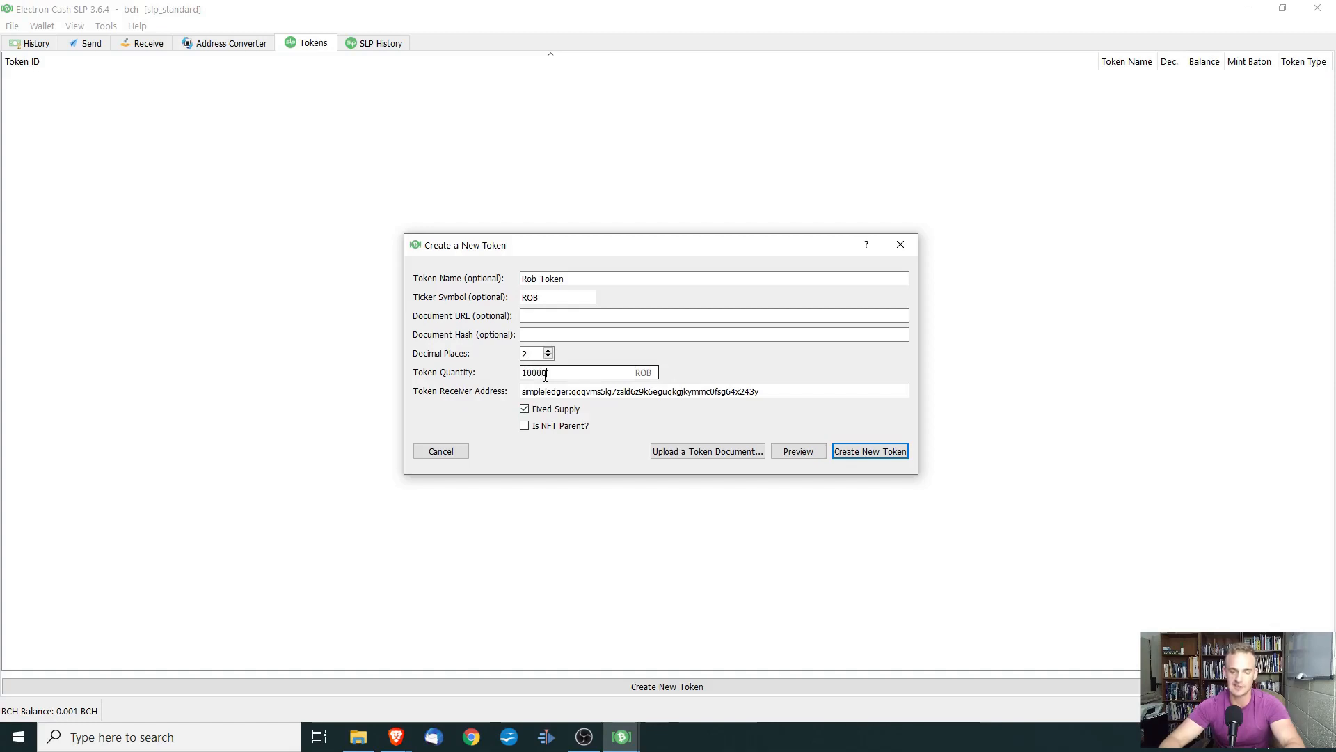
pyautogui.write('00000')
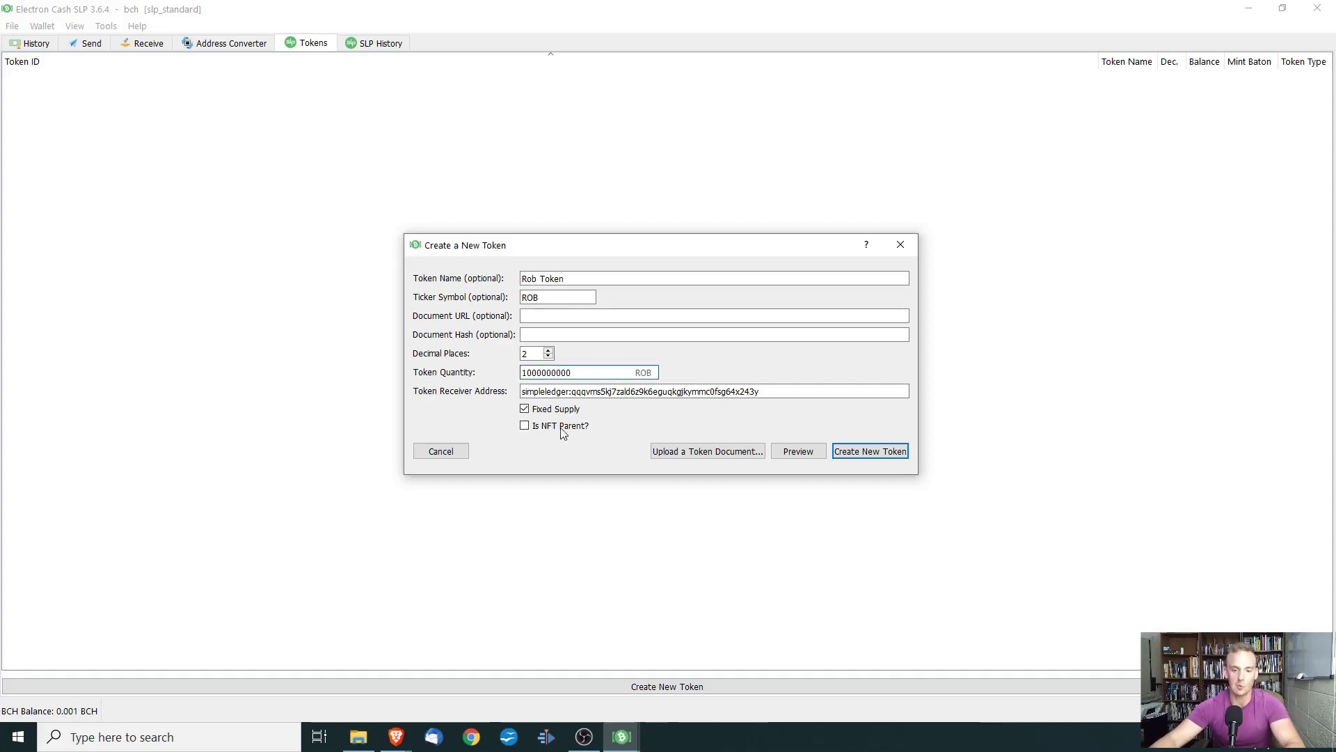
pyautogui.click(587, 372)
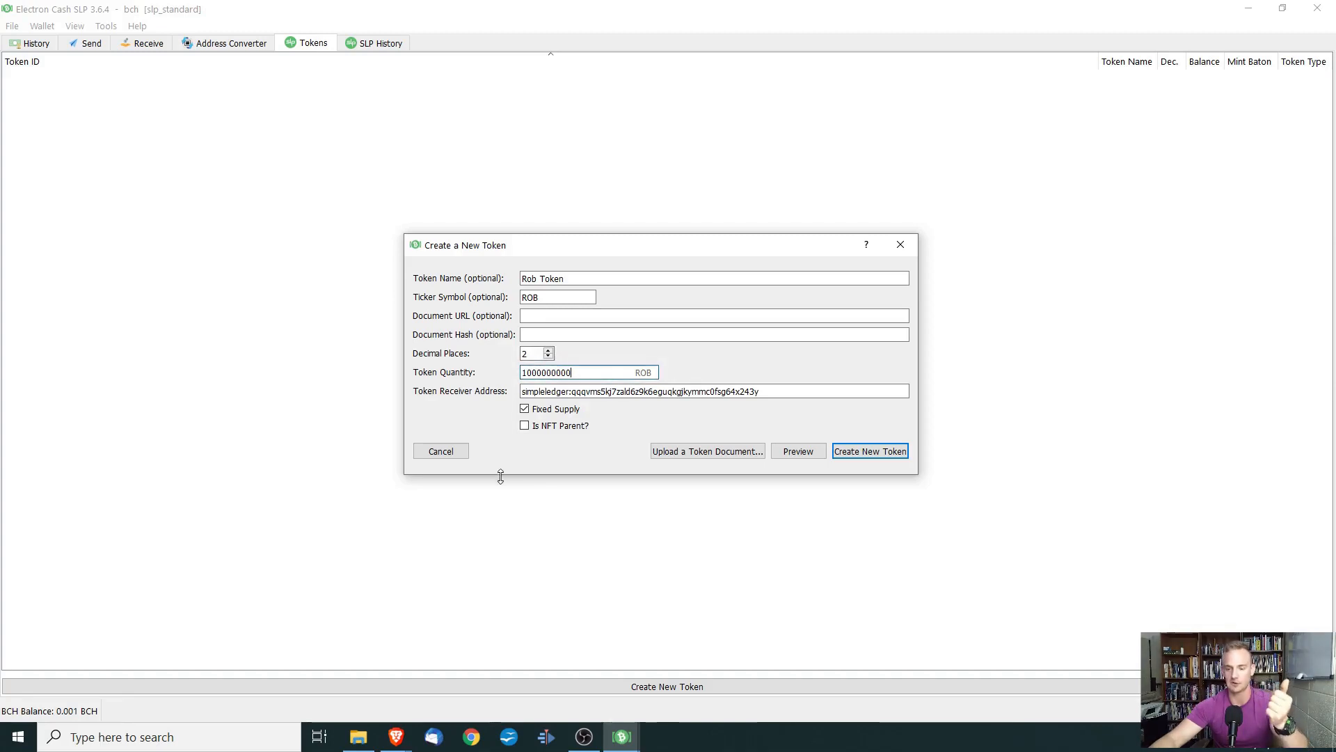
pyautogui.moveTo(674, 445)
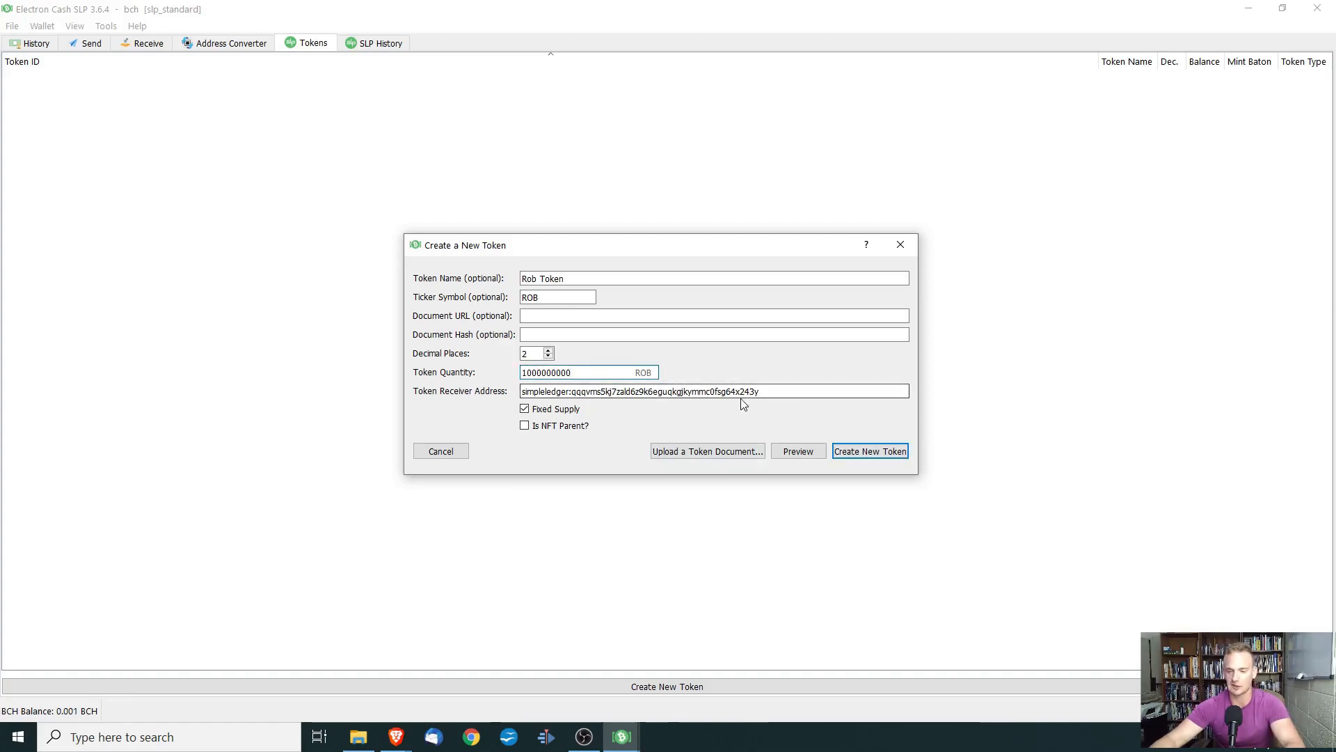
pyautogui.moveTo(722, 398)
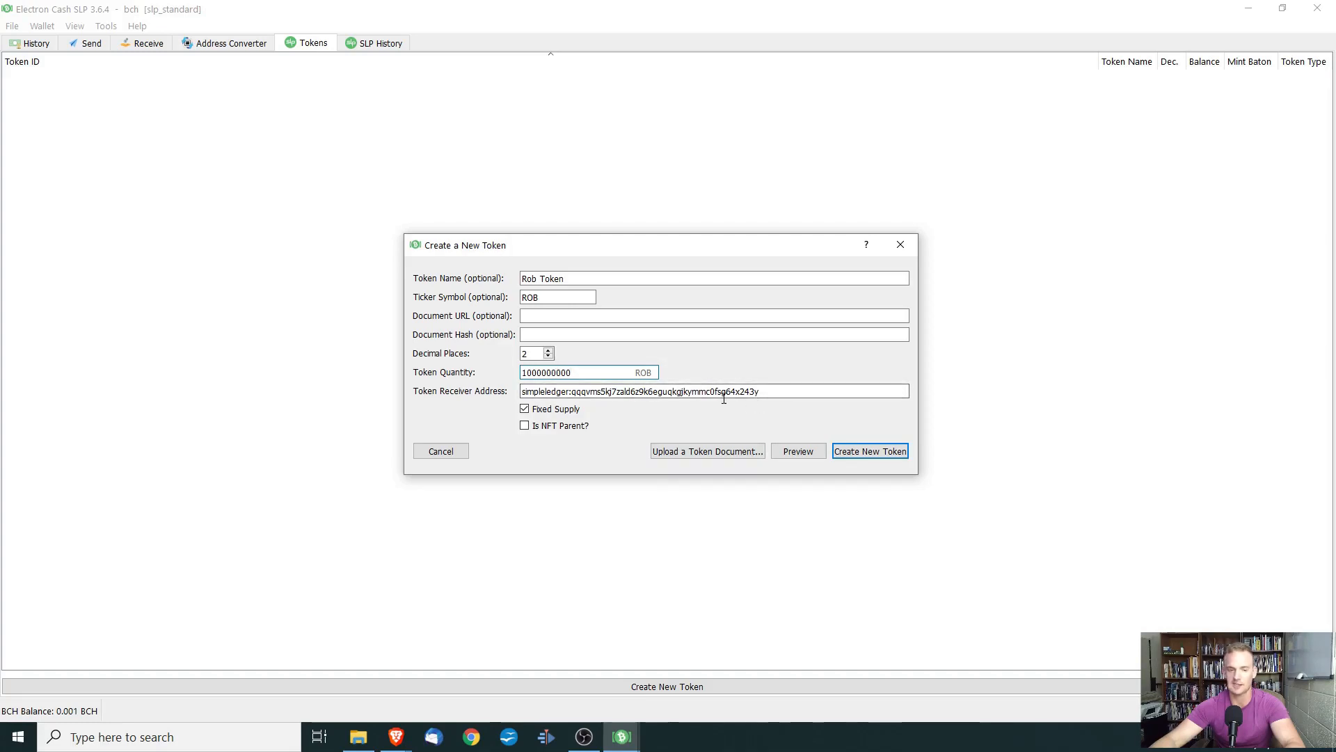
pyautogui.moveTo(473, 185)
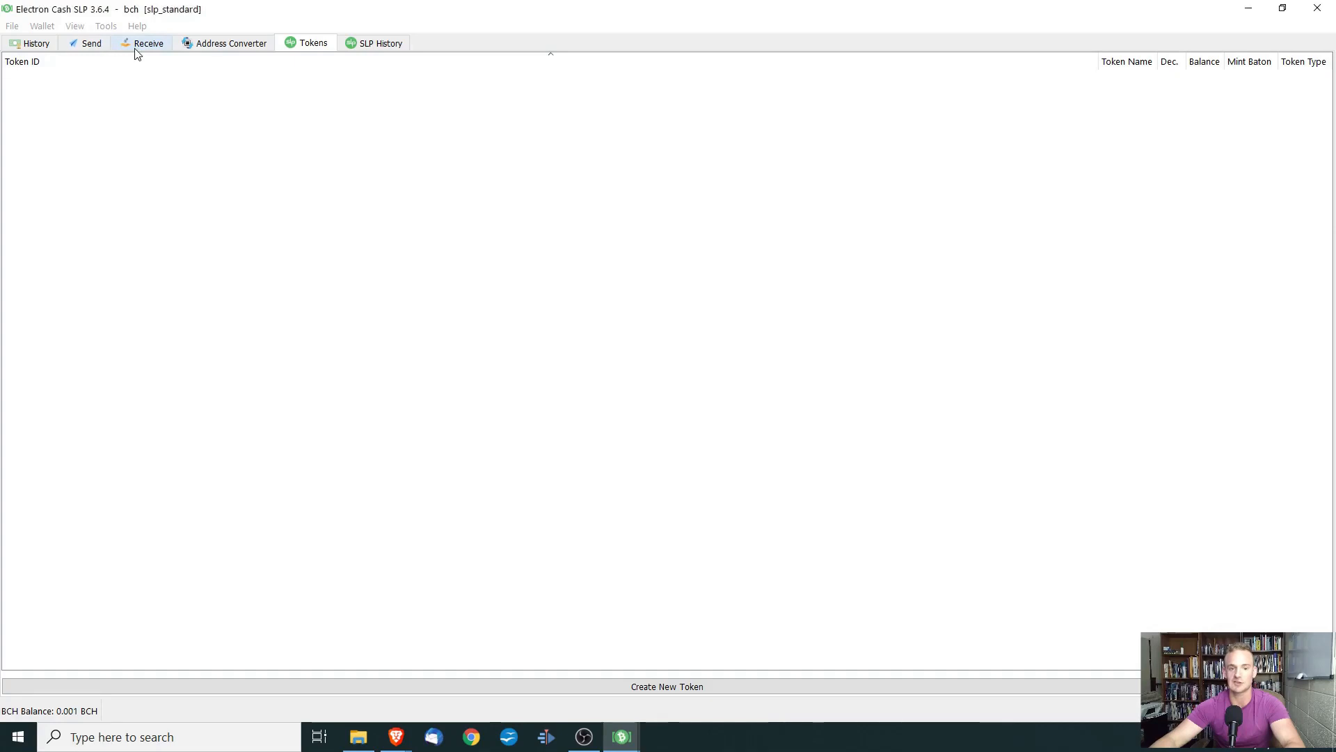
# Confirm the wallet's SLP receiving address, then bring the Rob Token form back up.
pyautogui.click(148, 43)
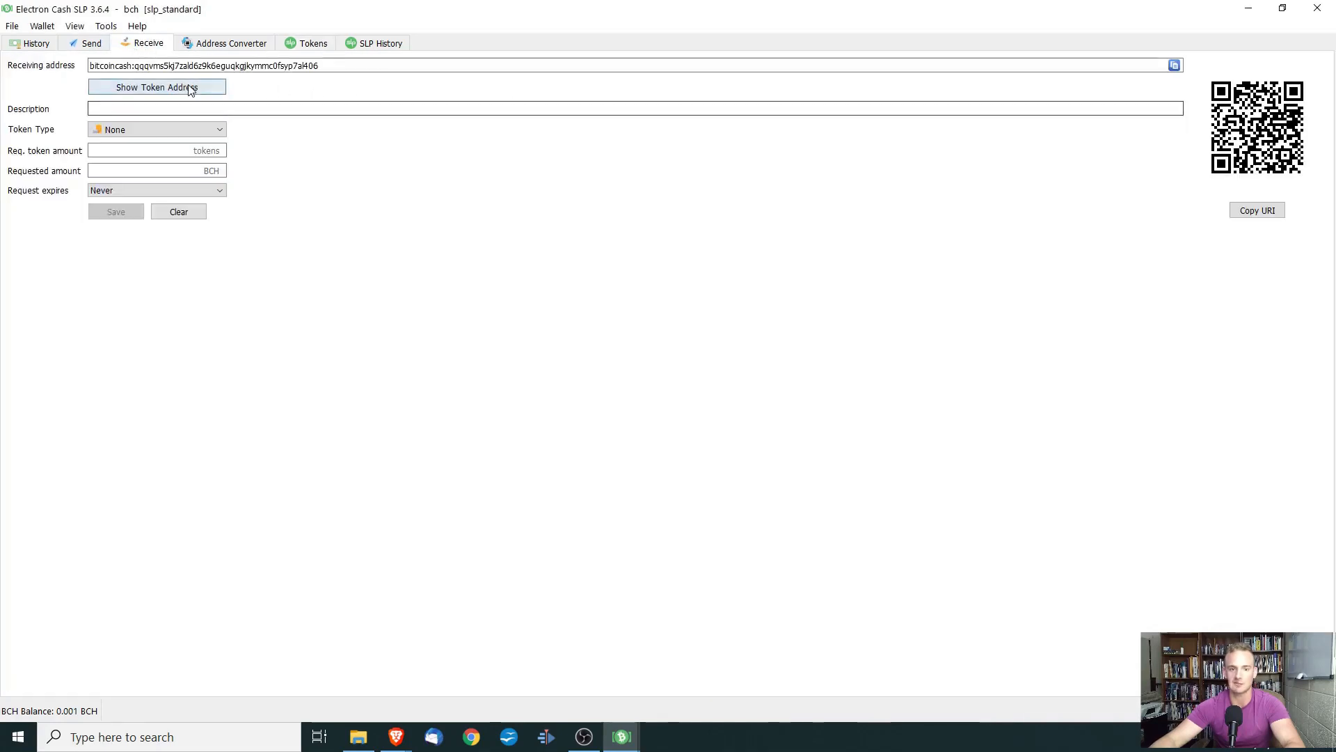
pyautogui.click(157, 86)
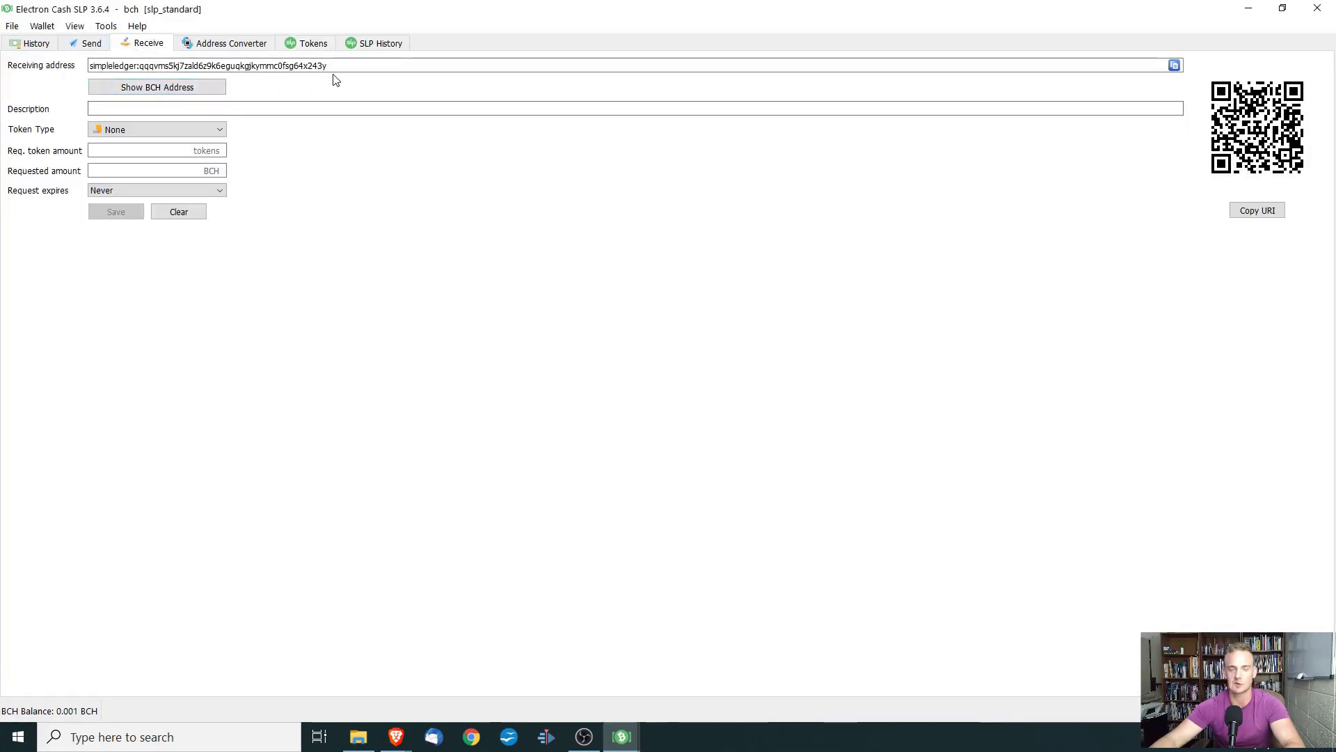
pyautogui.click(313, 43)
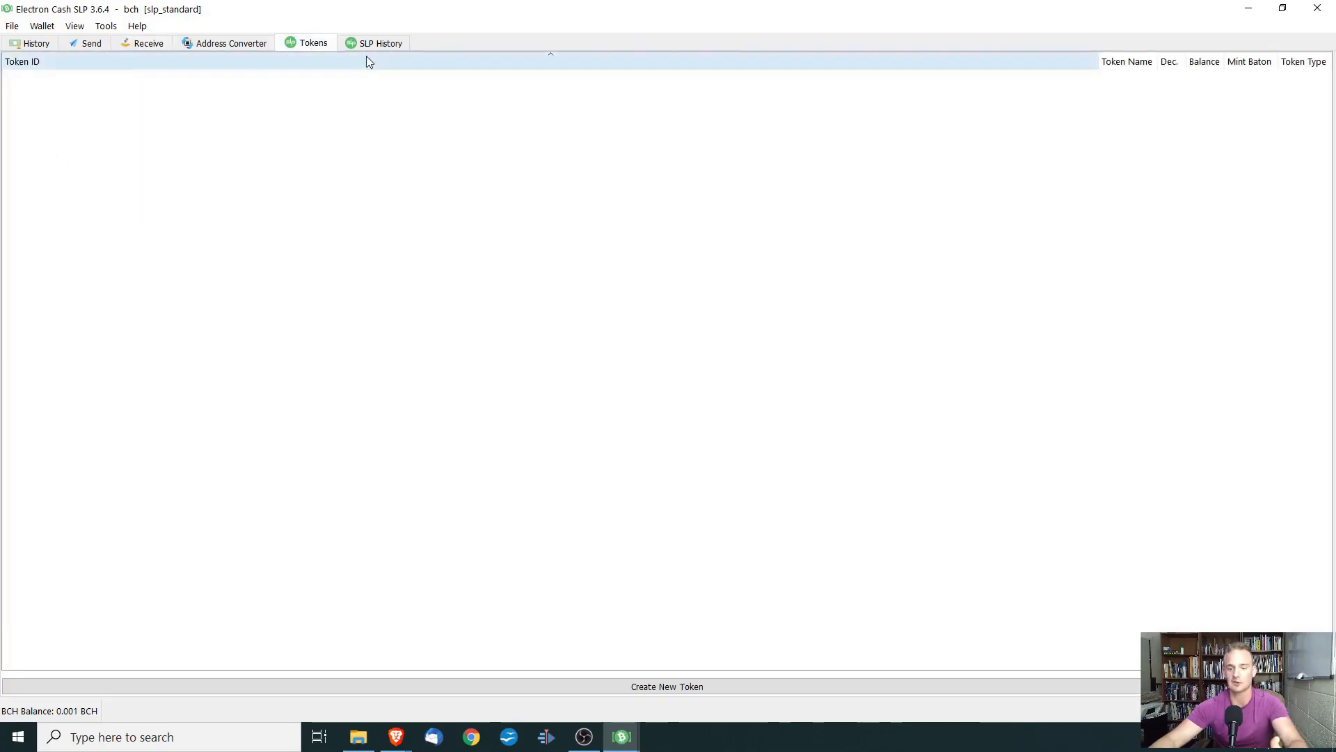
pyautogui.click(667, 686)
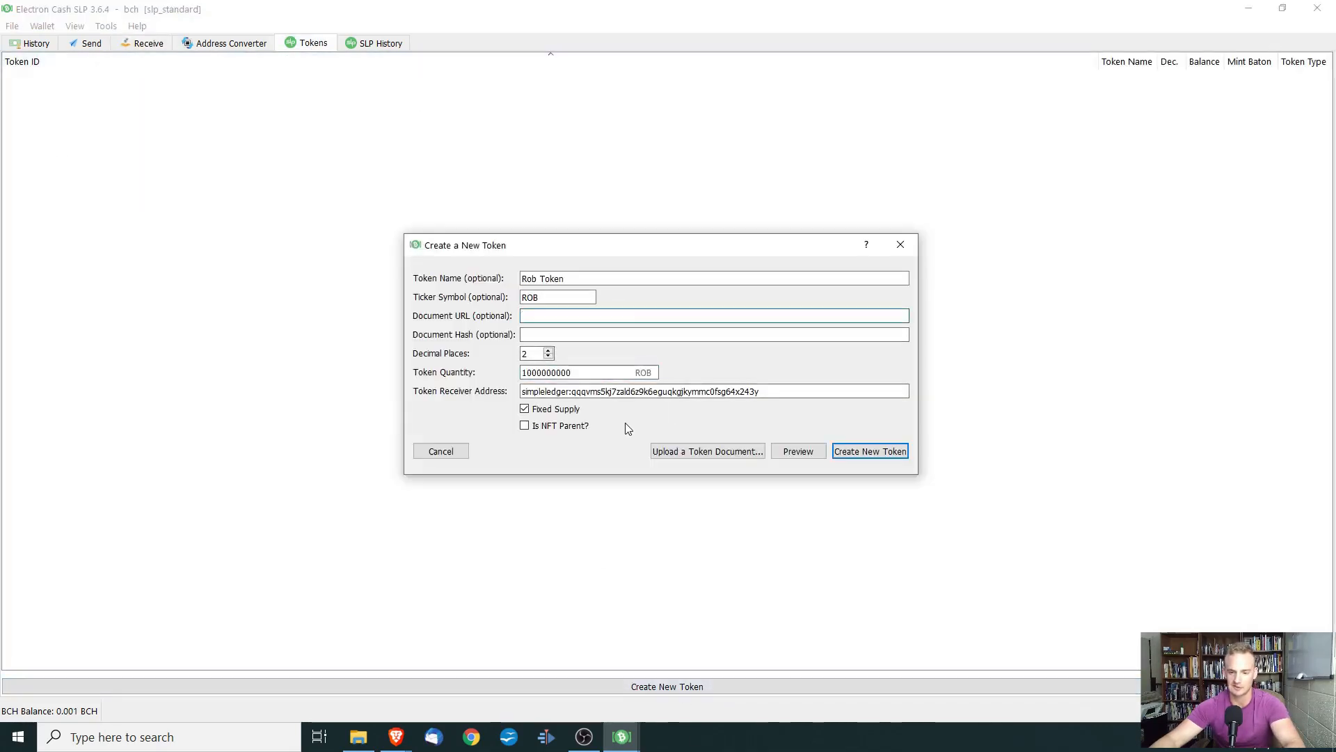
# Submit the token with the wallet password, dismissing the confirmation and SLP Graph Search prompt.
pyautogui.click(869, 451)
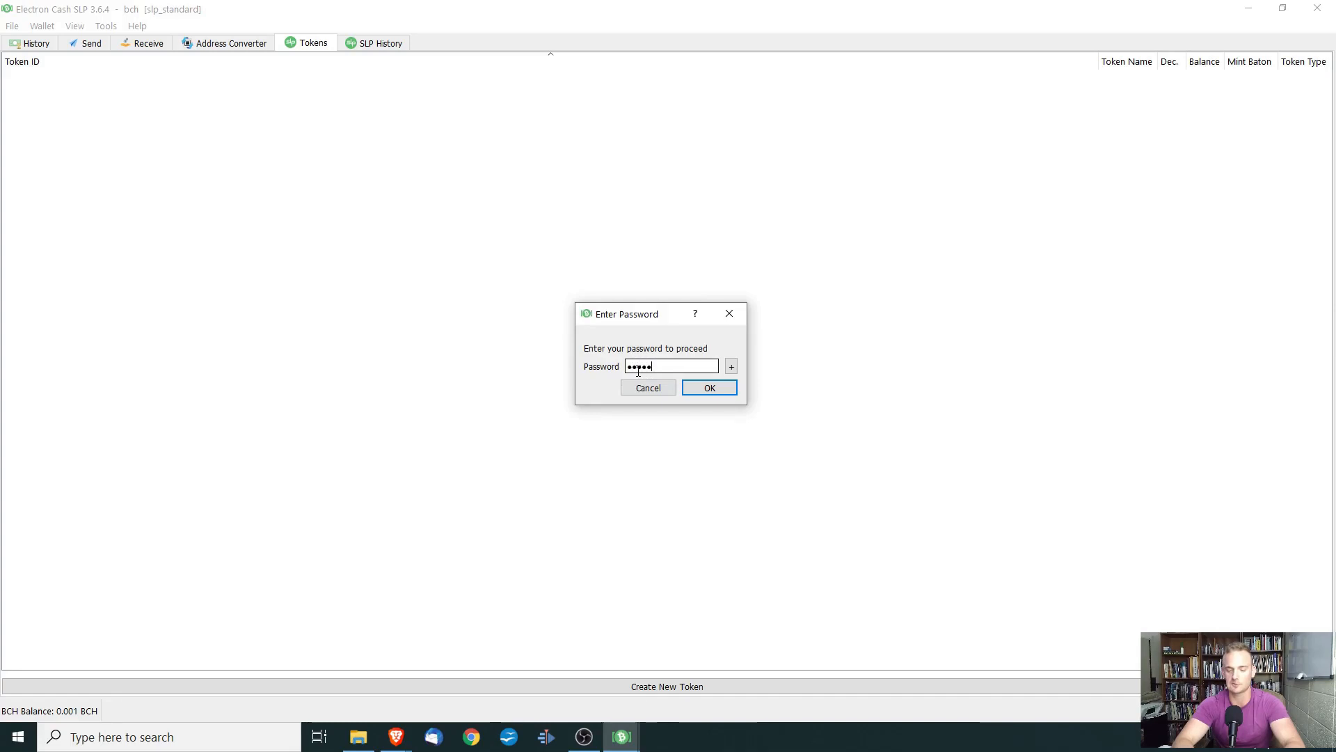
pyautogui.click(708, 388)
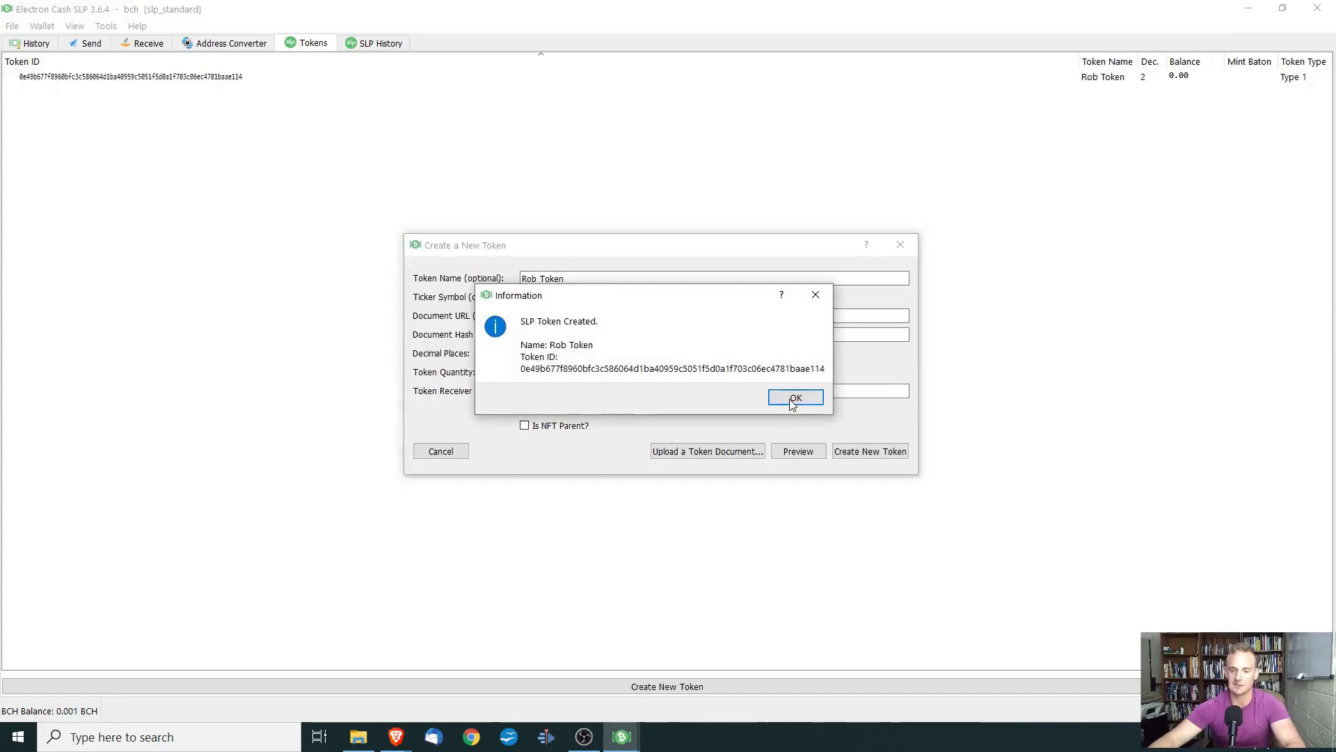
pyautogui.click(795, 397)
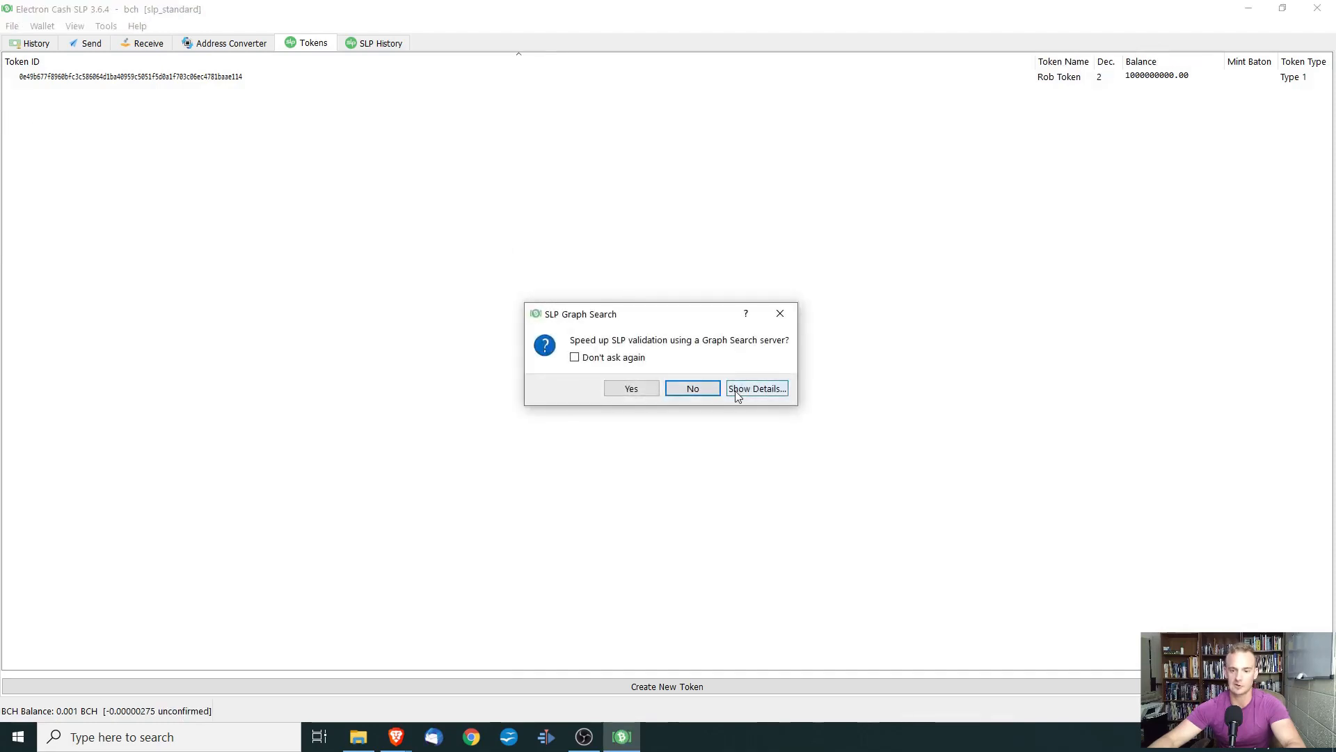
pyautogui.click(692, 388)
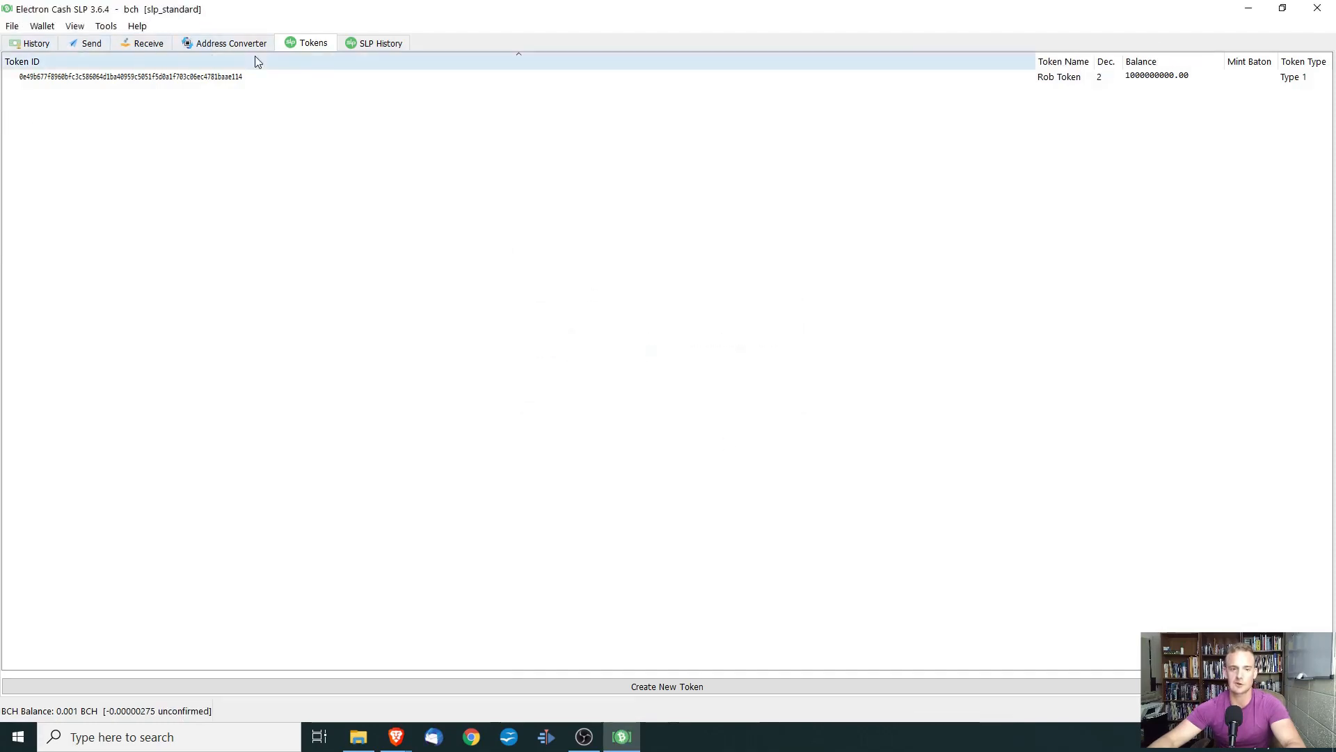
pyautogui.click(380, 43)
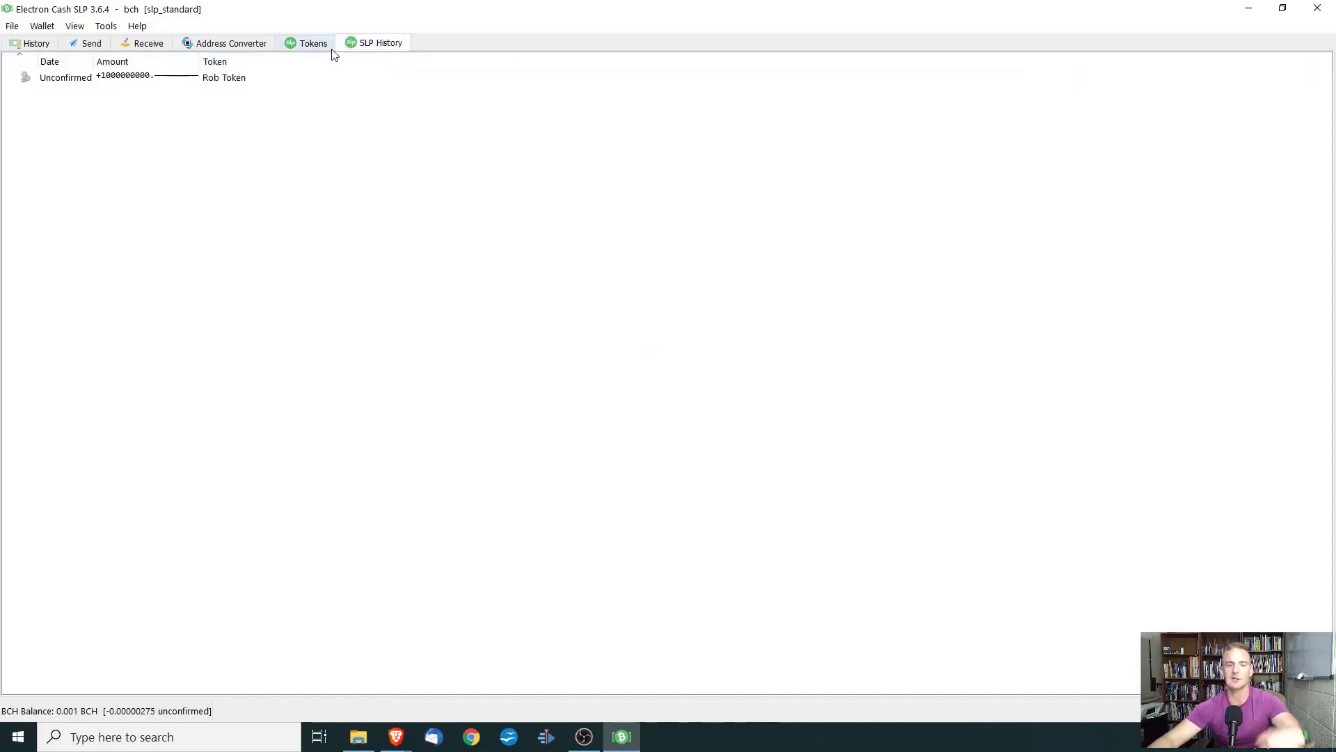
pyautogui.click(223, 78)
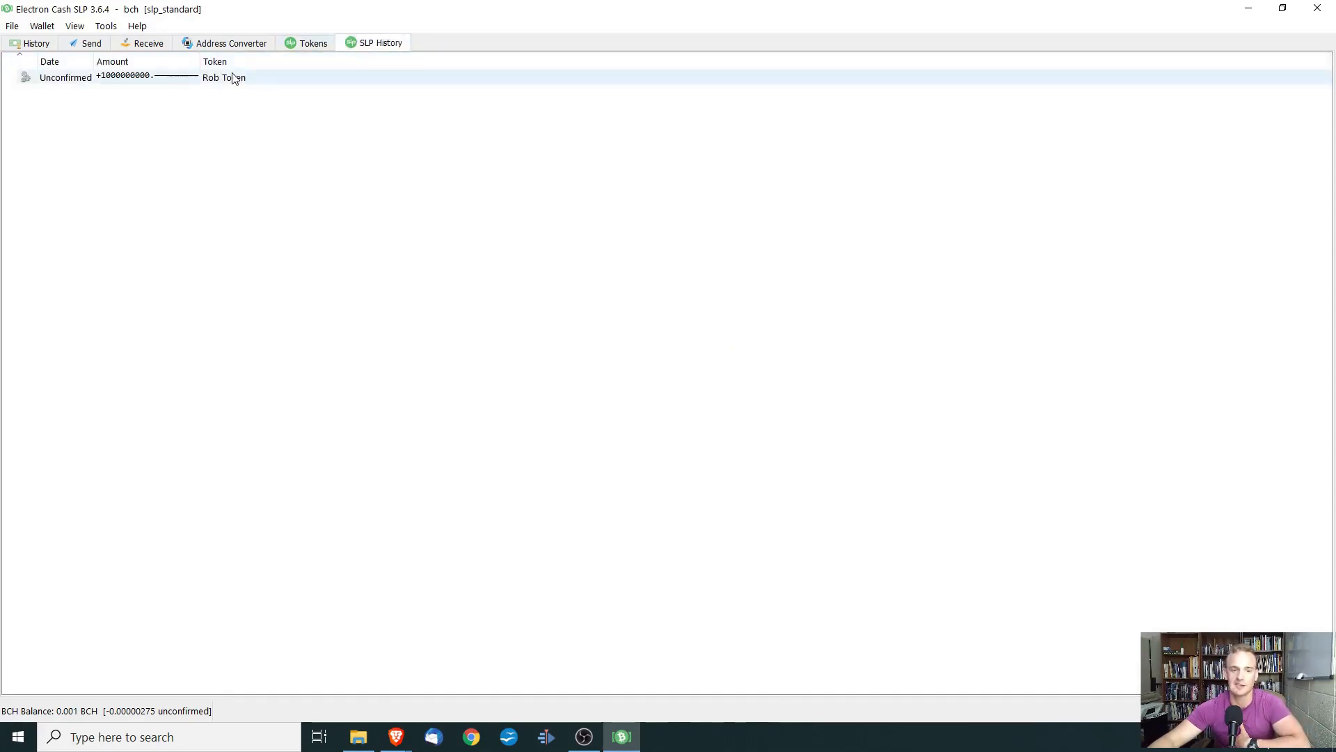
pyautogui.moveTo(237, 84)
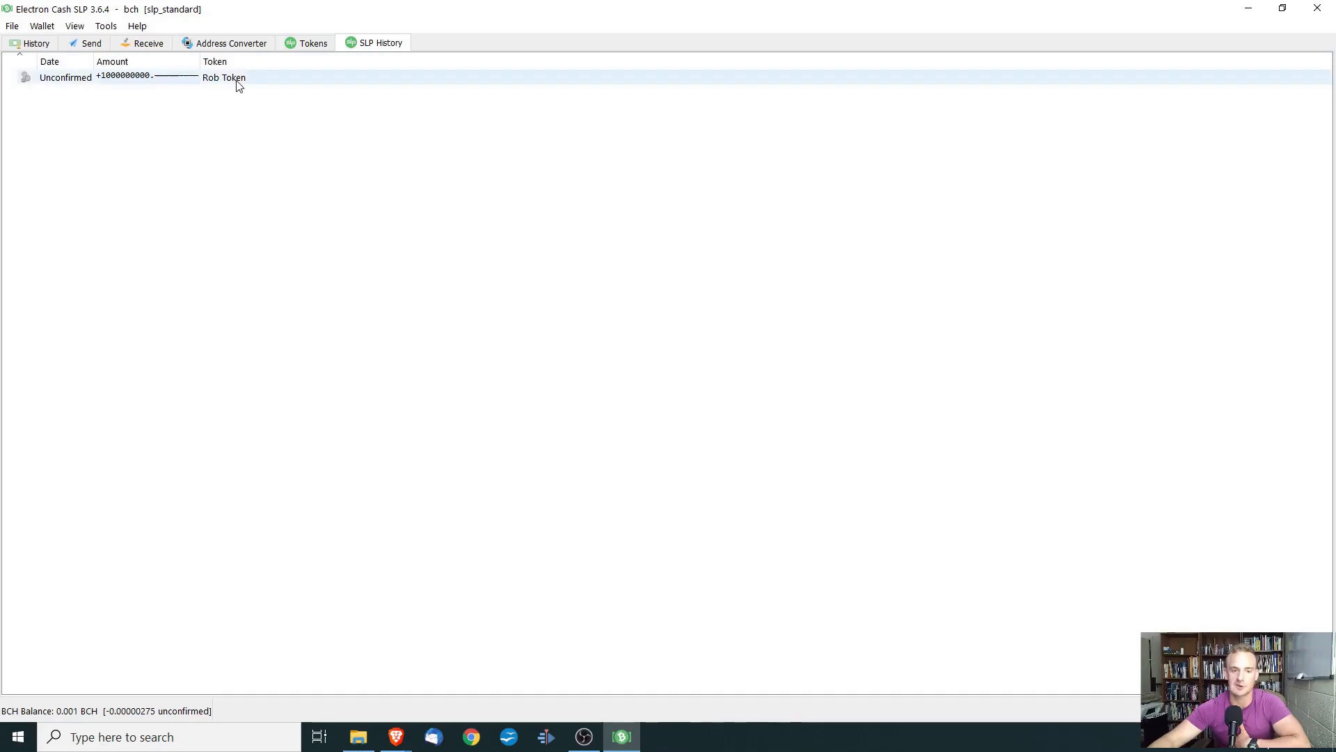
pyautogui.doubleClick(128, 78)
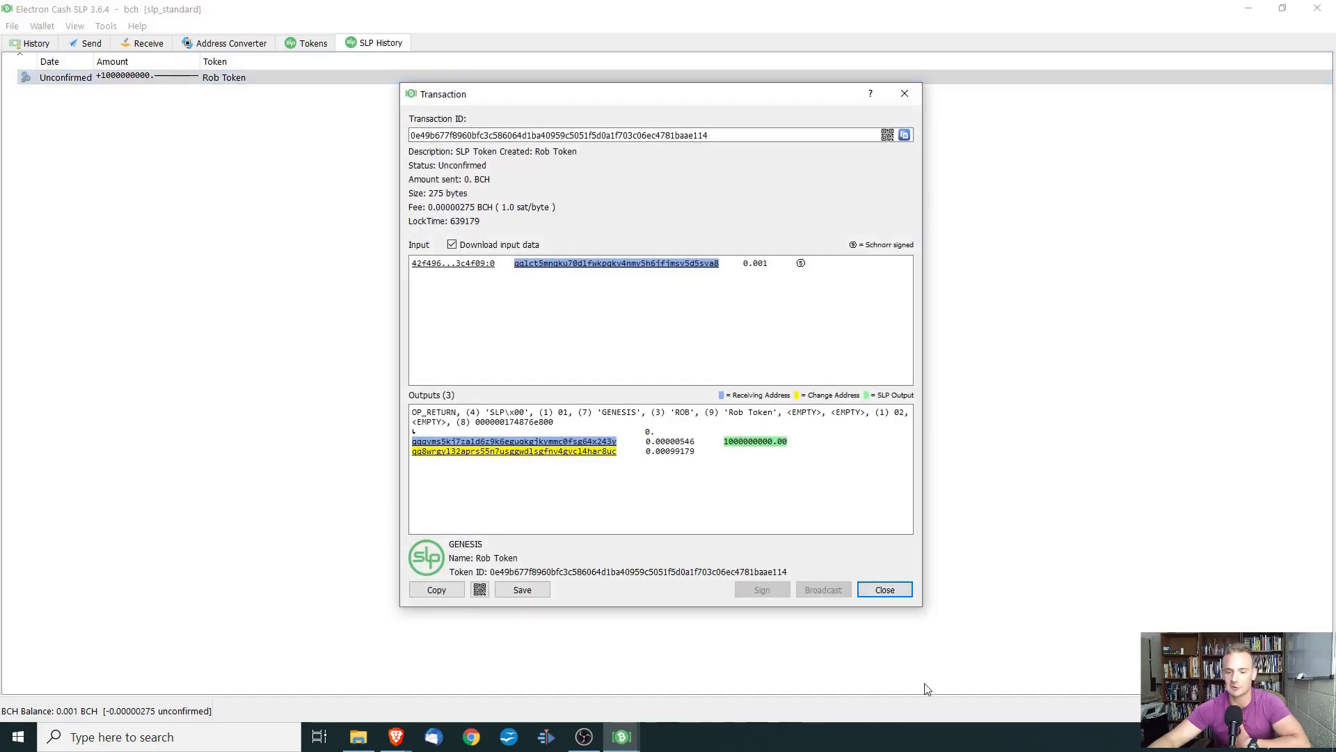
pyautogui.moveTo(538, 509)
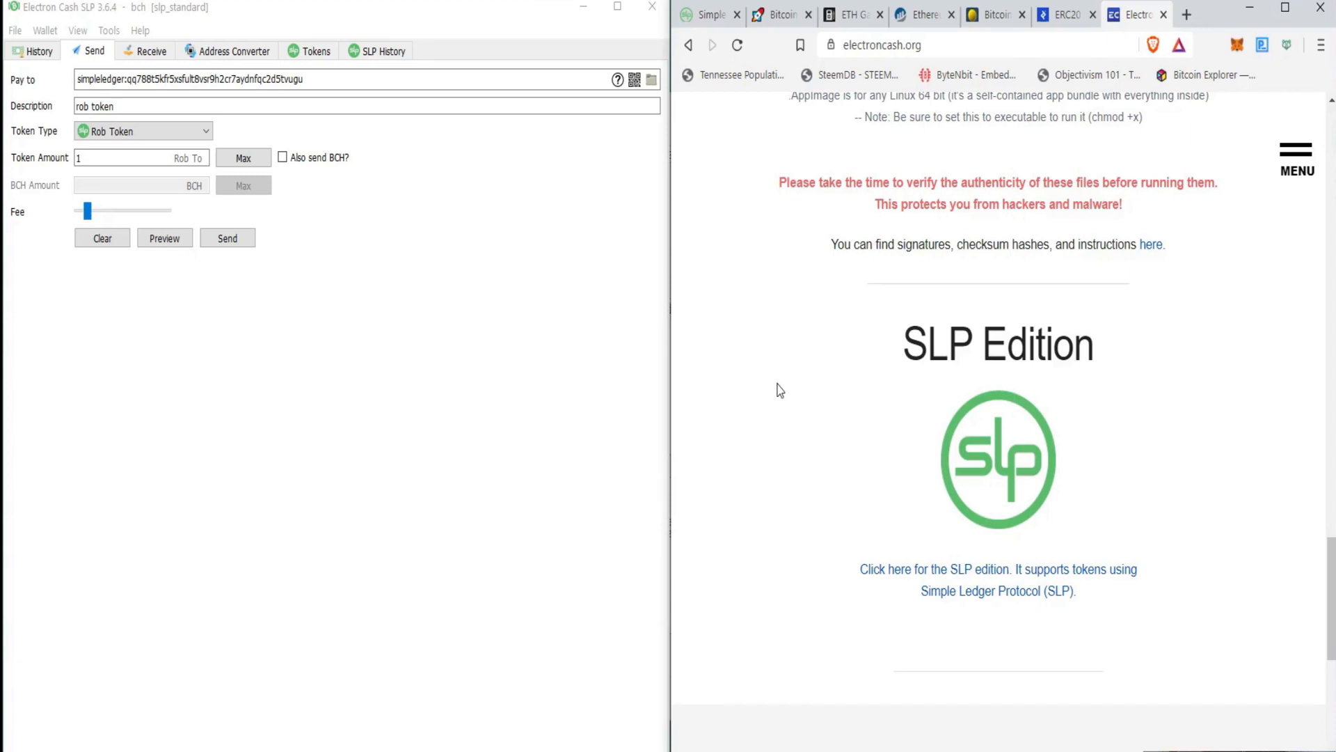
pyautogui.moveTo(1094, 179)
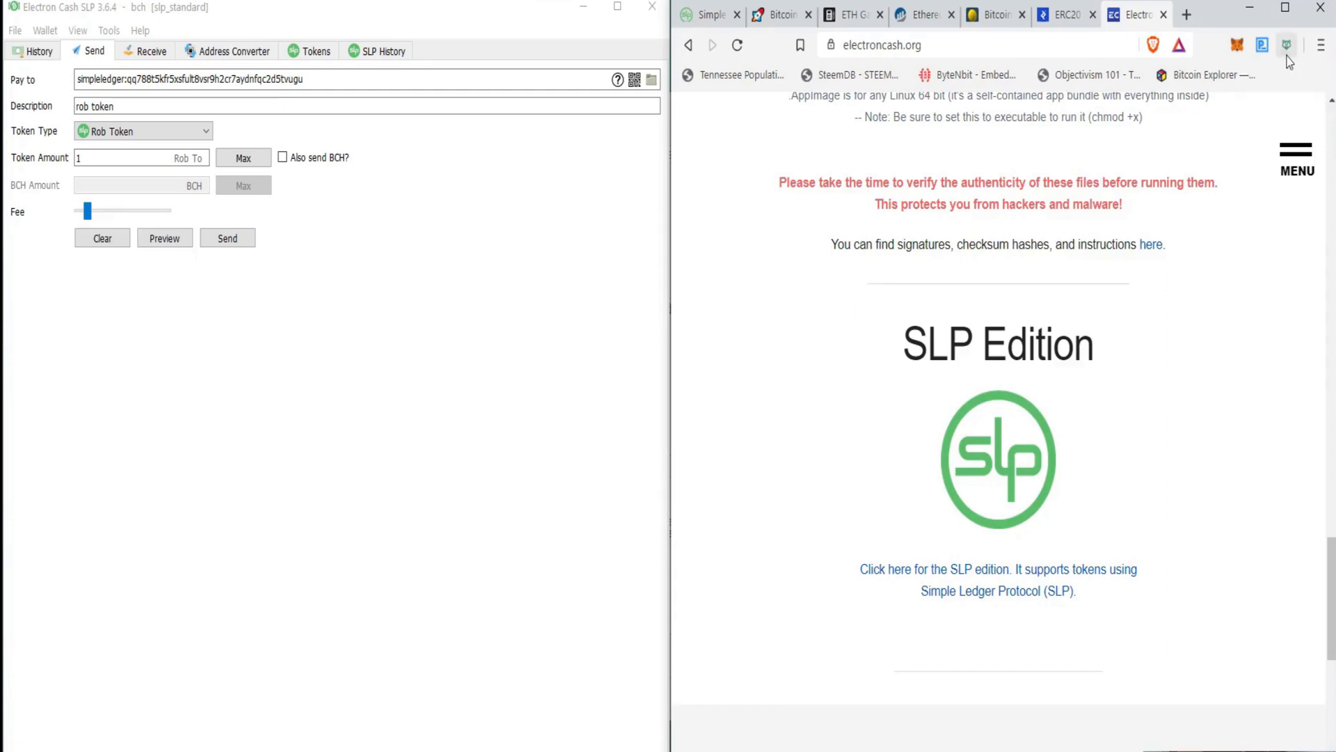
# Look up the Badger wallet's simpleledger receiving address for the 1 Rob Token payment.
pyautogui.click(1288, 44)
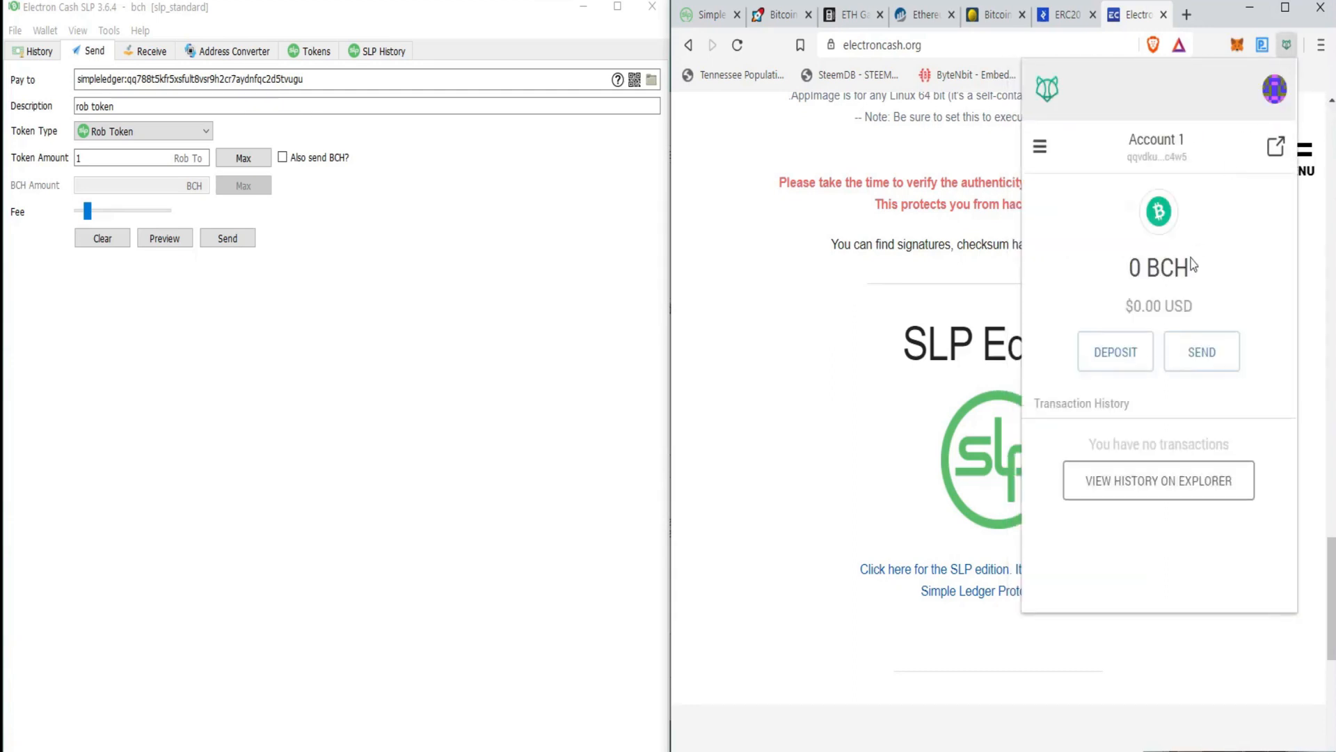
pyautogui.click(1038, 146)
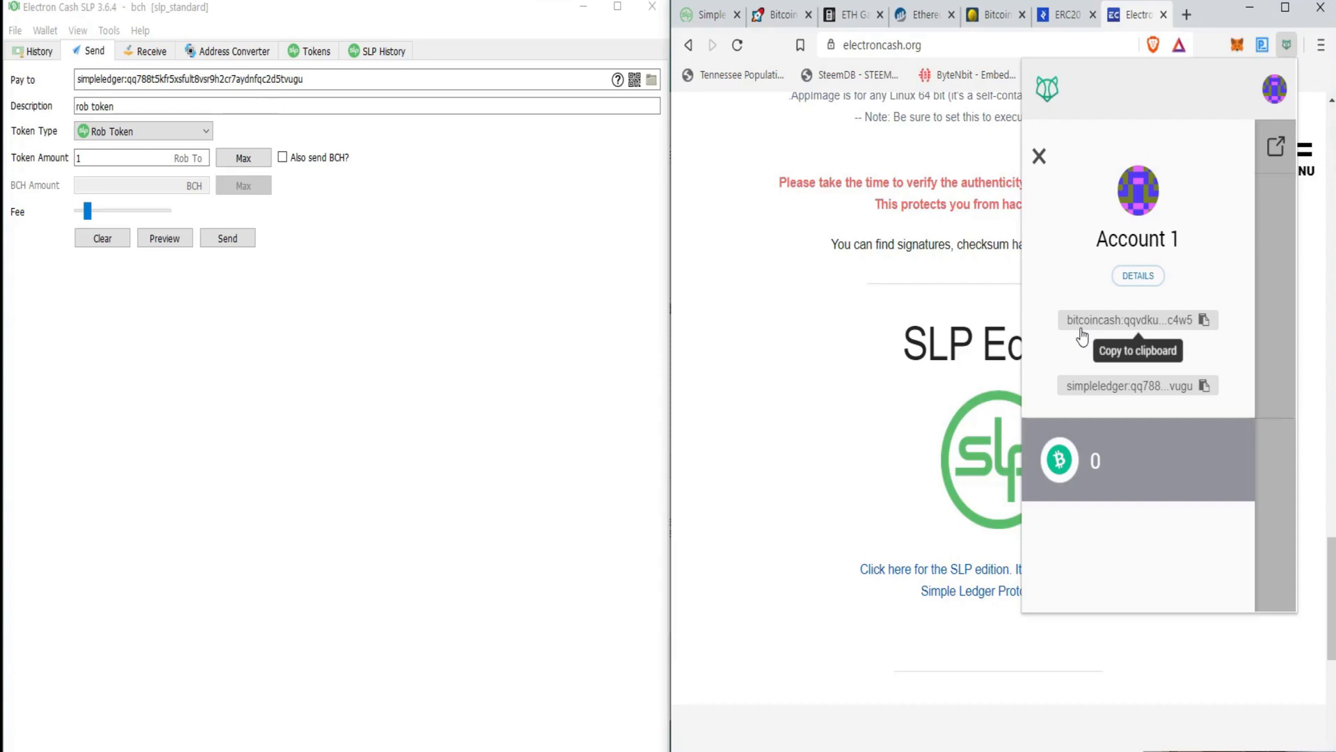
pyautogui.moveTo(1094, 392)
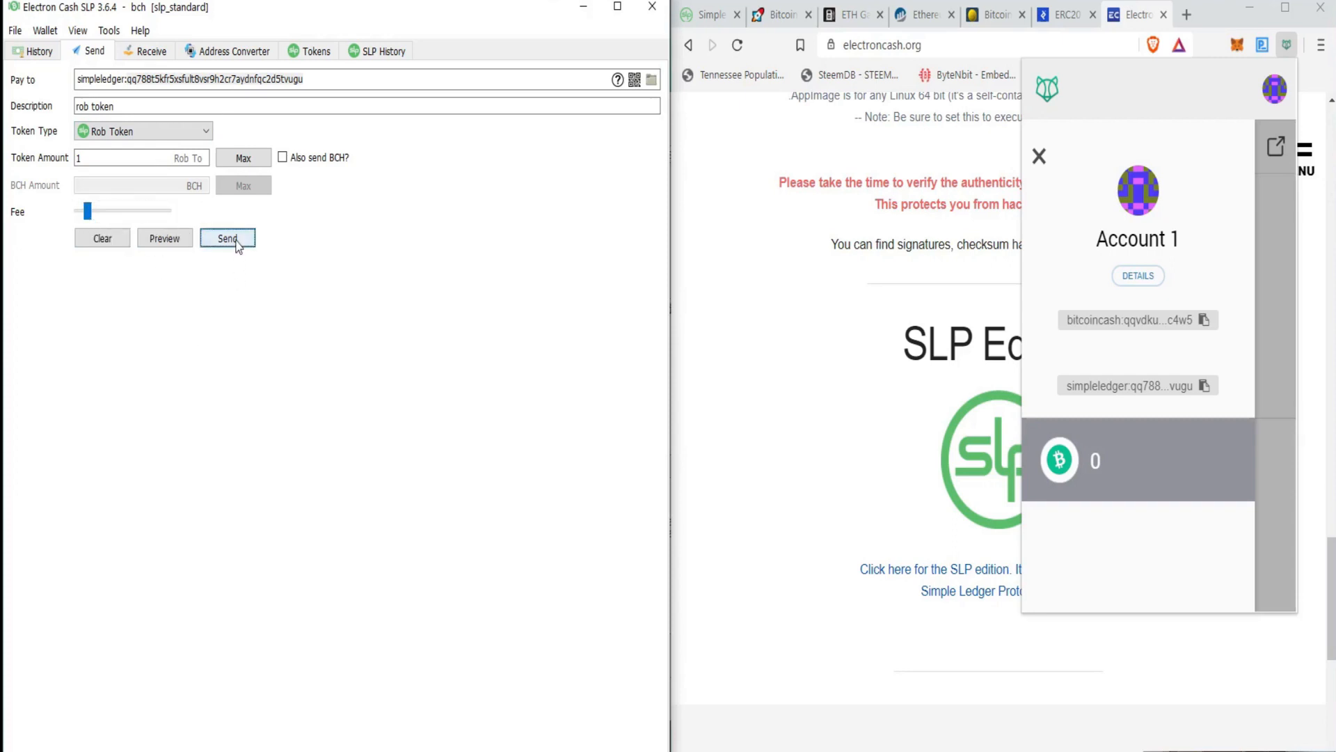
# Send the 1 Rob Token payment with password approval and acknowledge the payment-sent message.
pyautogui.click(227, 238)
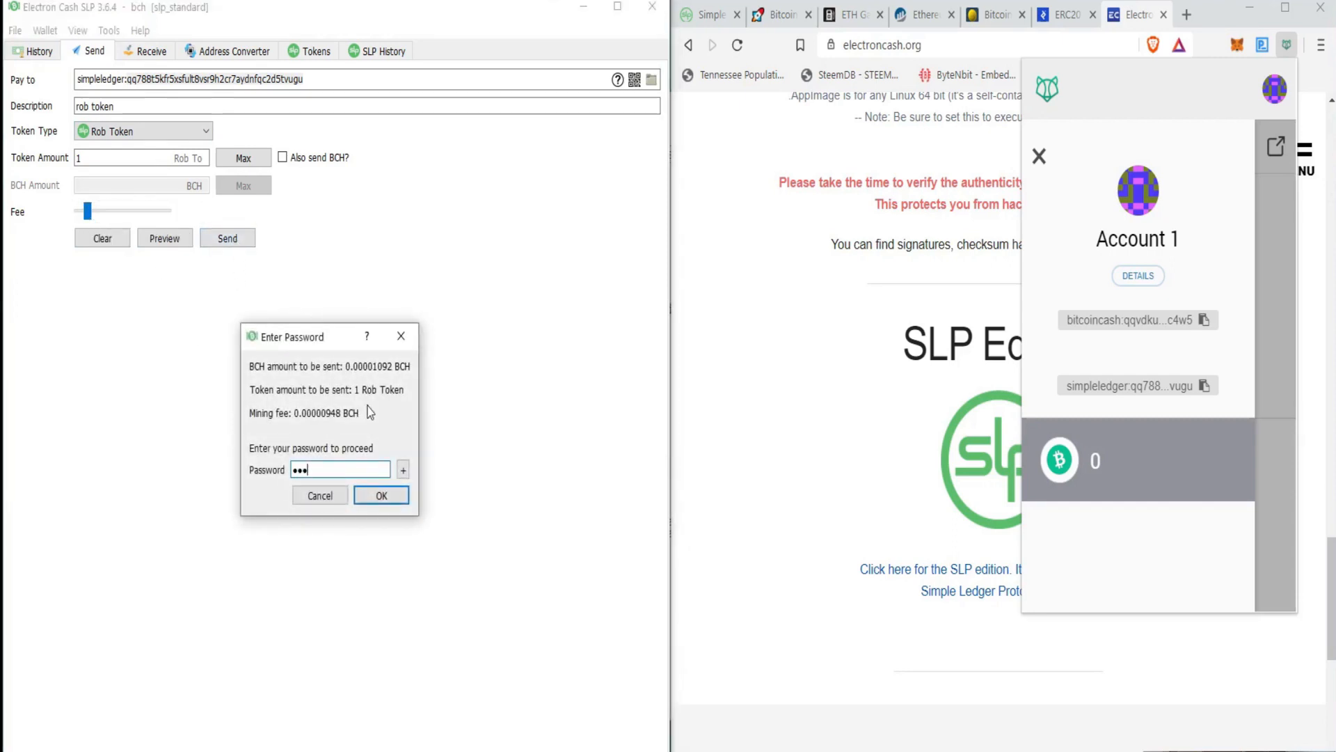
pyautogui.write('password')
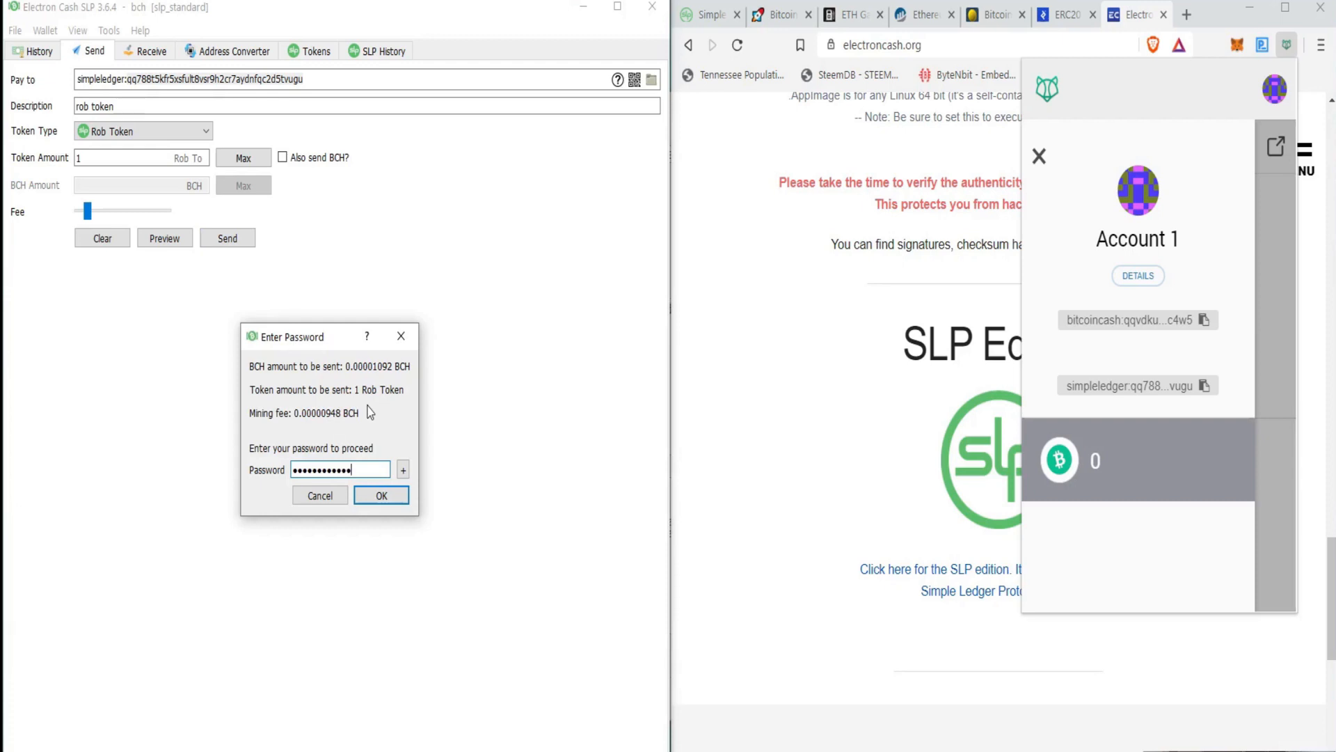
pyautogui.click(382, 495)
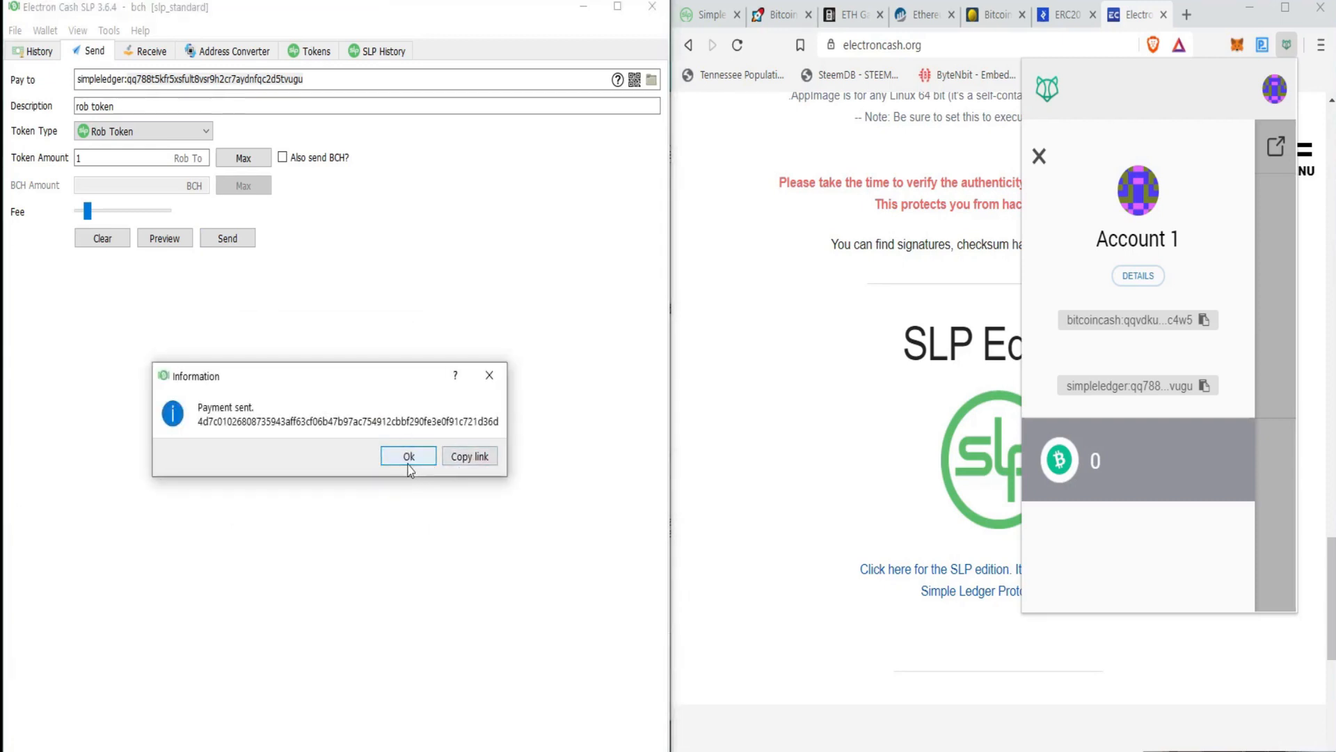
pyautogui.click(408, 457)
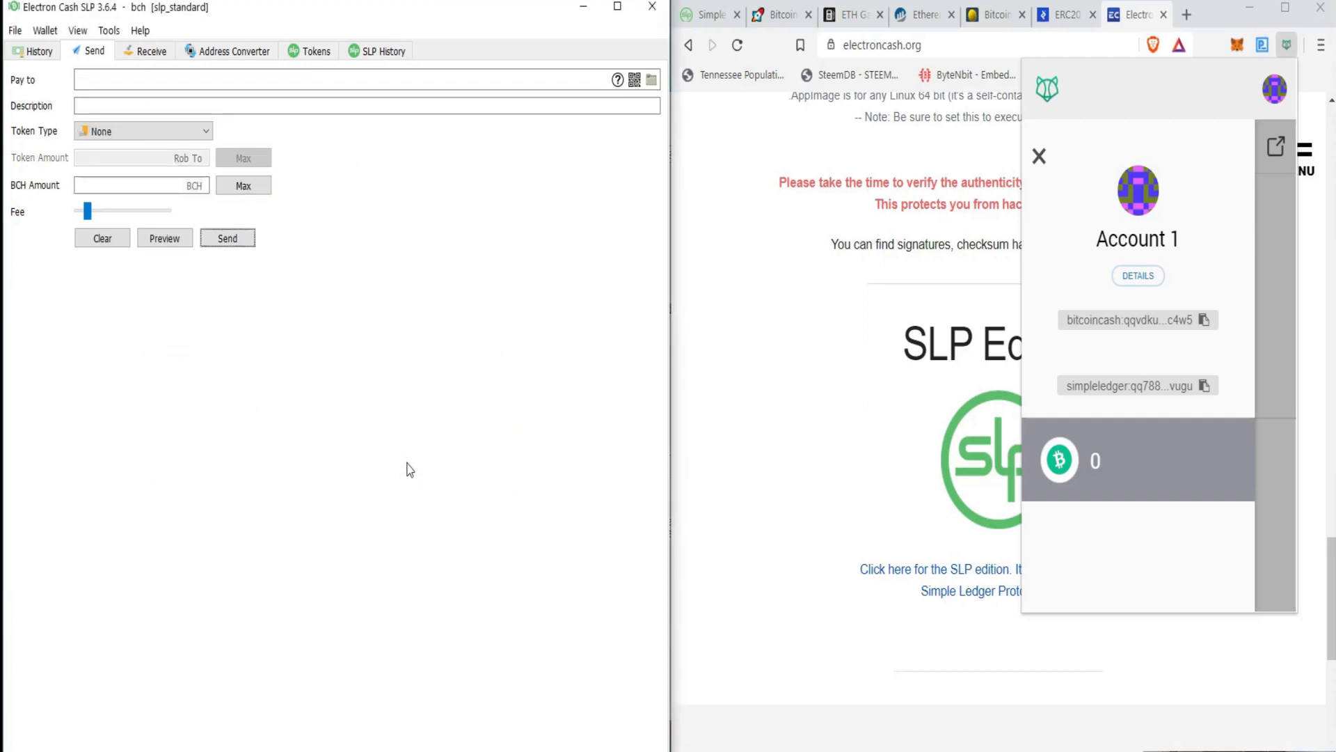